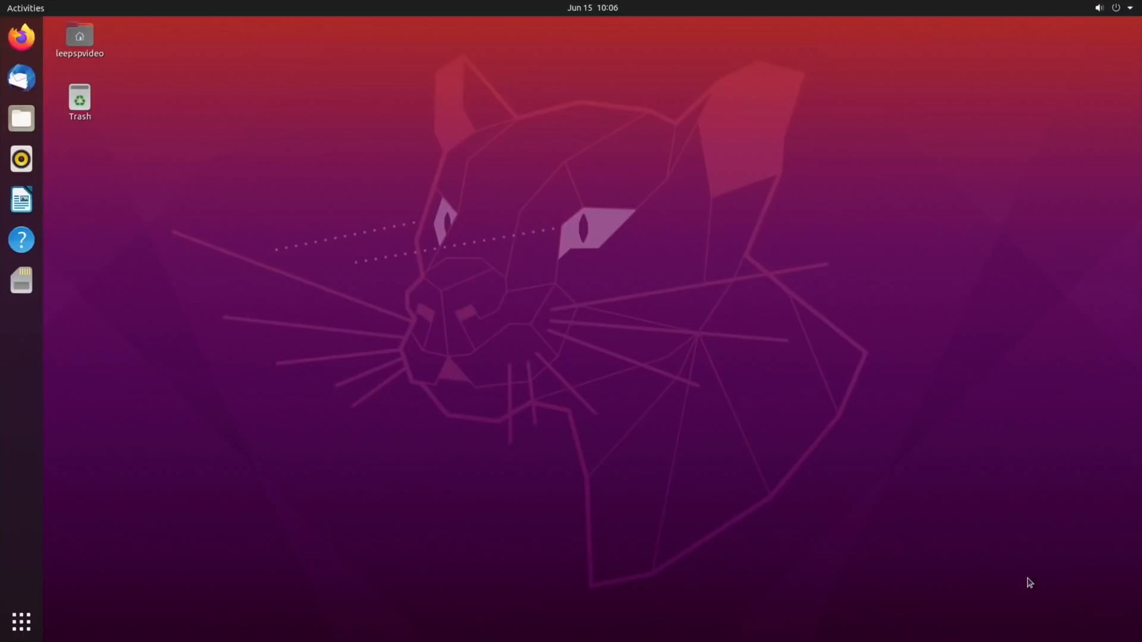
pyautogui.moveTo(77, 483)
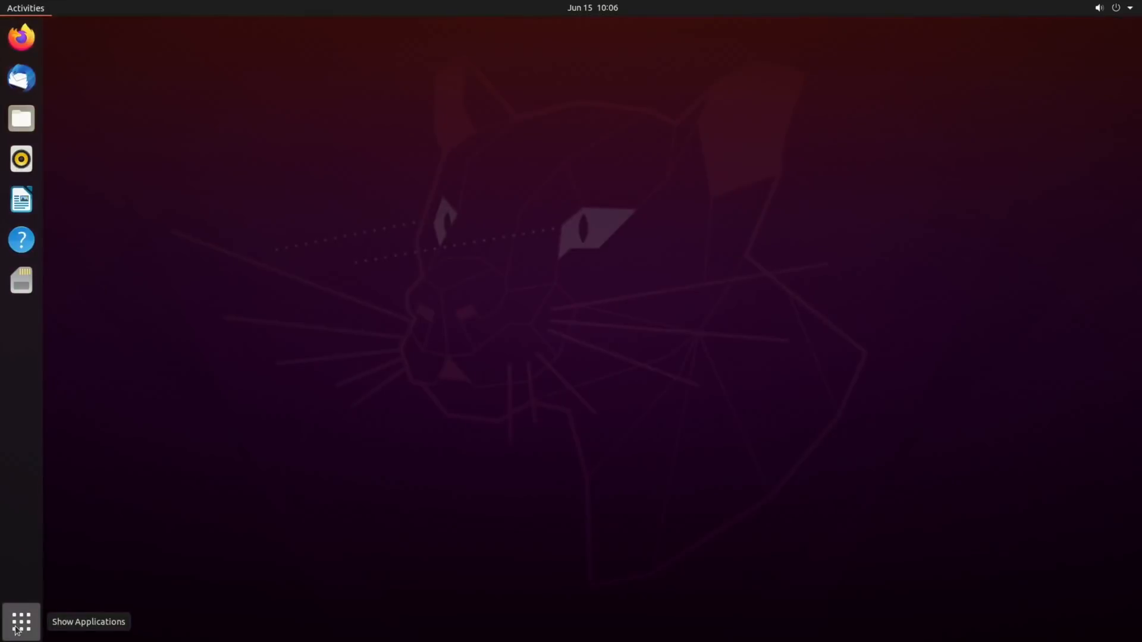
# Show the full grid of installed applications, from Additional Drivers to LibreOffice Impress.
pyautogui.click(18, 622)
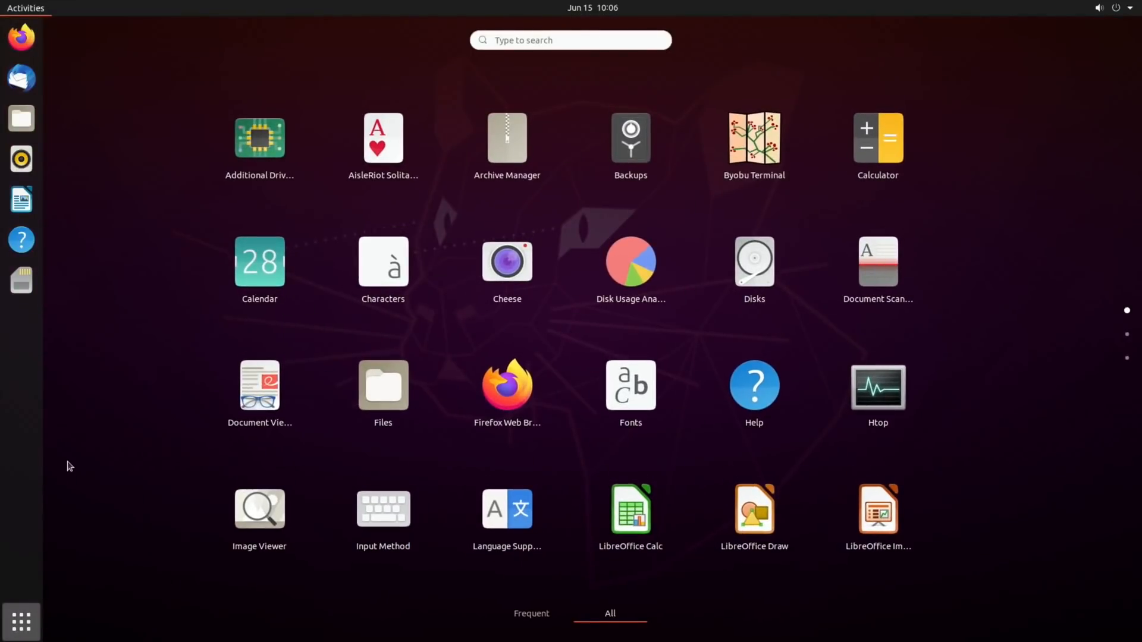
pyautogui.moveTo(472, 326)
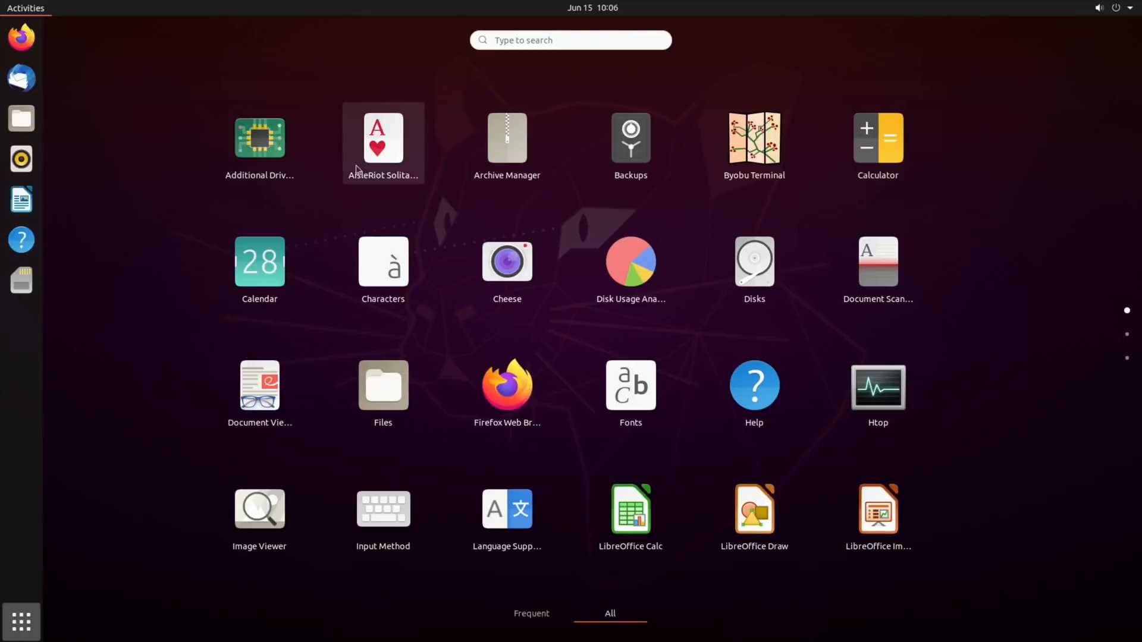
pyautogui.moveTo(390, 148)
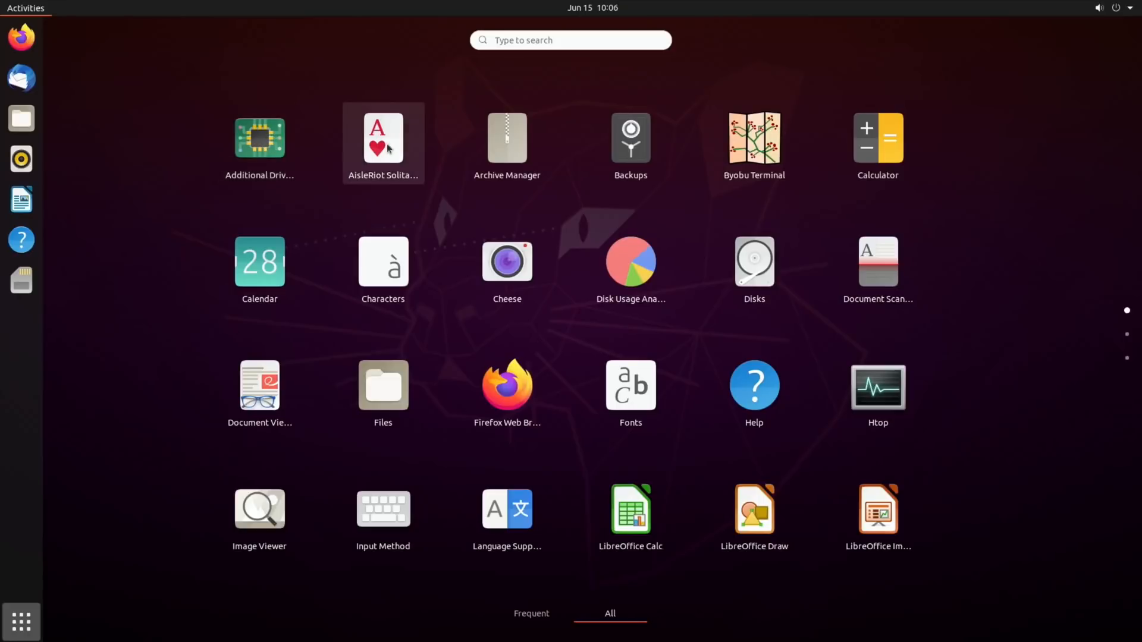
pyautogui.moveTo(687, 145)
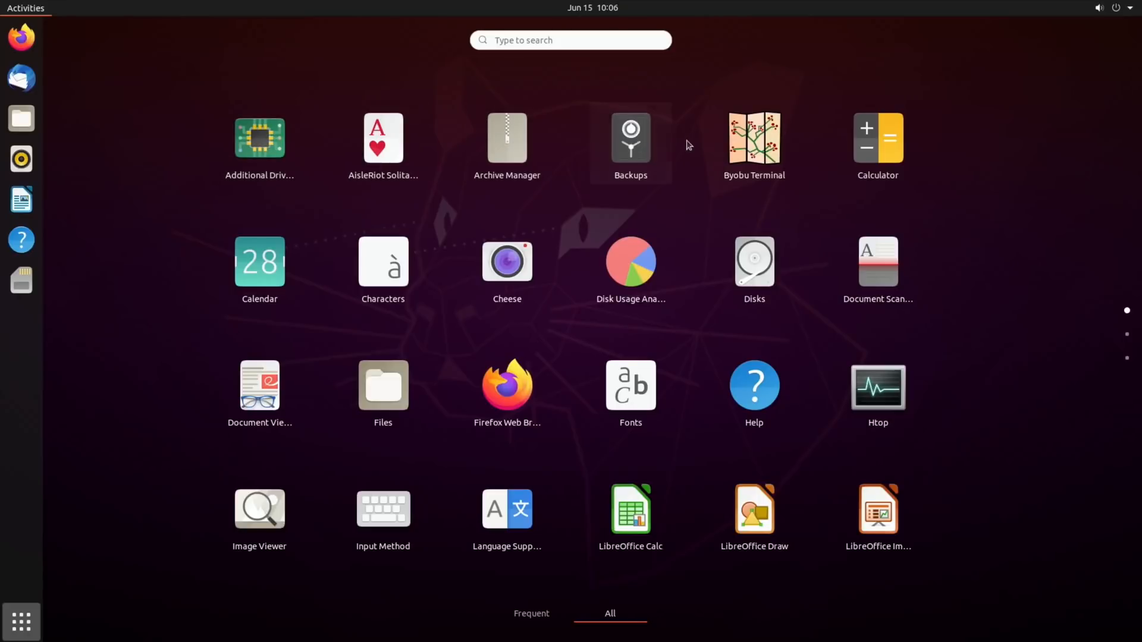
pyautogui.moveTo(854, 151)
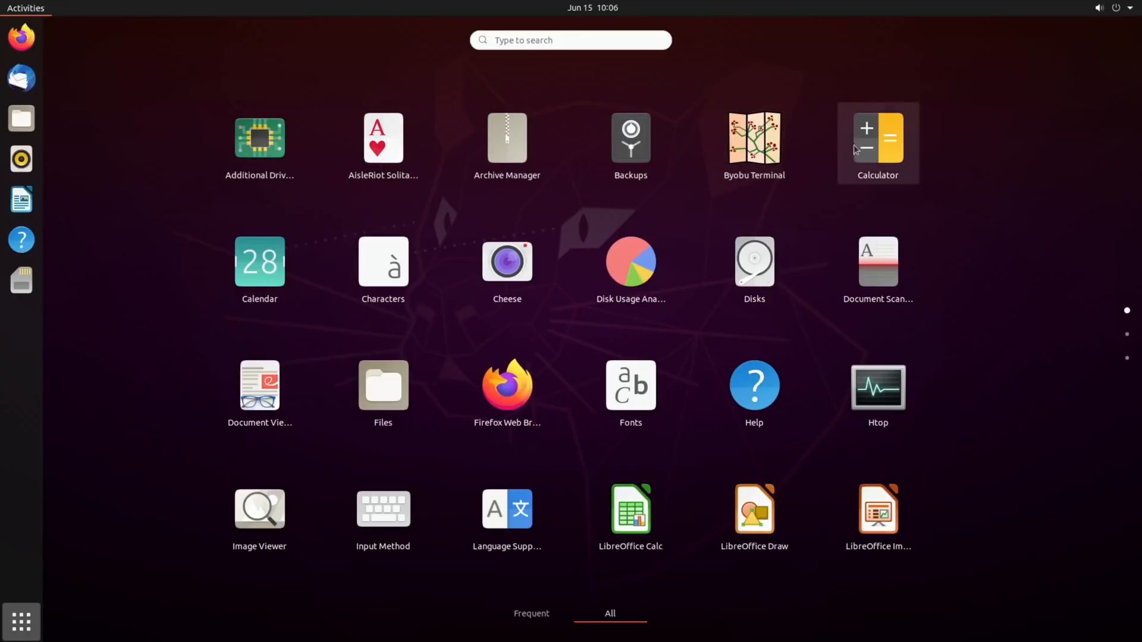
pyautogui.moveTo(762, 275)
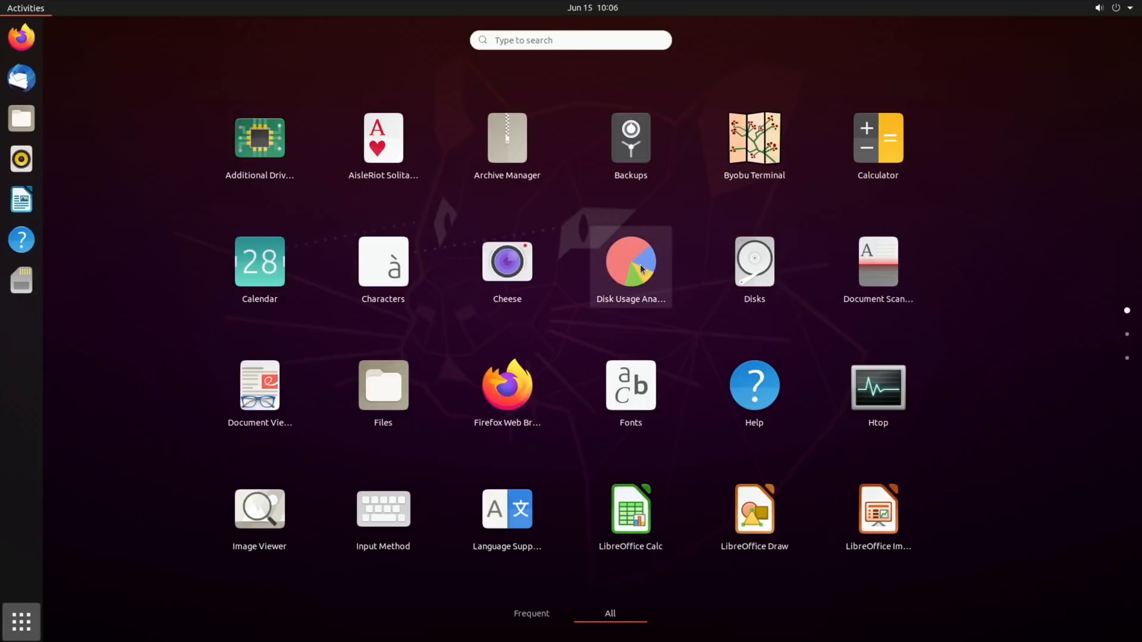
pyautogui.moveTo(506, 272)
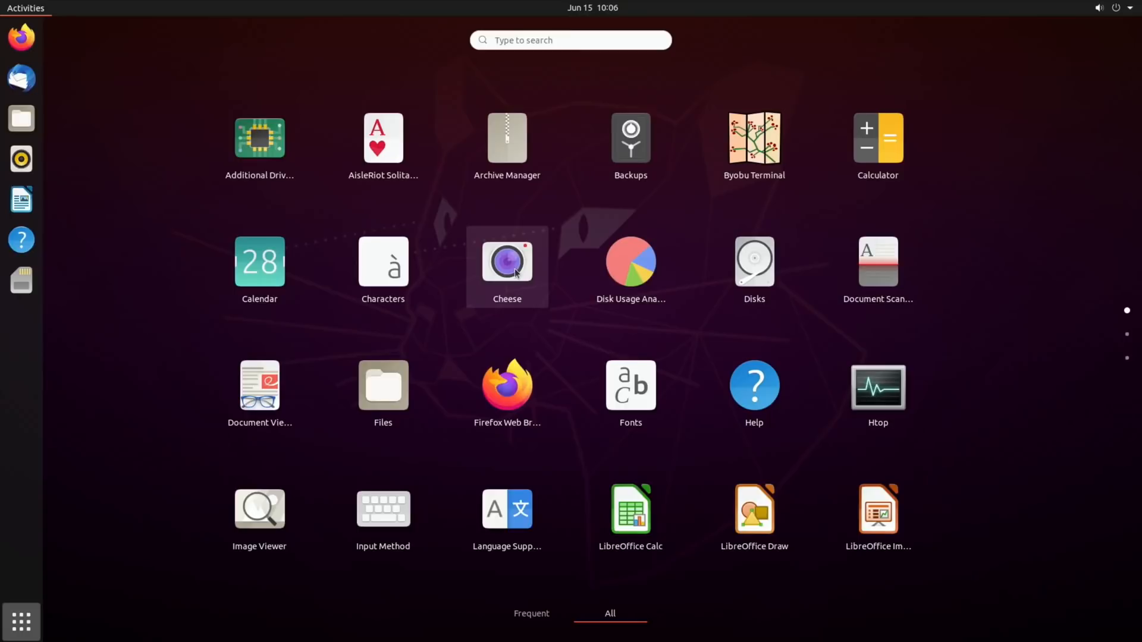
pyautogui.moveTo(384, 270)
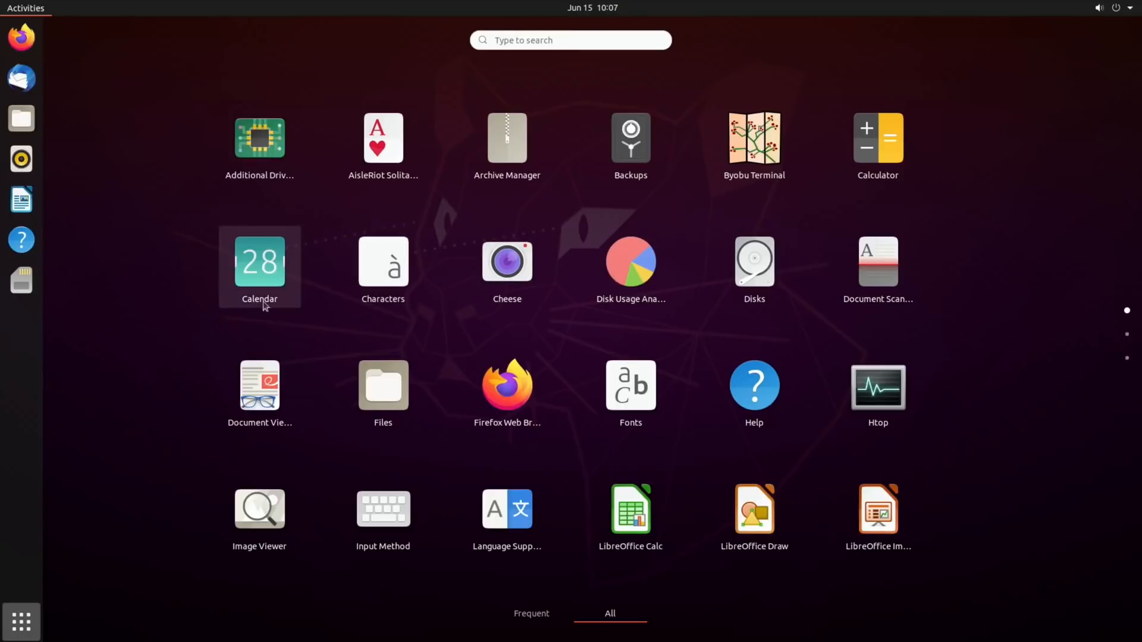
pyautogui.moveTo(393, 399)
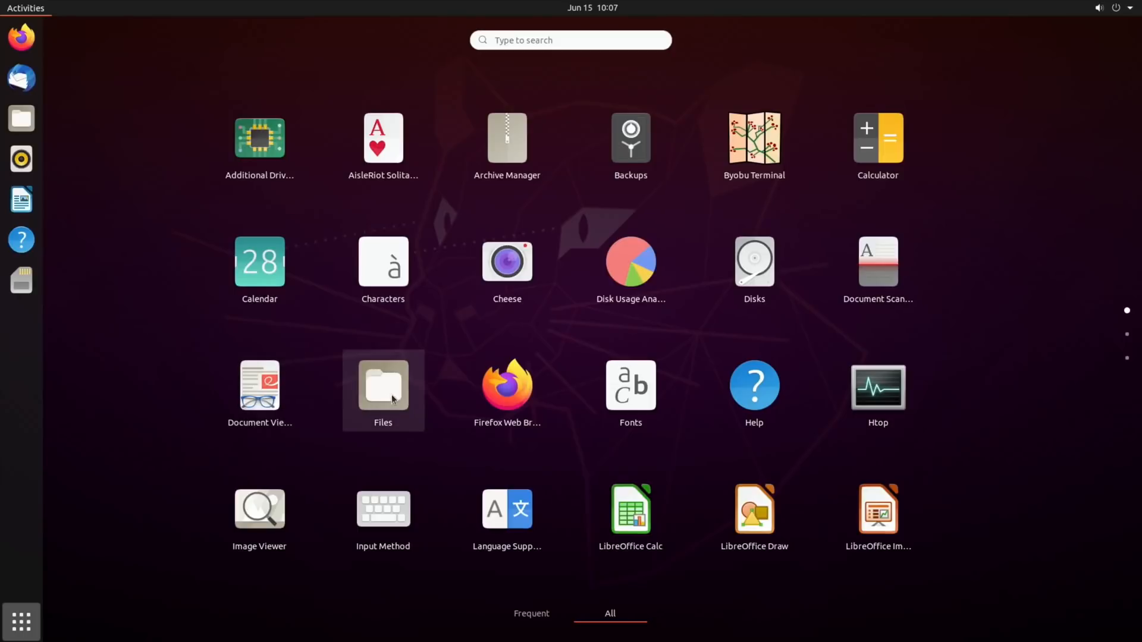
pyautogui.moveTo(535, 399)
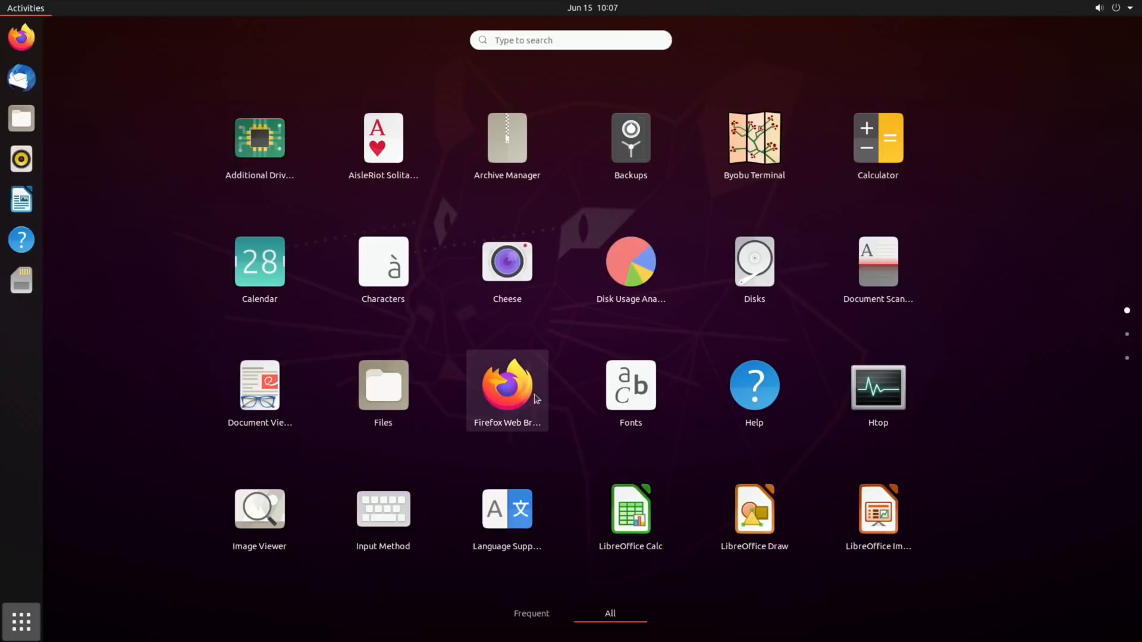
pyautogui.moveTo(631, 395)
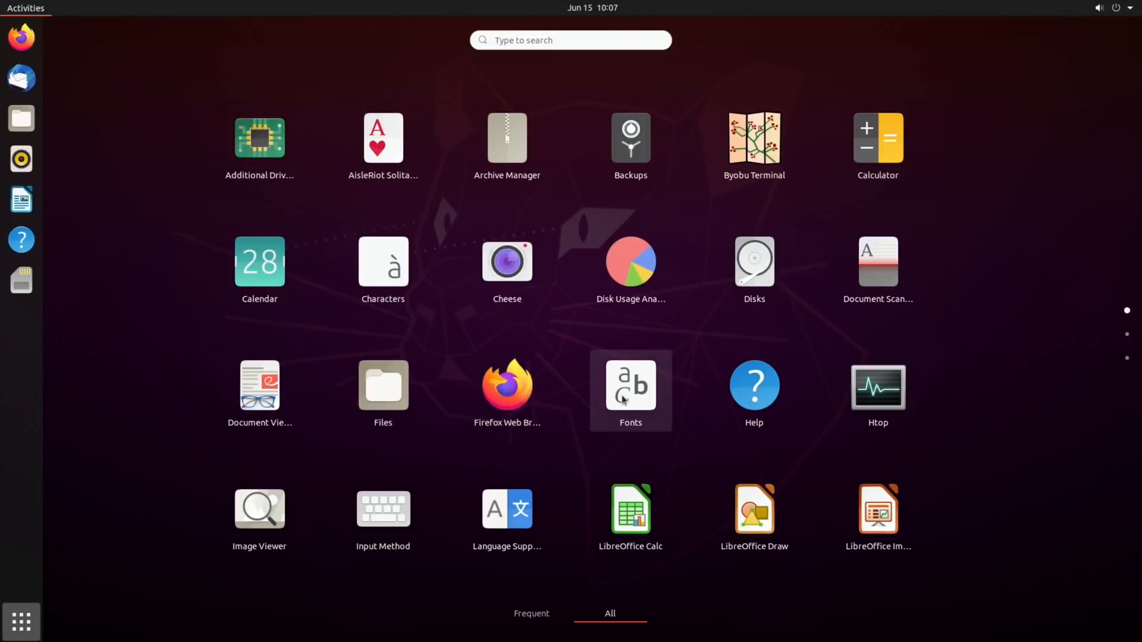
pyautogui.moveTo(870, 386)
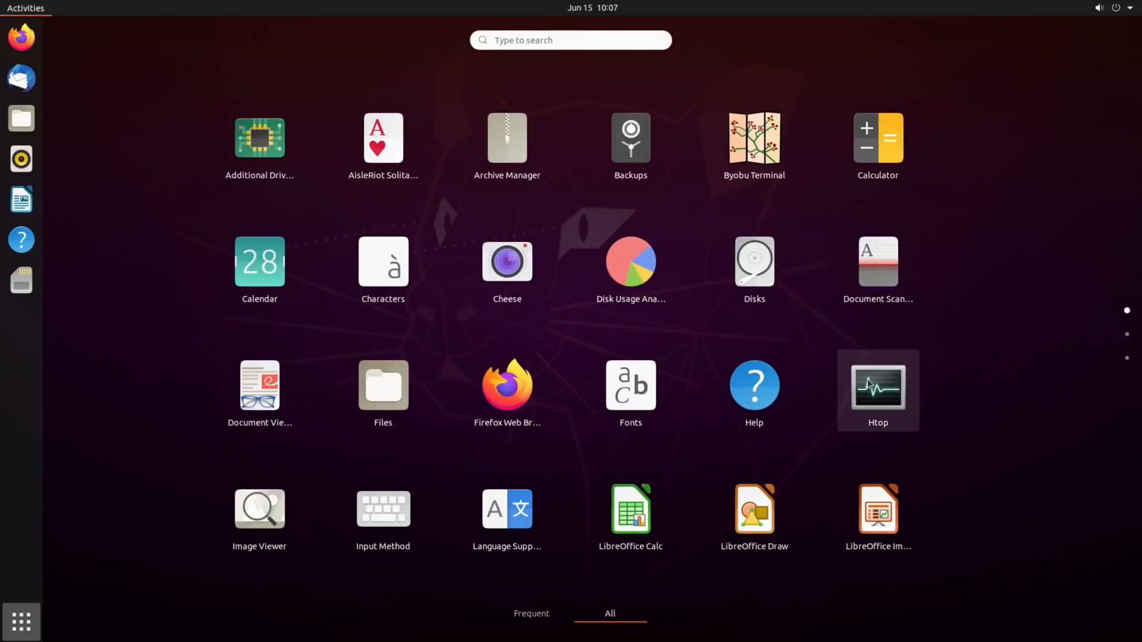
pyautogui.moveTo(472, 535)
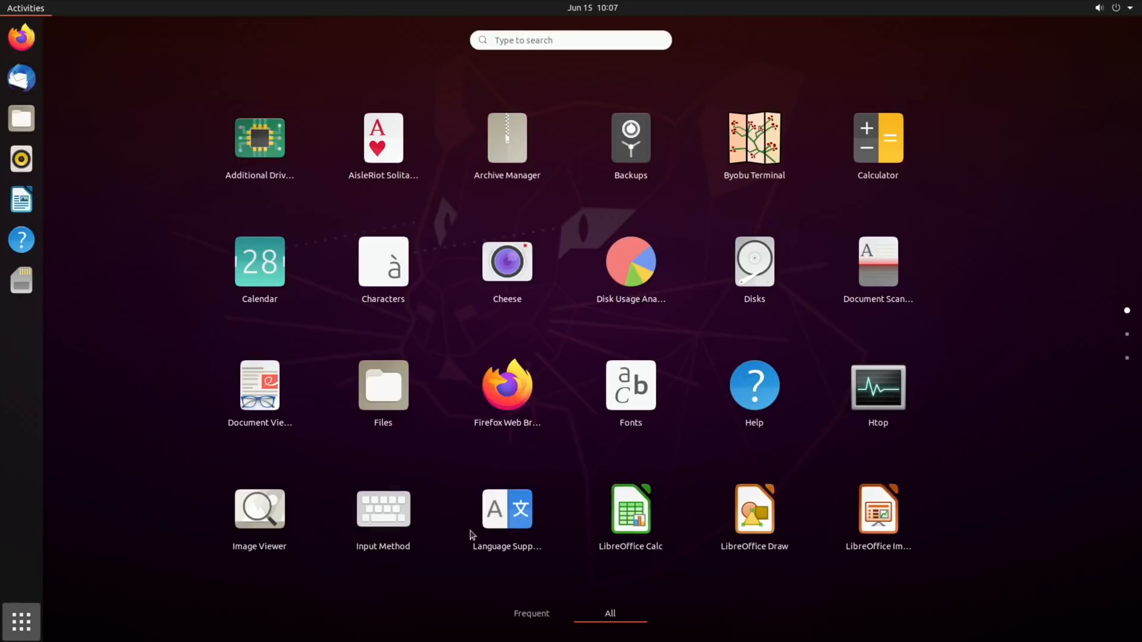
pyautogui.moveTo(733, 512)
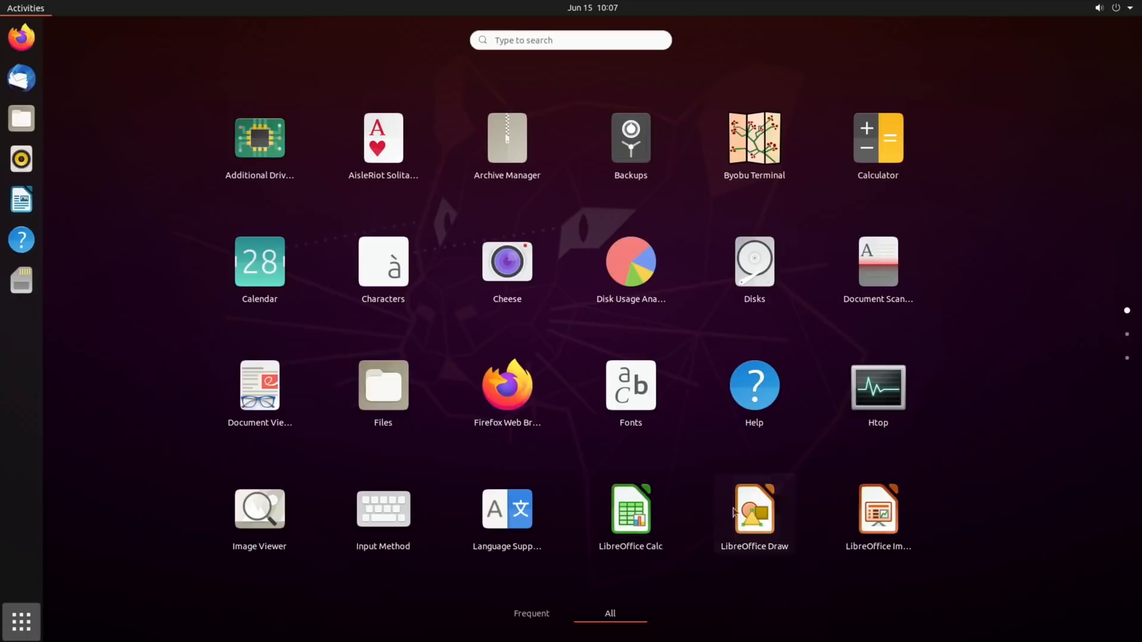
pyautogui.scroll(-3)
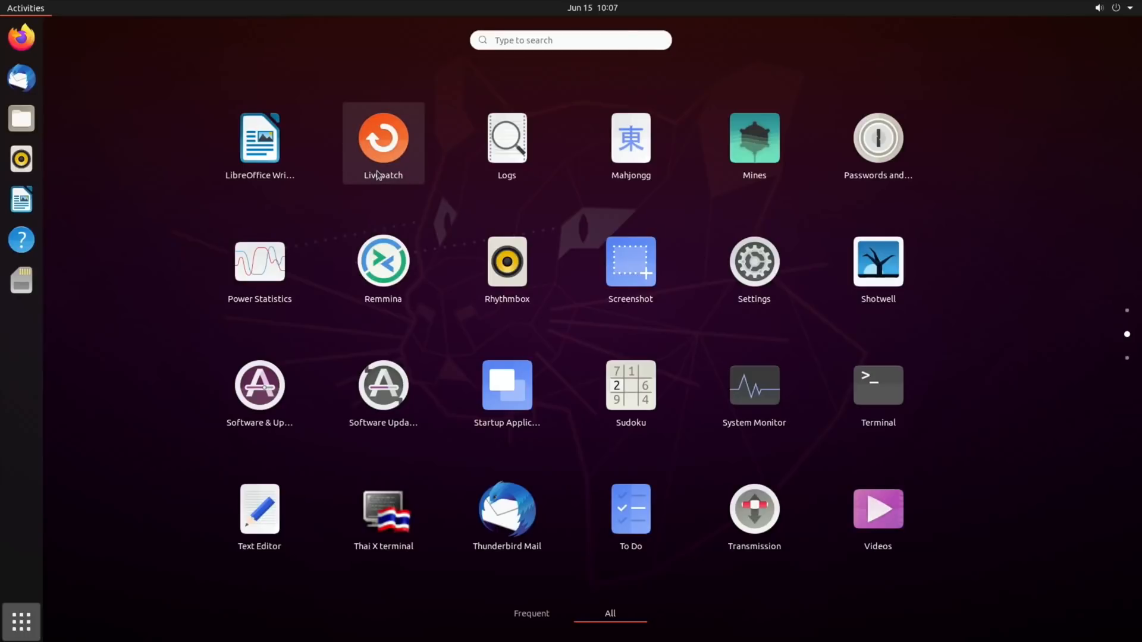
pyautogui.moveTo(407, 171)
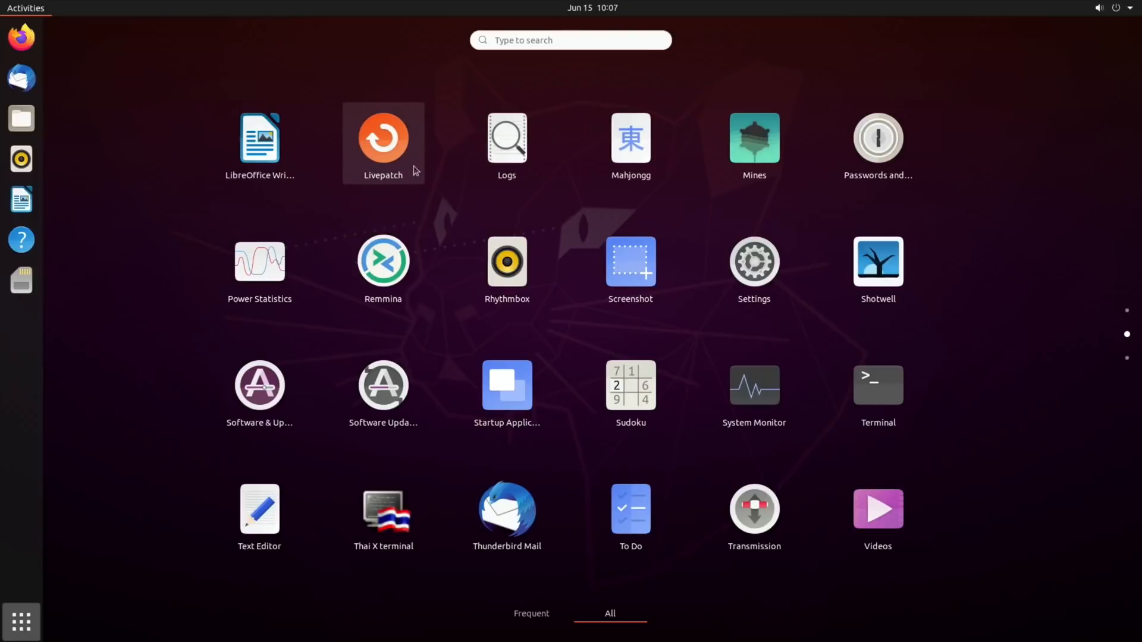
pyautogui.moveTo(554, 165)
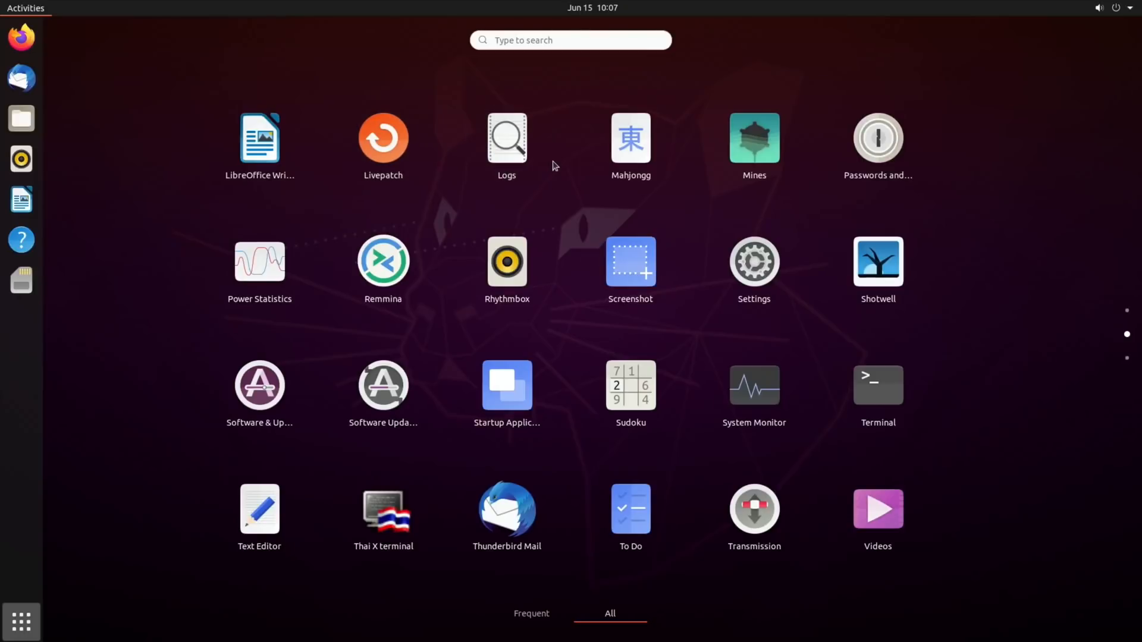
pyautogui.moveTo(580, 156)
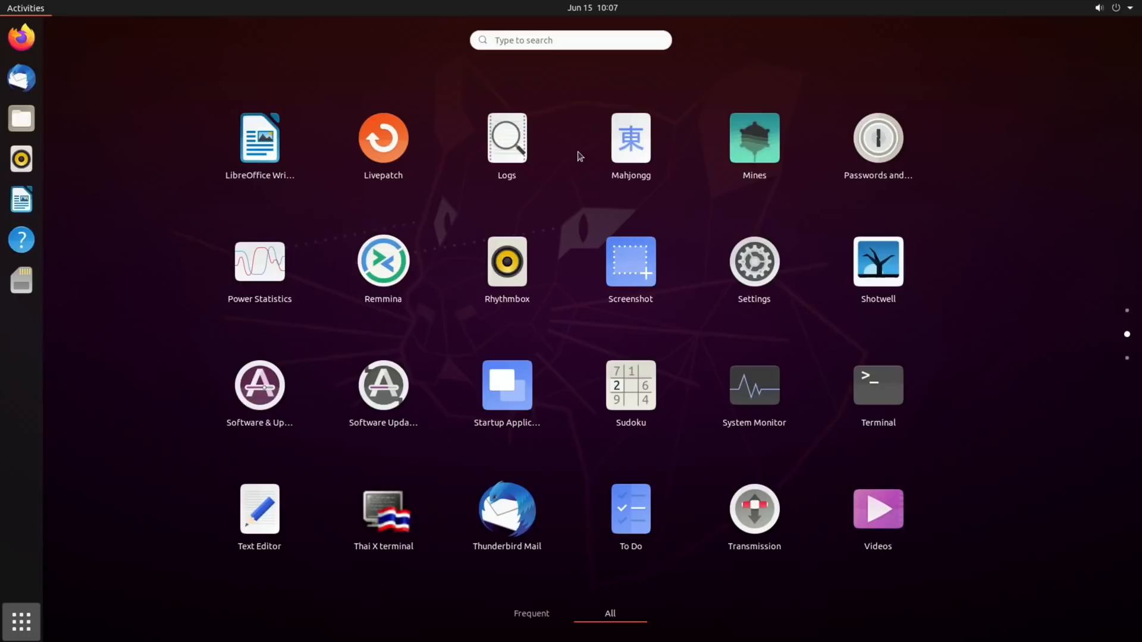
pyautogui.moveTo(710, 135)
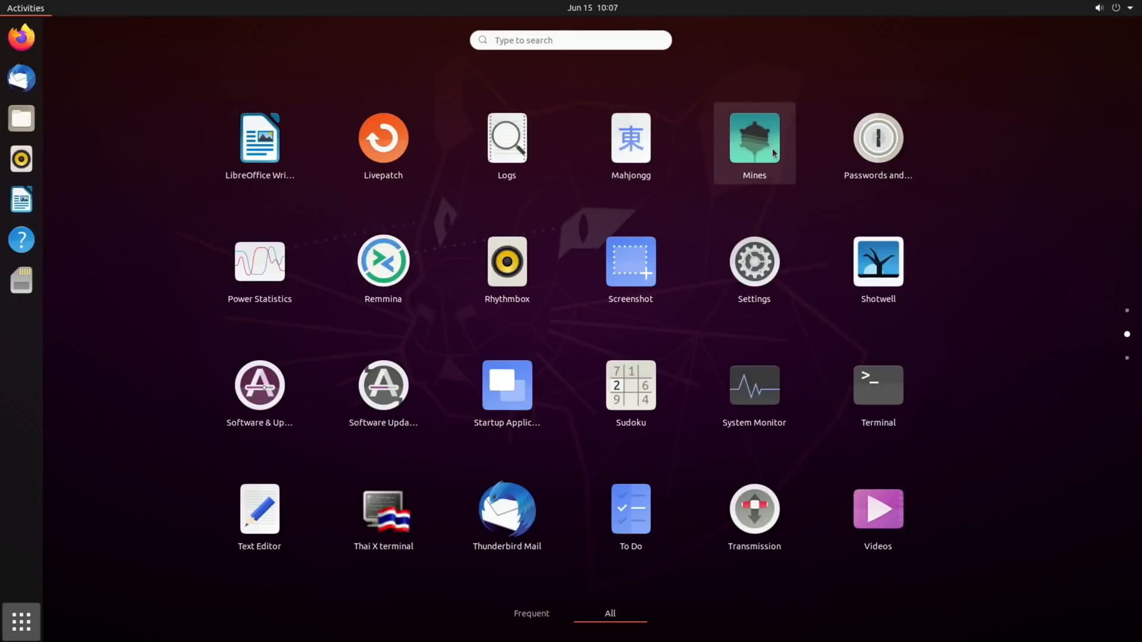
pyautogui.moveTo(237, 355)
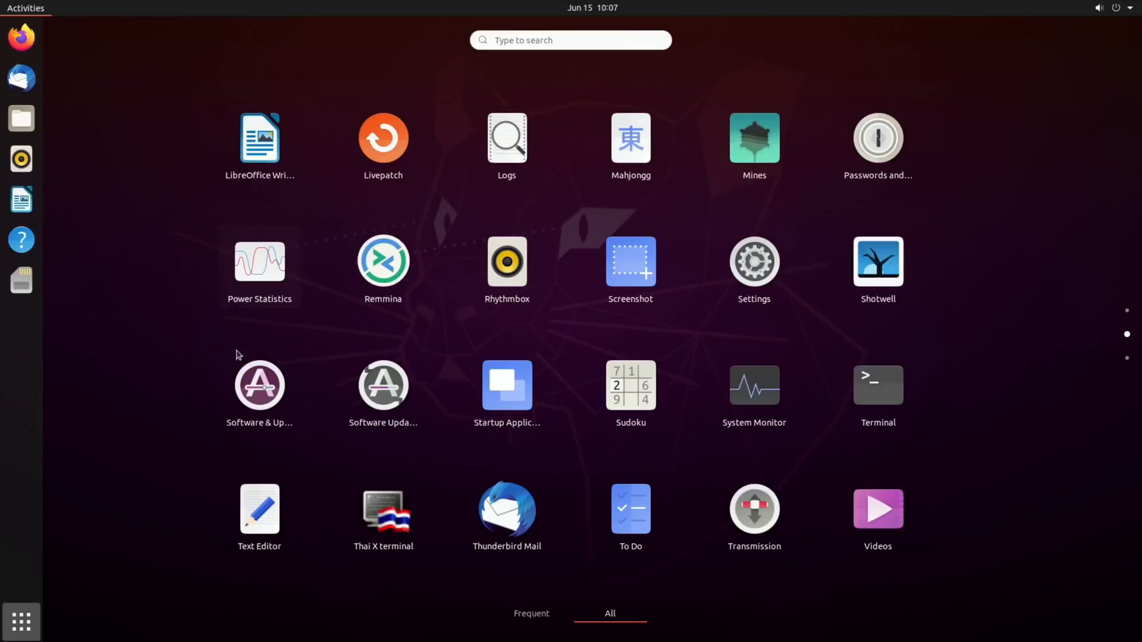
pyautogui.moveTo(383, 387)
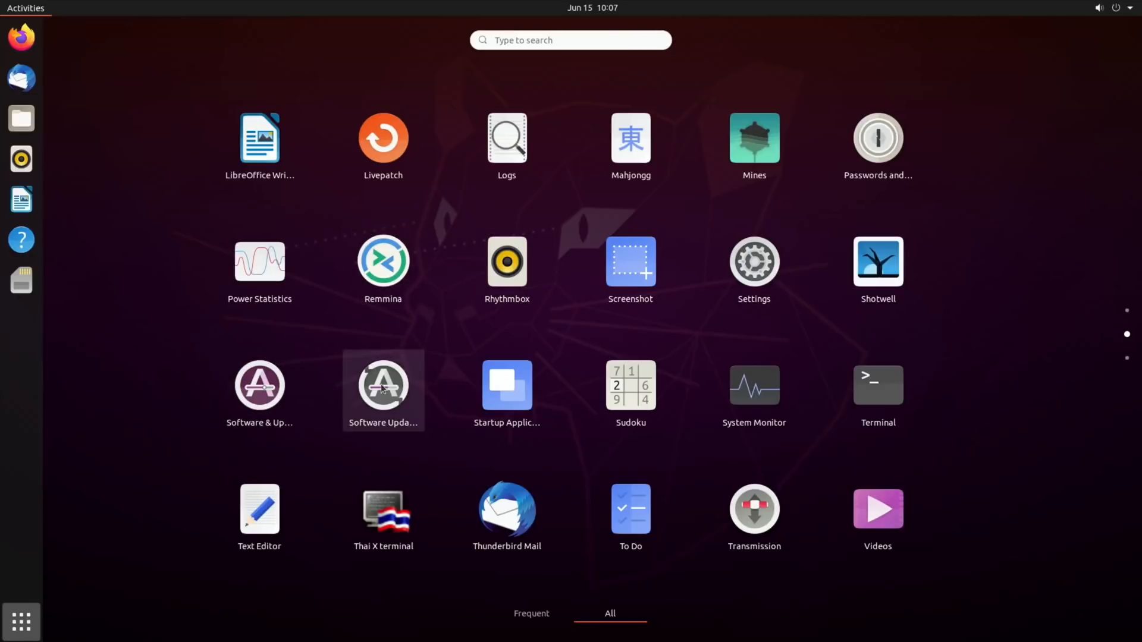
pyautogui.moveTo(737, 394)
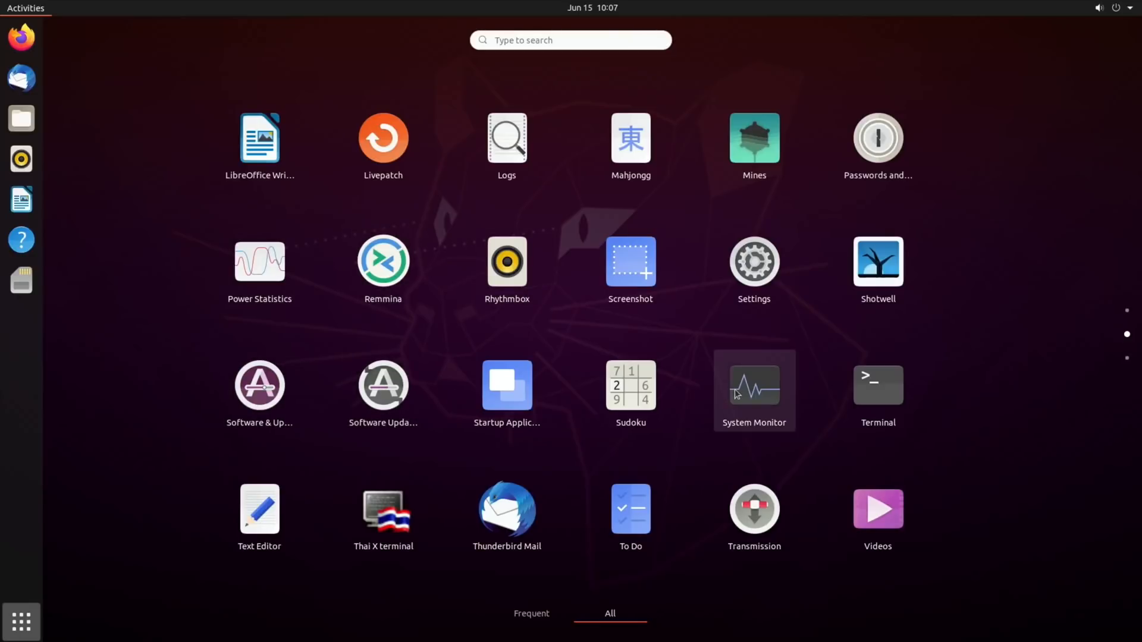
pyautogui.moveTo(850, 505)
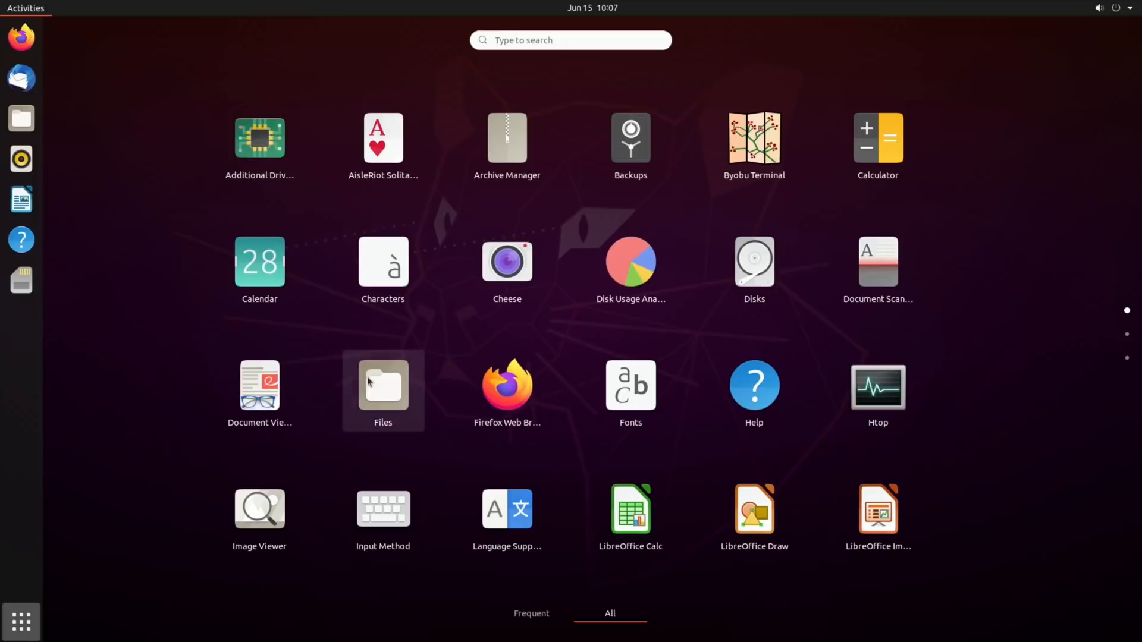
pyautogui.moveTo(485, 400)
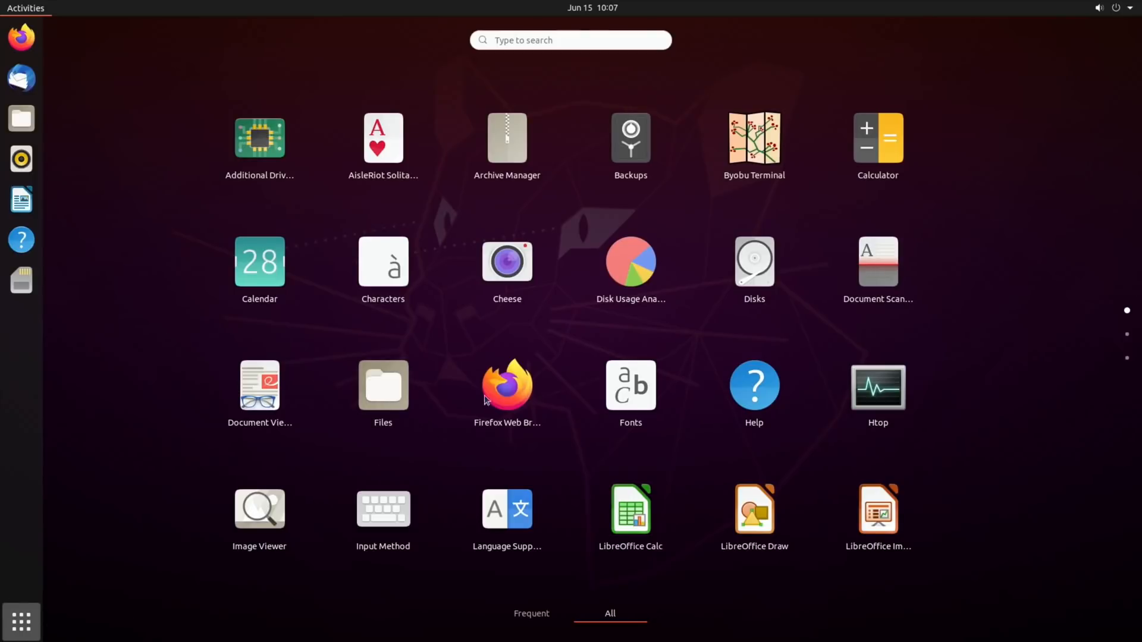
# Open Settings and browse the Network, Bluetooth and Background pages, ending on Bluetooth.
pyautogui.click(1133, 7)
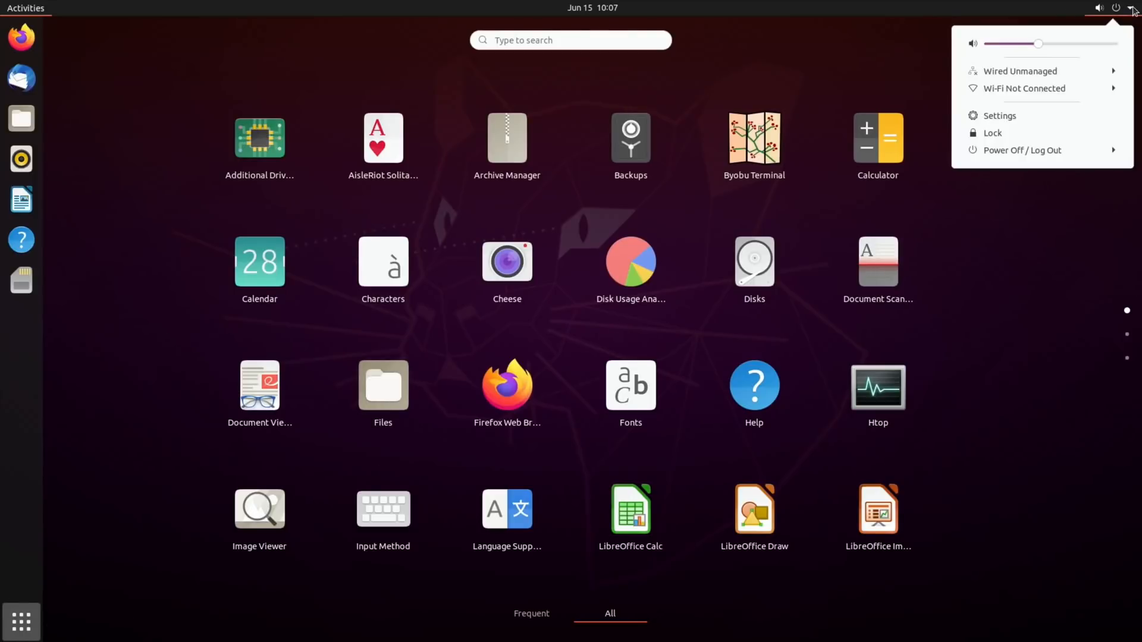
pyautogui.moveTo(1017, 114)
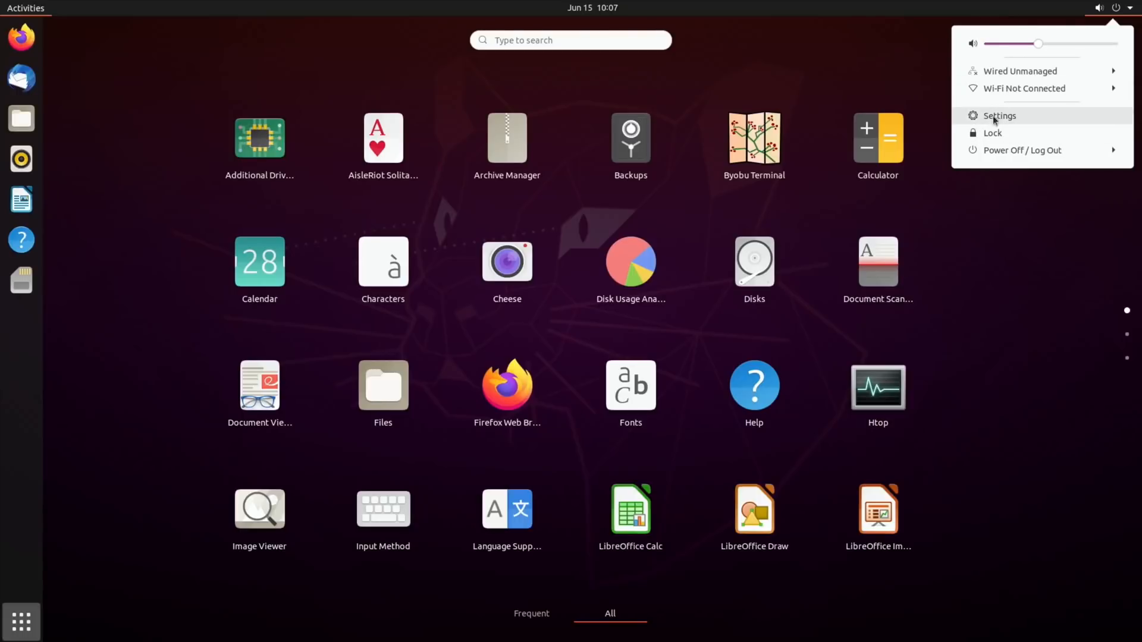
pyautogui.click(999, 115)
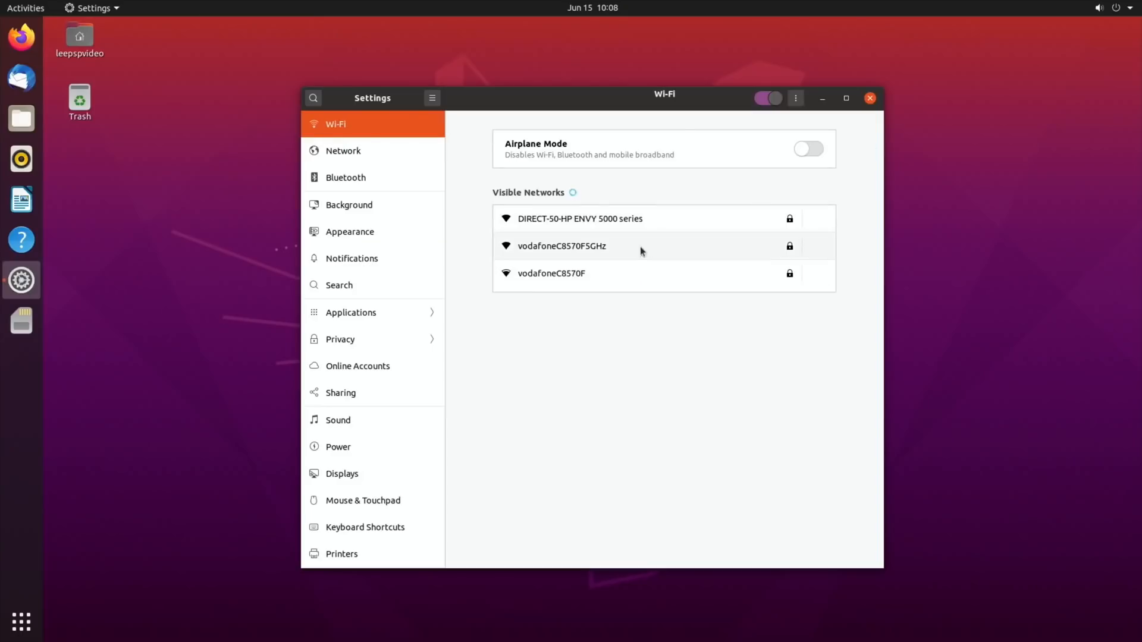
pyautogui.click(343, 150)
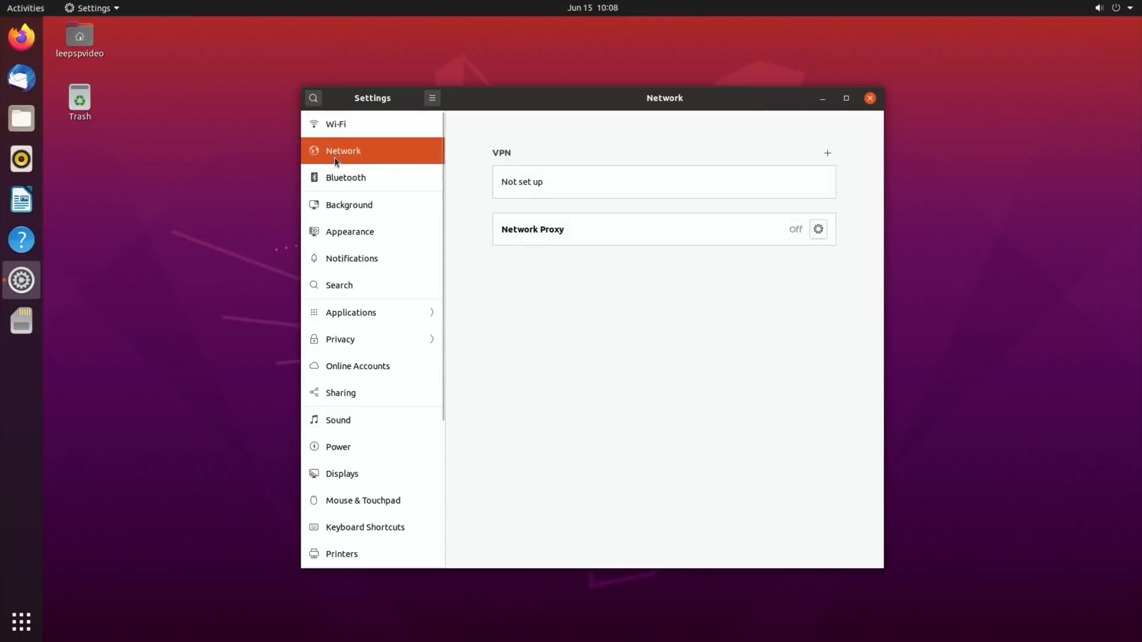
pyautogui.click(345, 178)
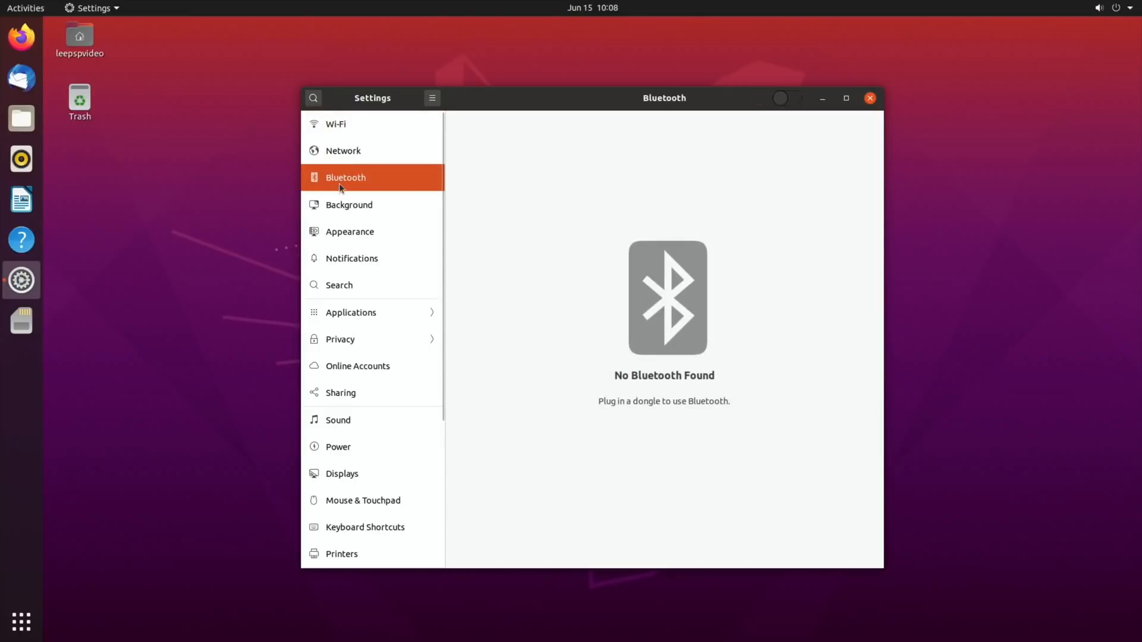
pyautogui.click(348, 205)
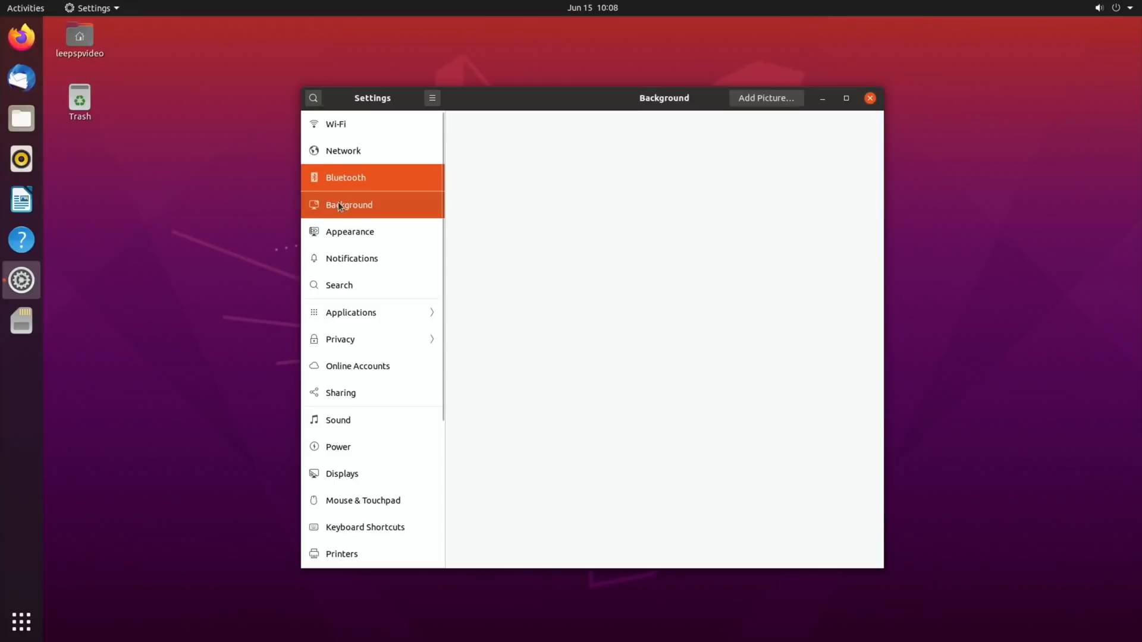
pyautogui.click(346, 177)
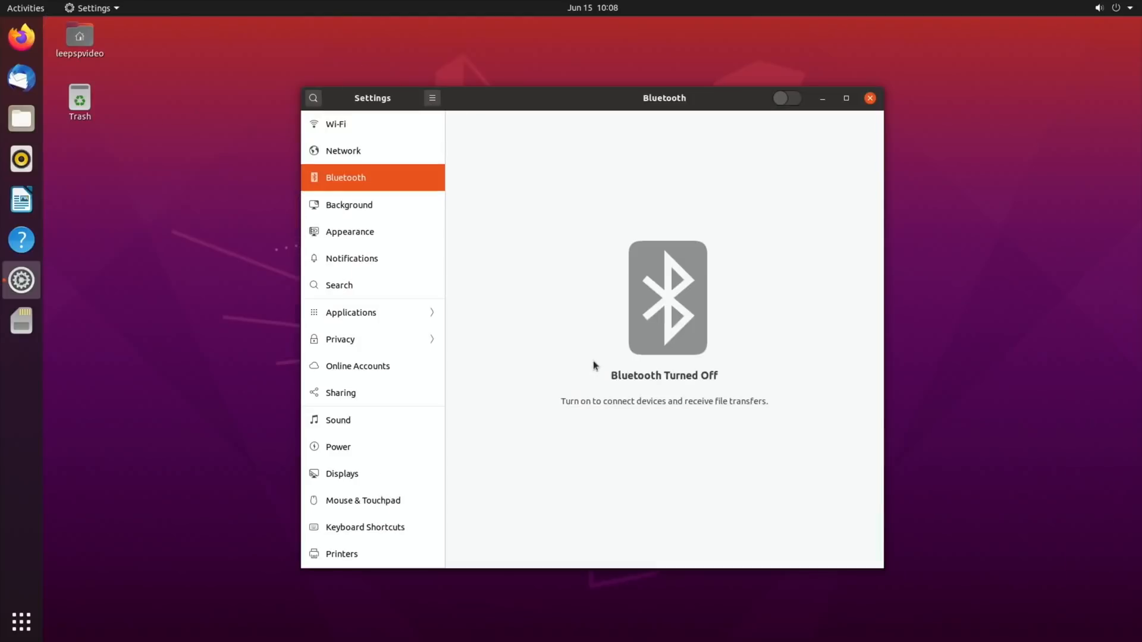
# Turn Bluetooth on, connect the LE-Bose Revolve SoundLink, then view Background and Appearance.
pyautogui.click(787, 97)
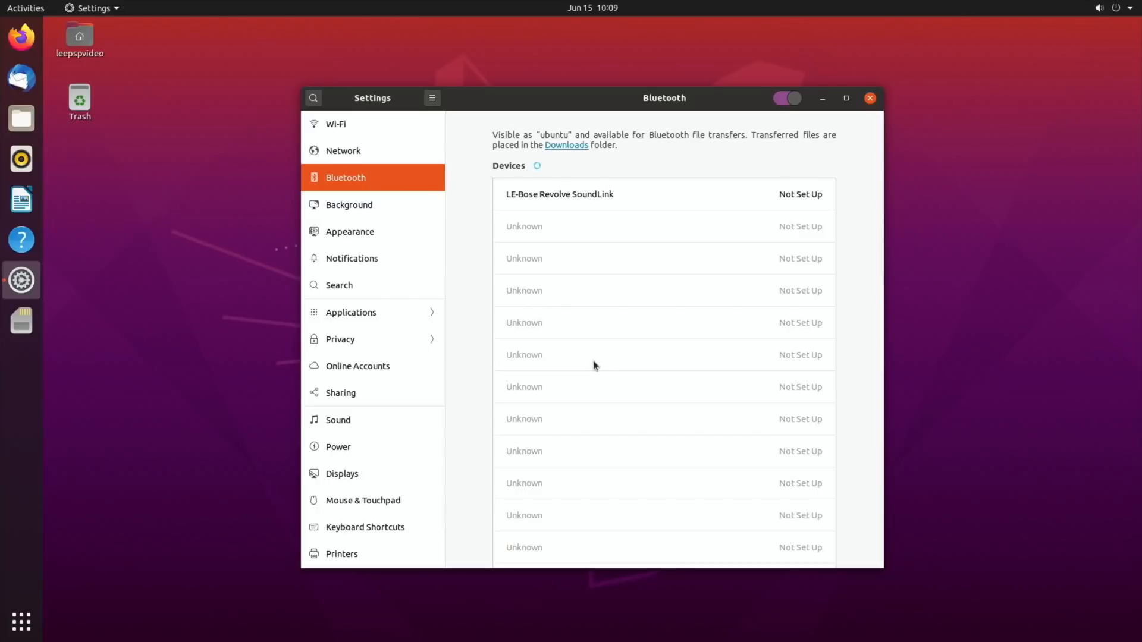
pyautogui.click(559, 194)
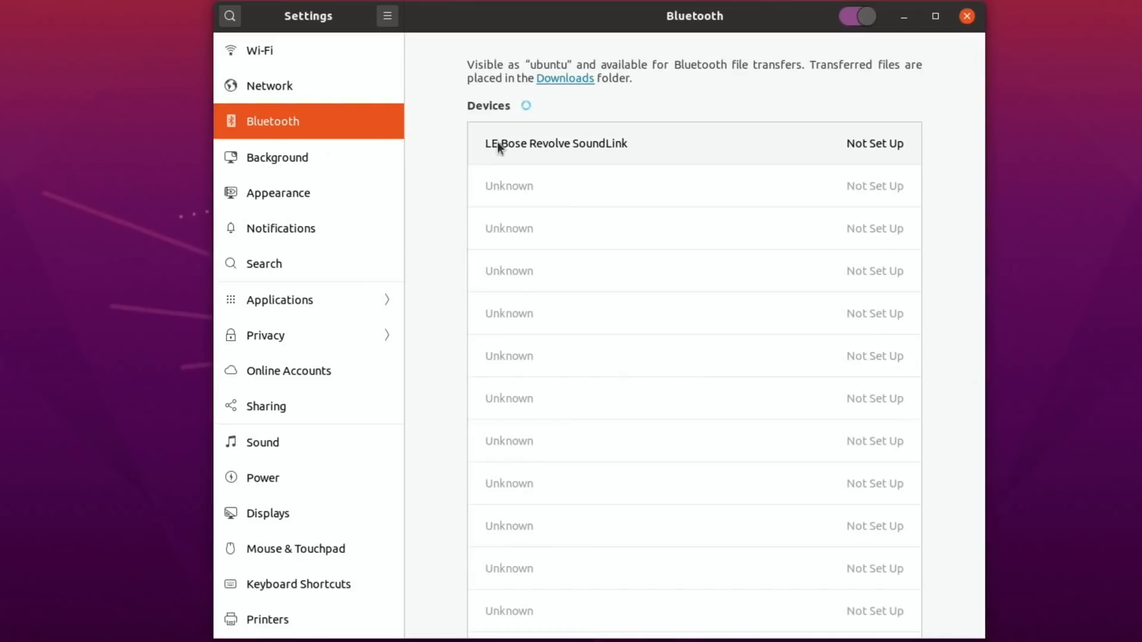
pyautogui.click(537, 146)
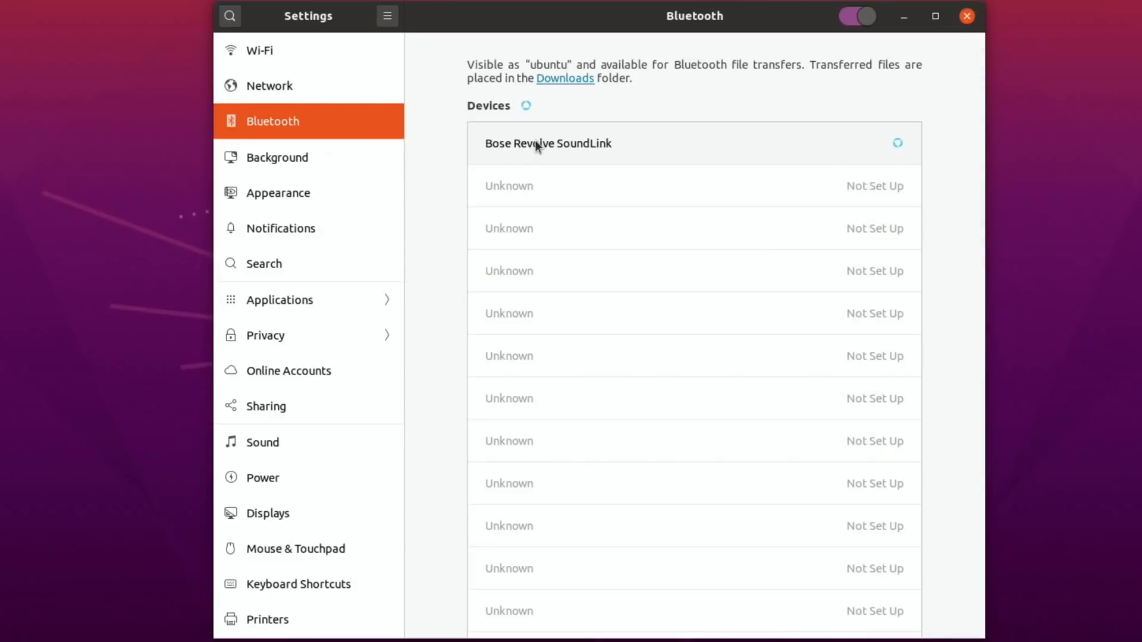
pyautogui.click(548, 143)
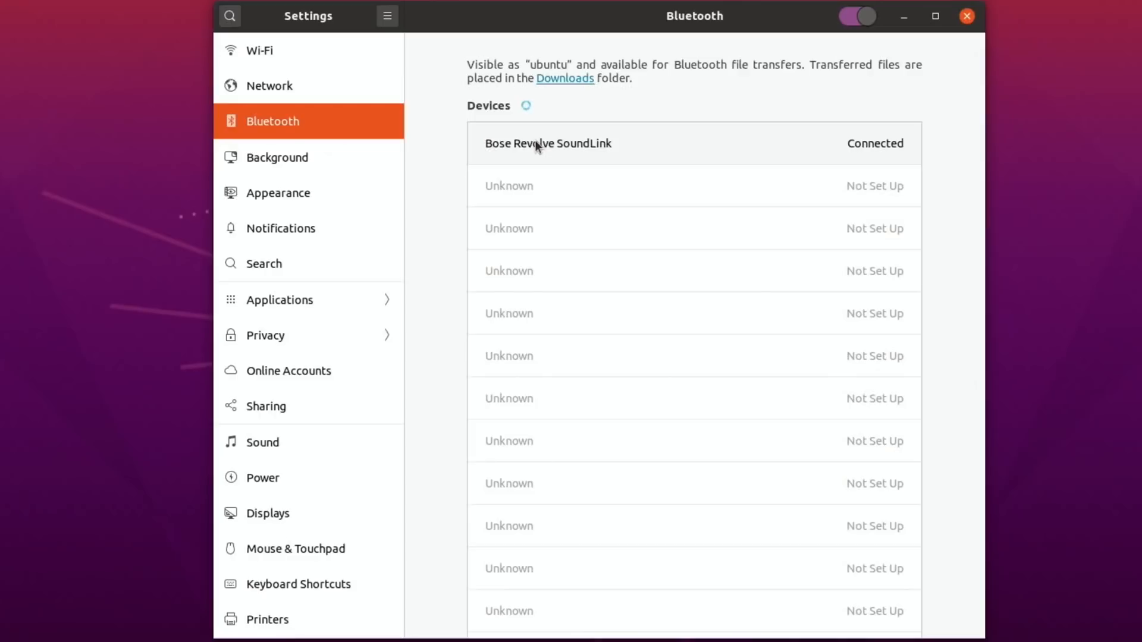
pyautogui.moveTo(452, 478)
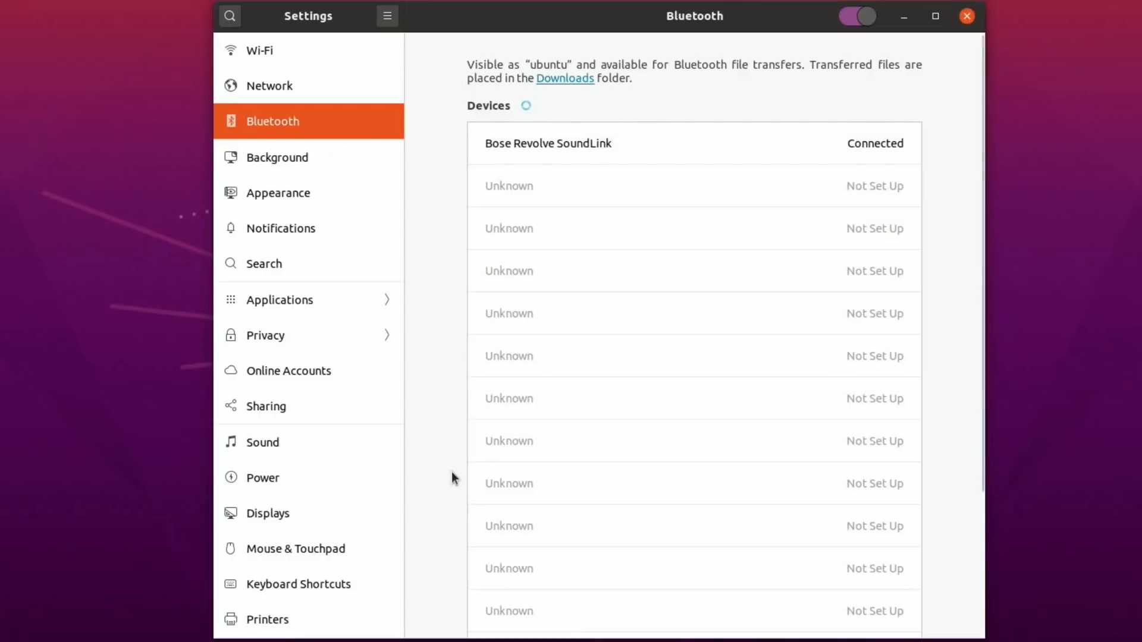
pyautogui.scroll(-3)
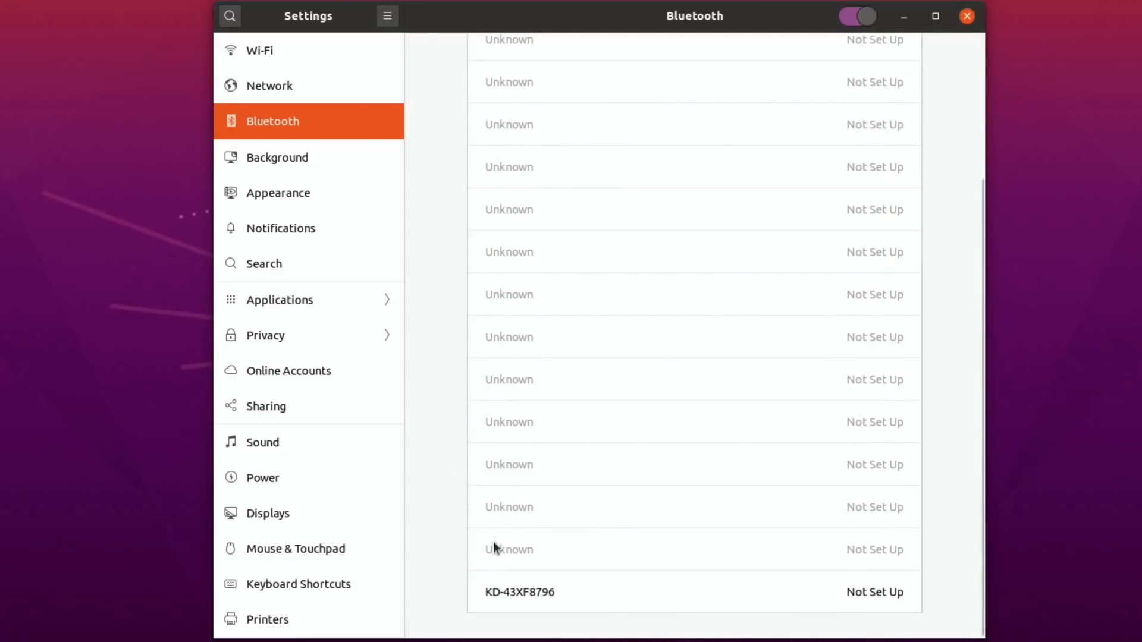
pyautogui.moveTo(604, 407)
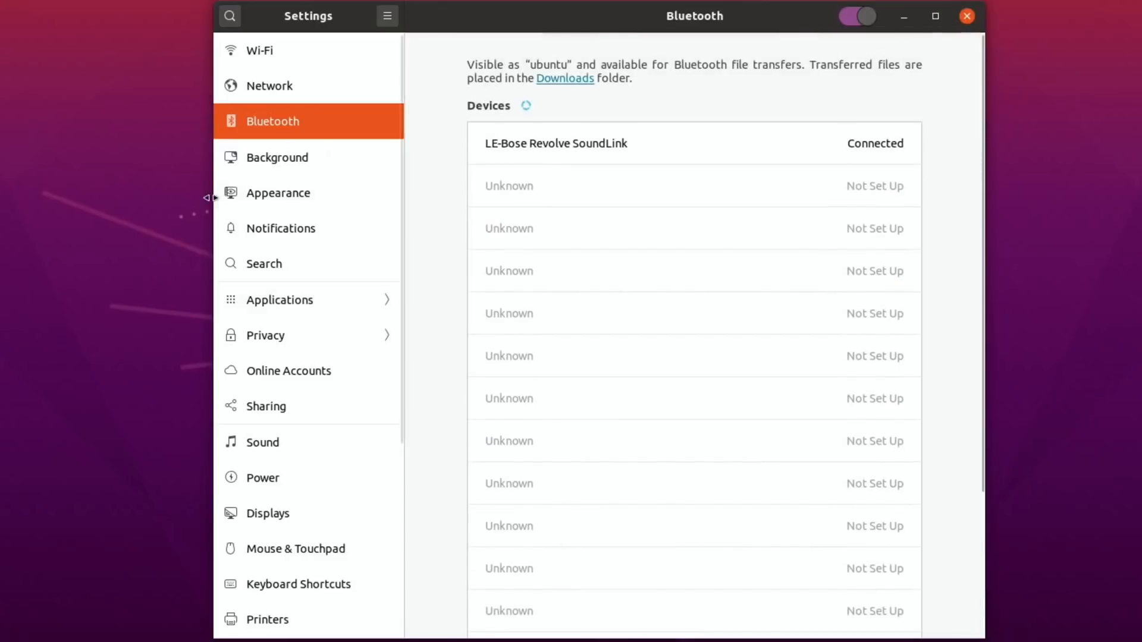
pyautogui.click(277, 157)
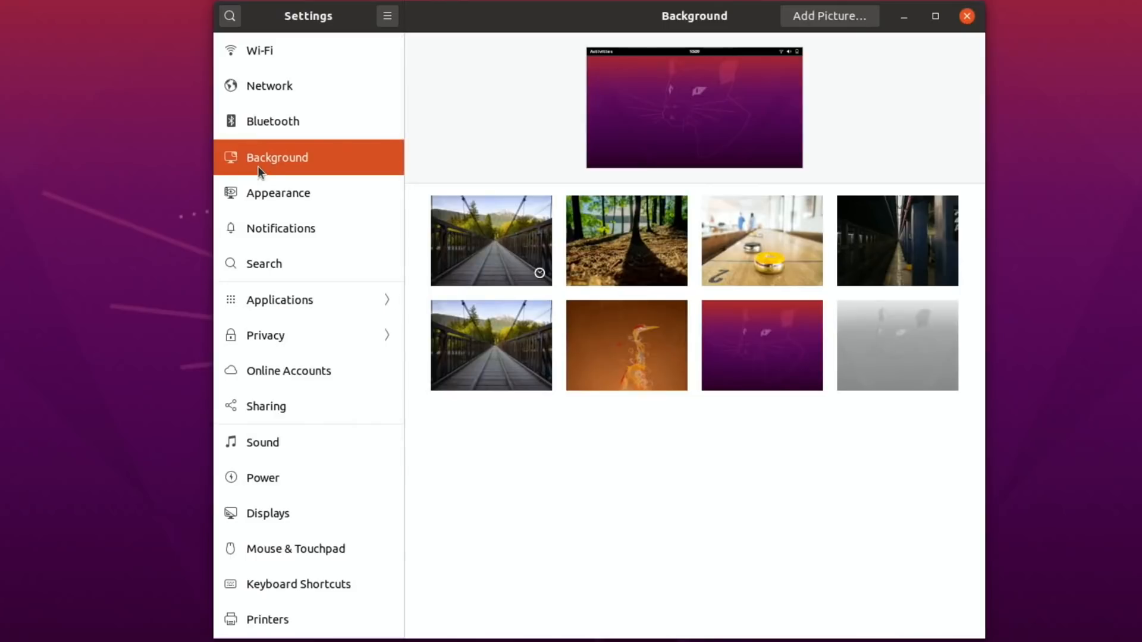
pyautogui.click(278, 192)
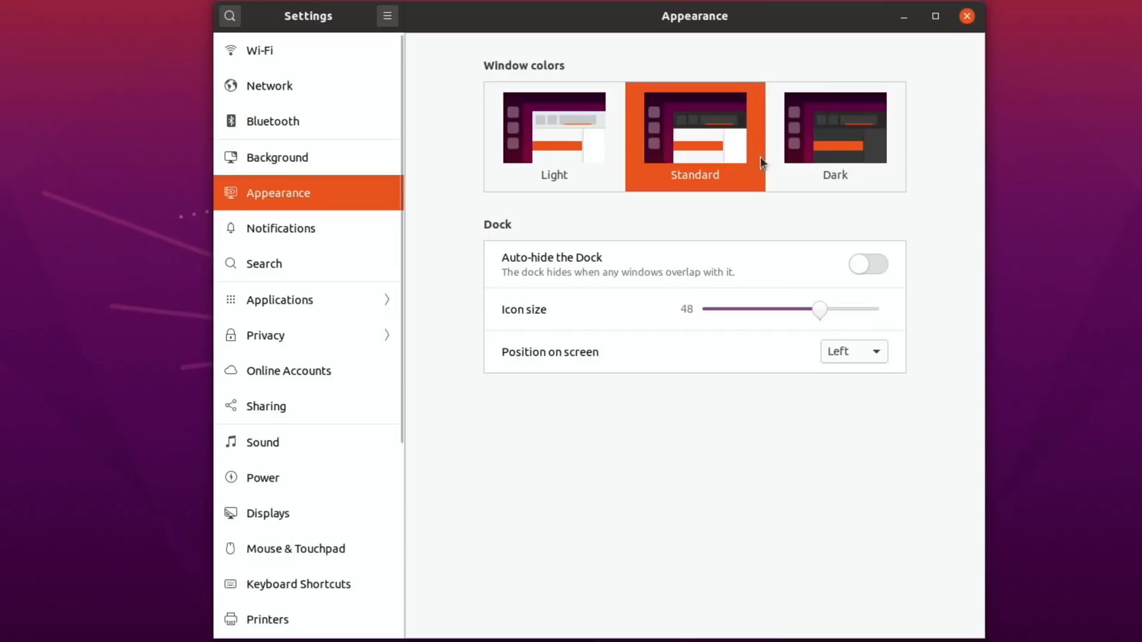
pyautogui.moveTo(624, 169)
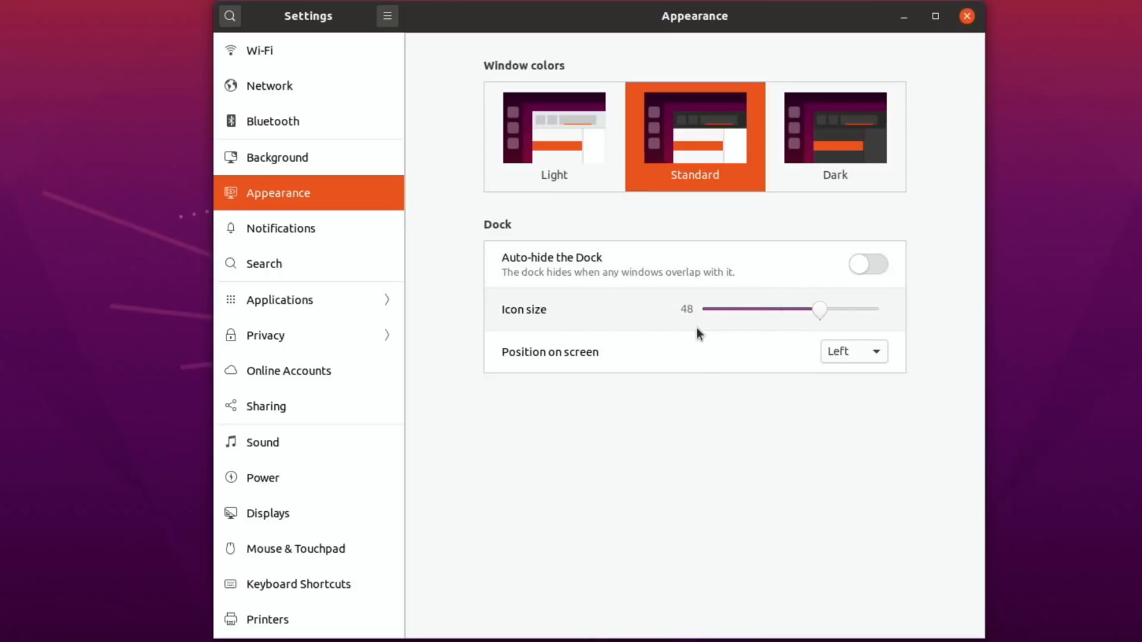
# View Notifications settings: Lock Screen Notifications on, Do Not Disturb off.
pyautogui.click(281, 229)
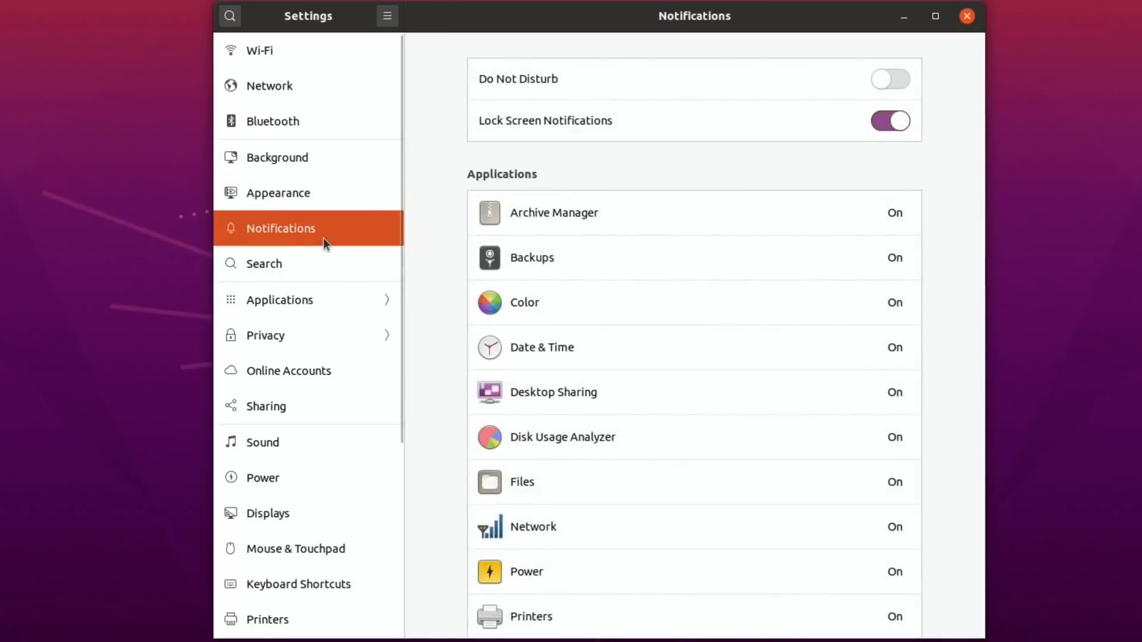
pyautogui.moveTo(620, 398)
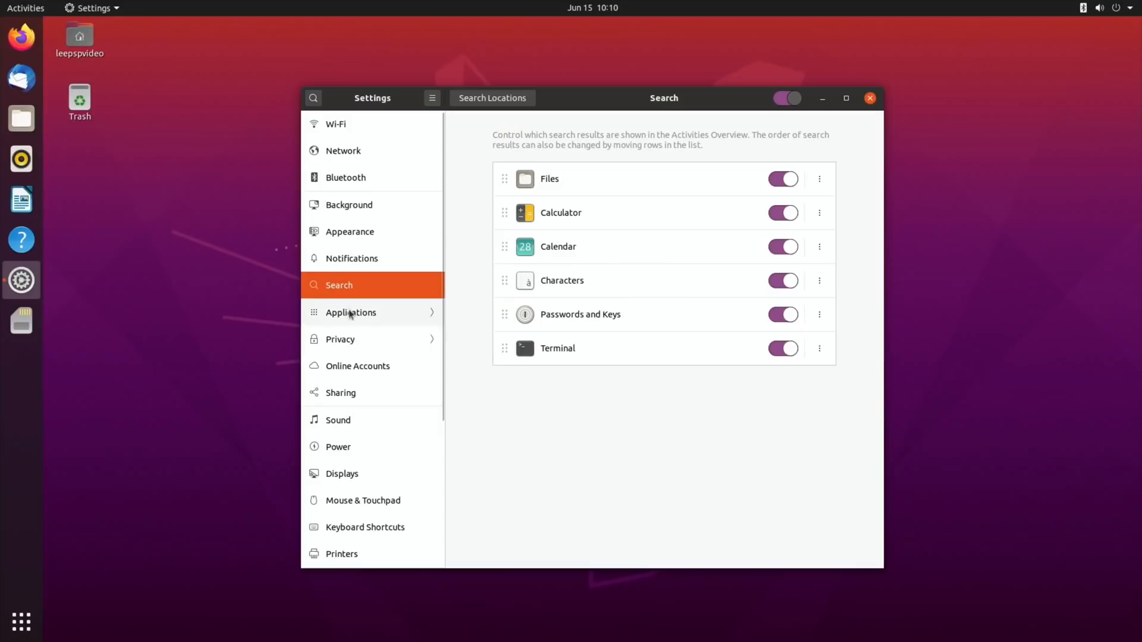
pyautogui.moveTo(378, 319)
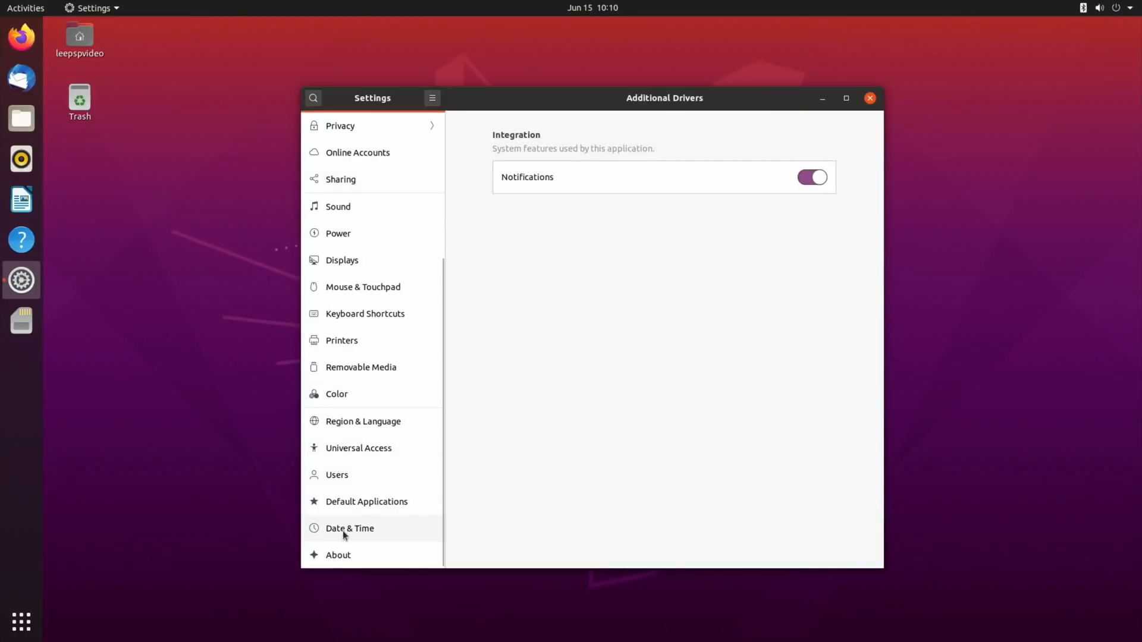
pyautogui.moveTo(334, 563)
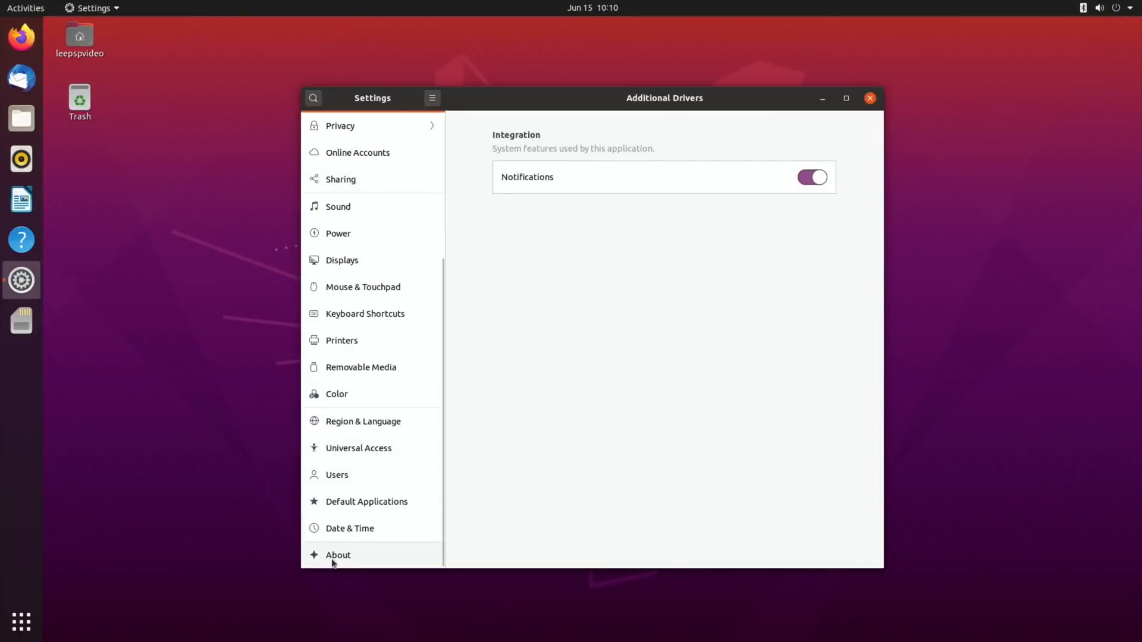
# Show the About page: device ubuntu, 7.6 GiB memory, V3D 4.2 graphics.
pyautogui.click(338, 554)
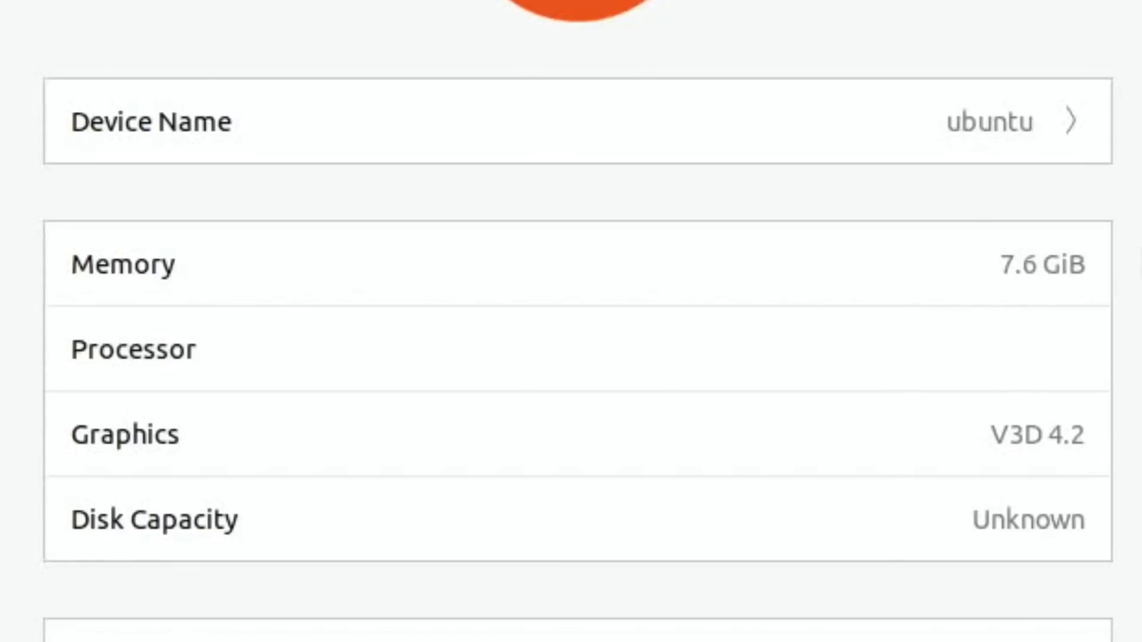
pyautogui.moveTo(1039, 273)
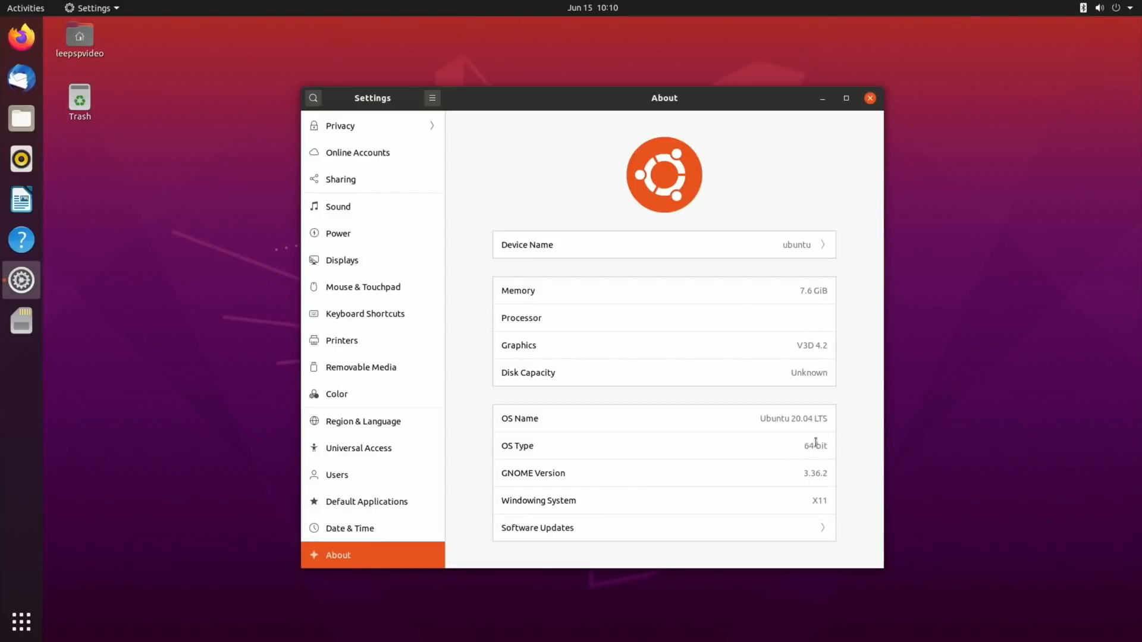
pyautogui.moveTo(749, 368)
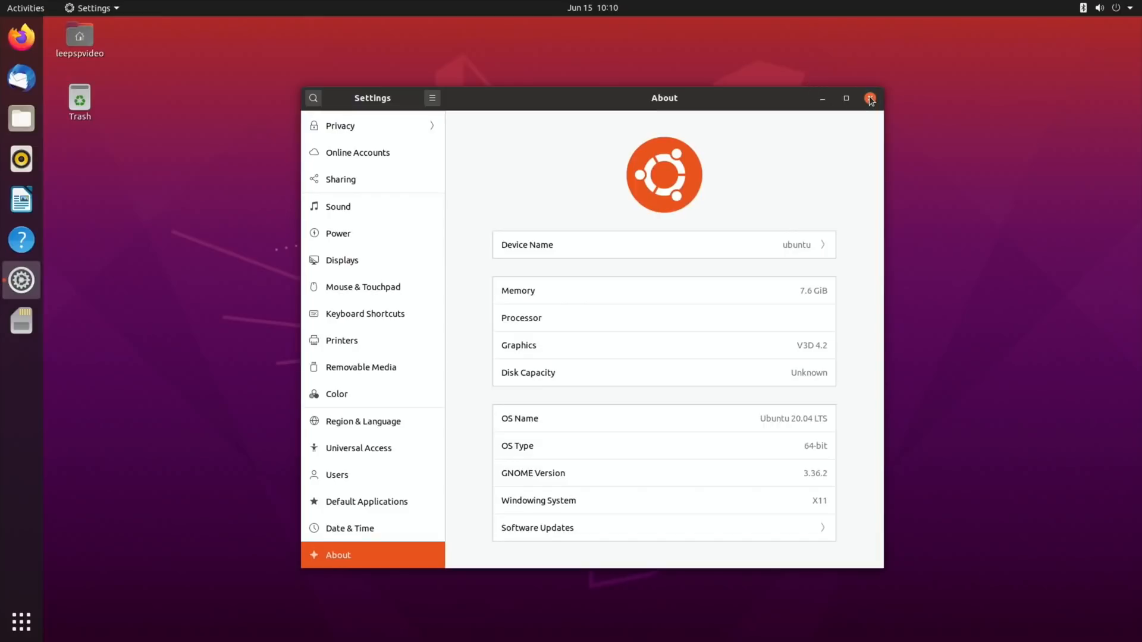
# Close Settings, launch Firefox and play the Pendleton Somerby EBIKE review PART 2.
pyautogui.click(869, 98)
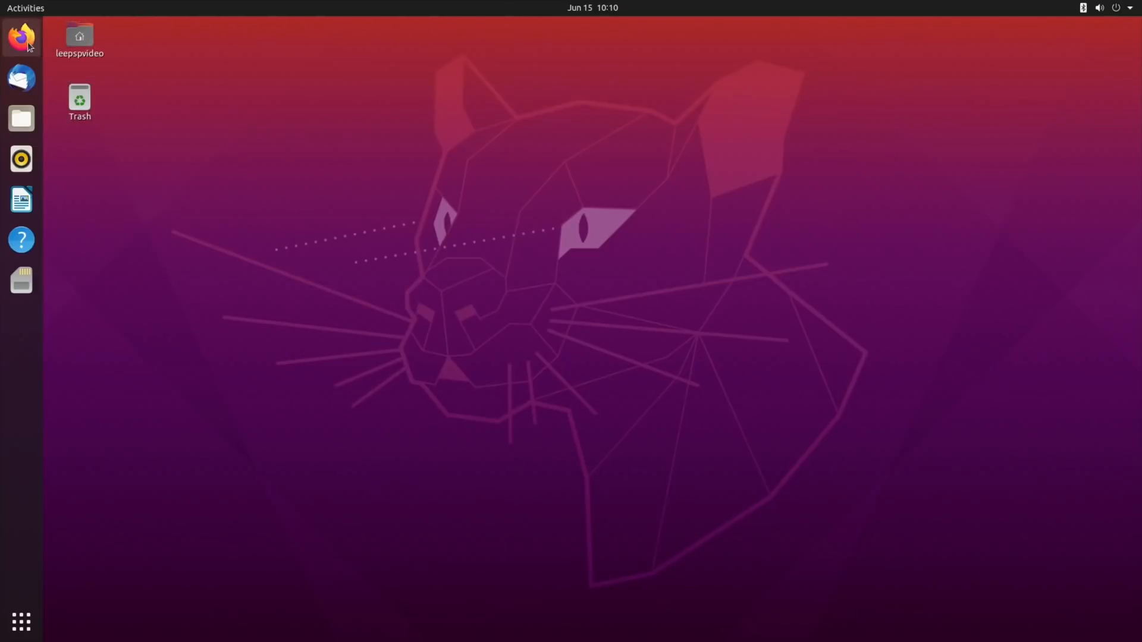
pyautogui.click(20, 38)
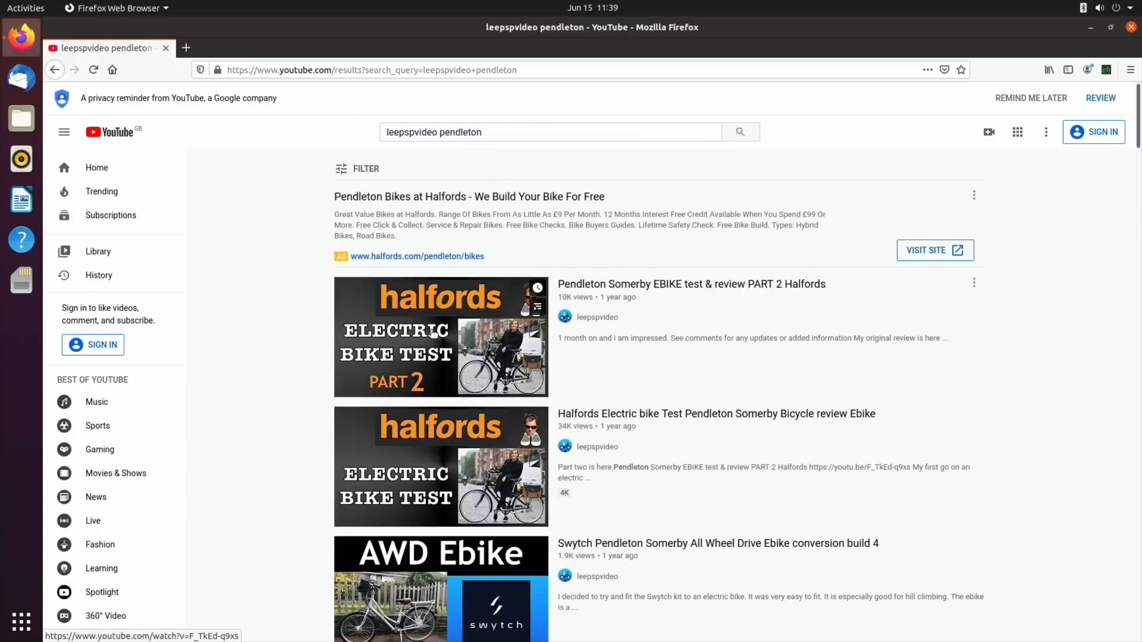
pyautogui.click(422, 336)
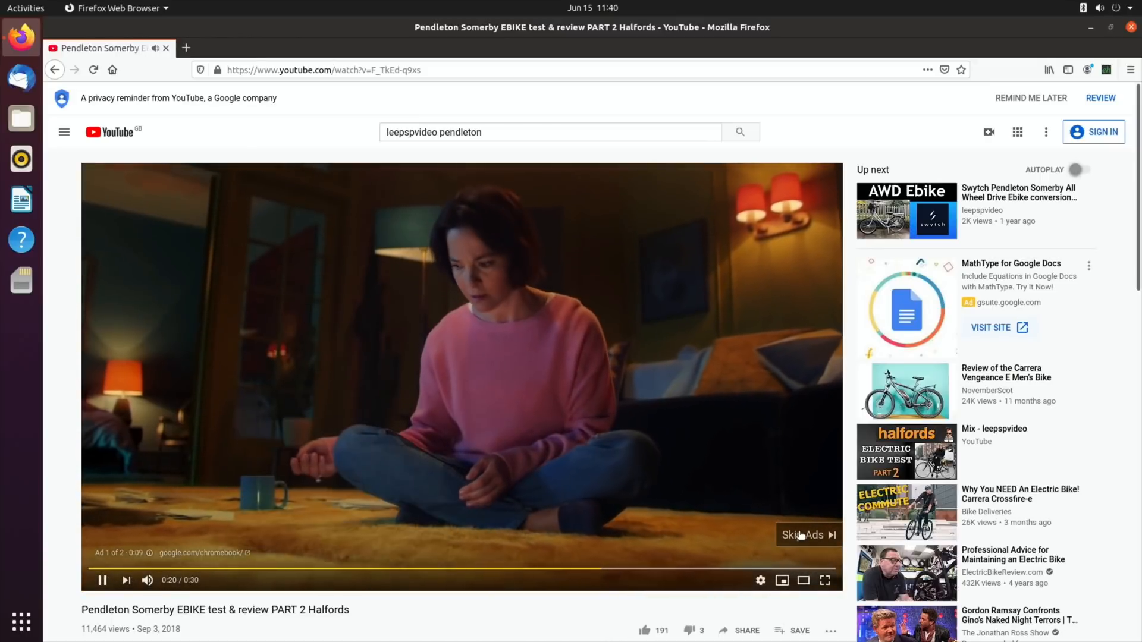
# Skip the ad and mute the Pendleton Somerby EBIKE video.
pyautogui.click(804, 534)
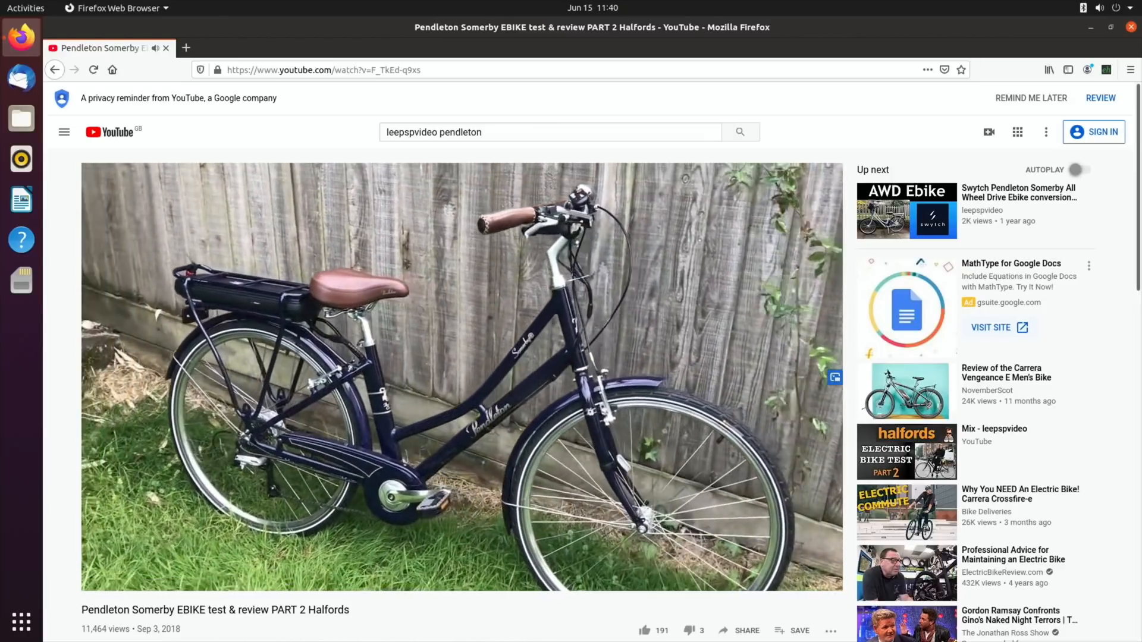
pyautogui.click(461, 376)
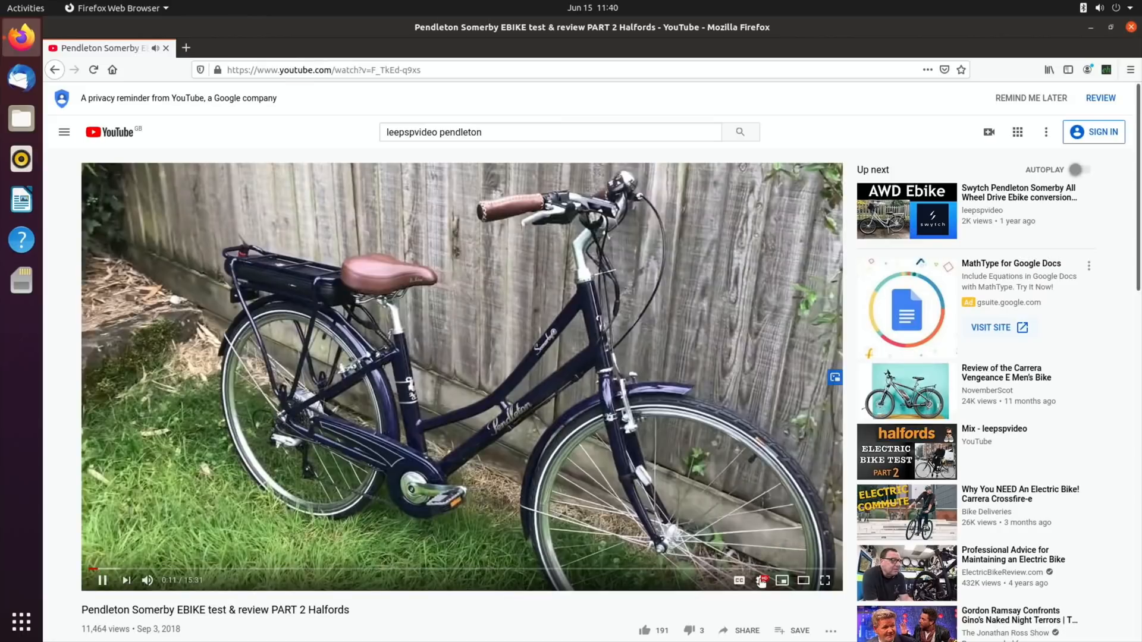
pyautogui.click(762, 597)
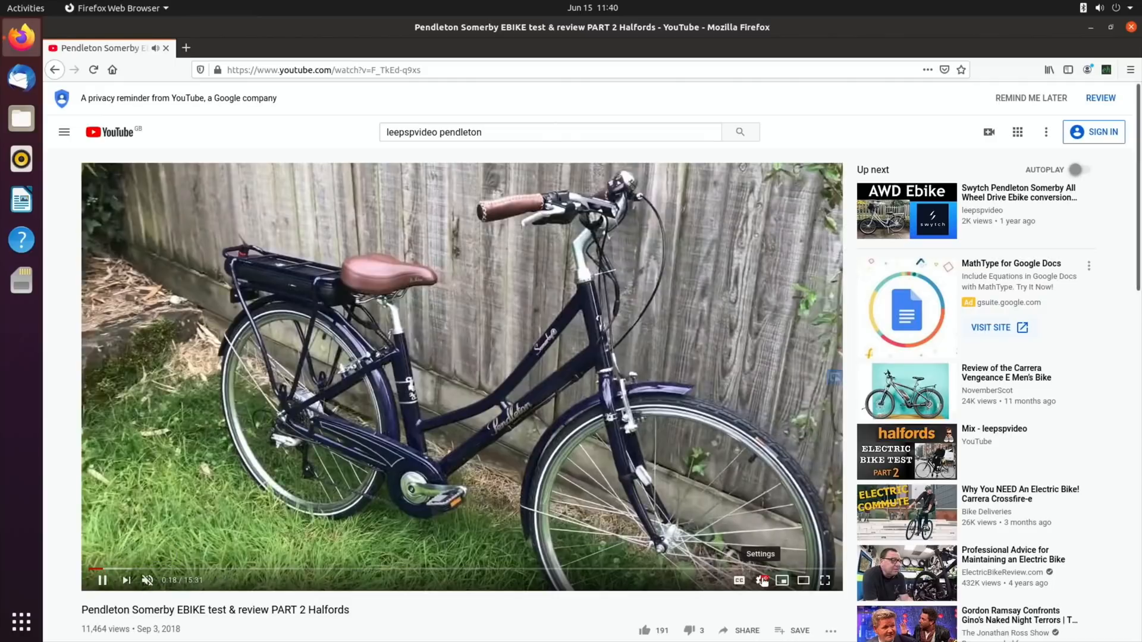
pyautogui.click(760, 581)
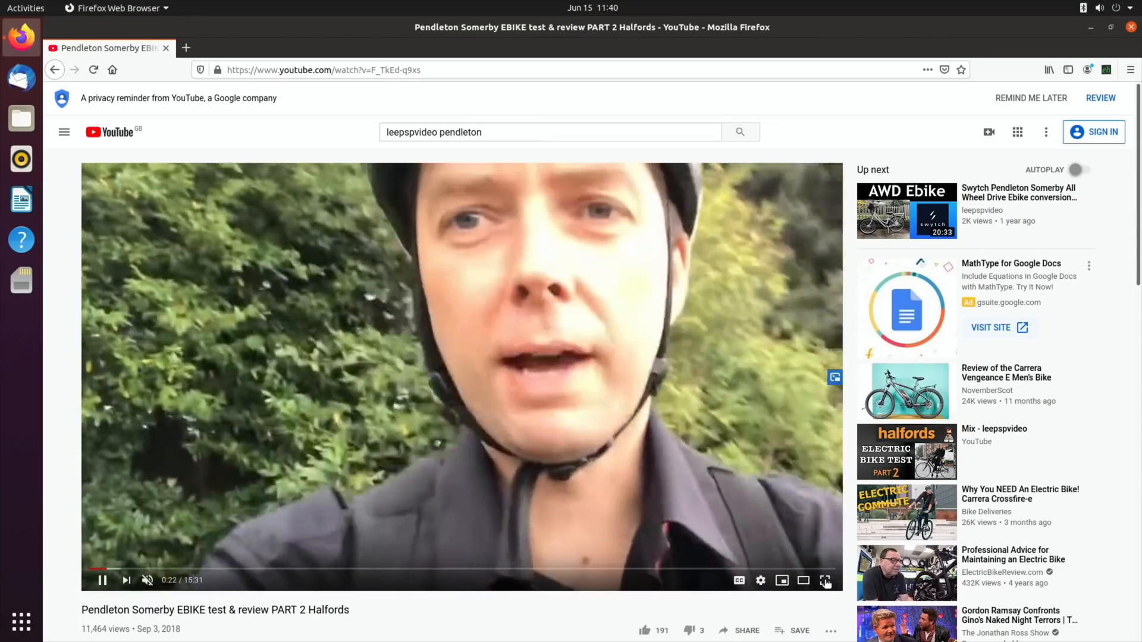
# Toggle full screen on and off, then jump the video ahead to 3:26.
pyautogui.click(824, 581)
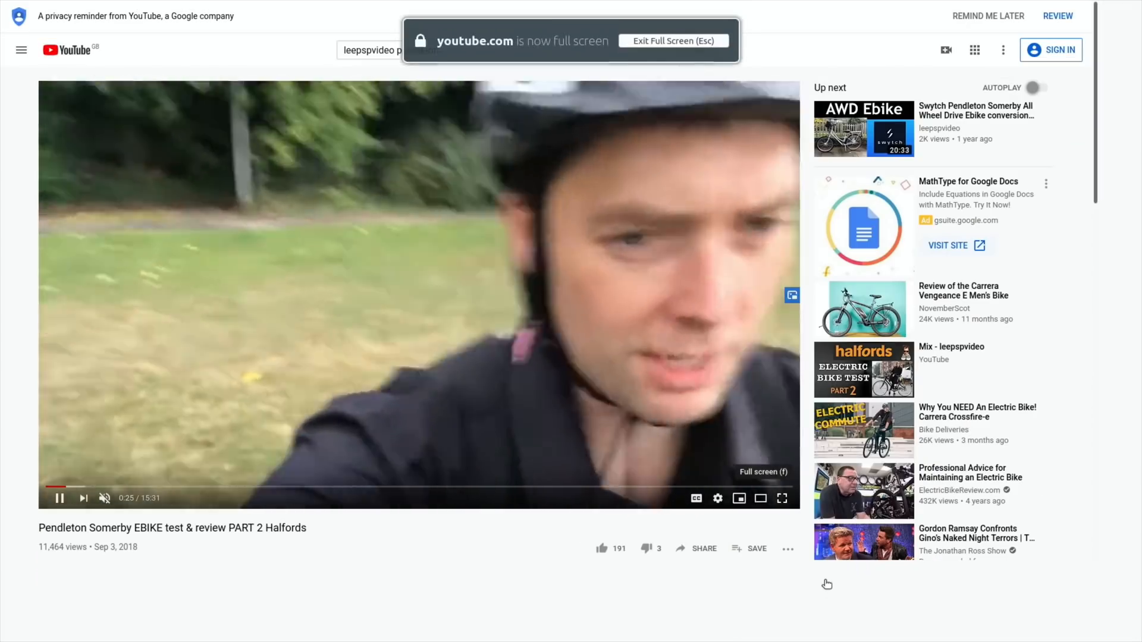
pyautogui.click(781, 498)
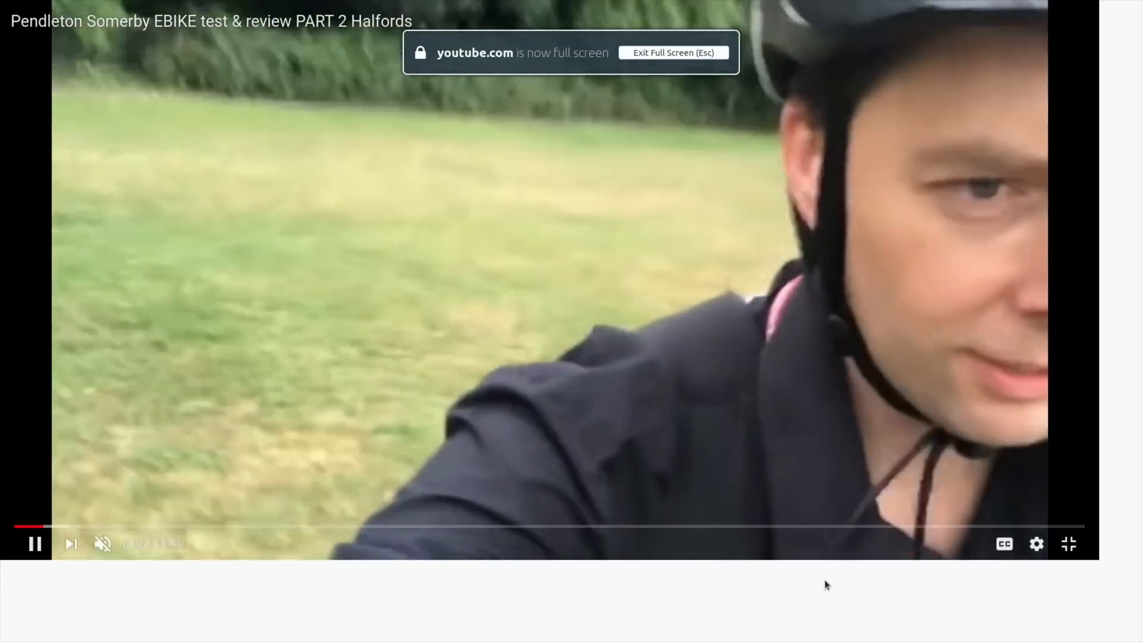
pyautogui.press('Escape')
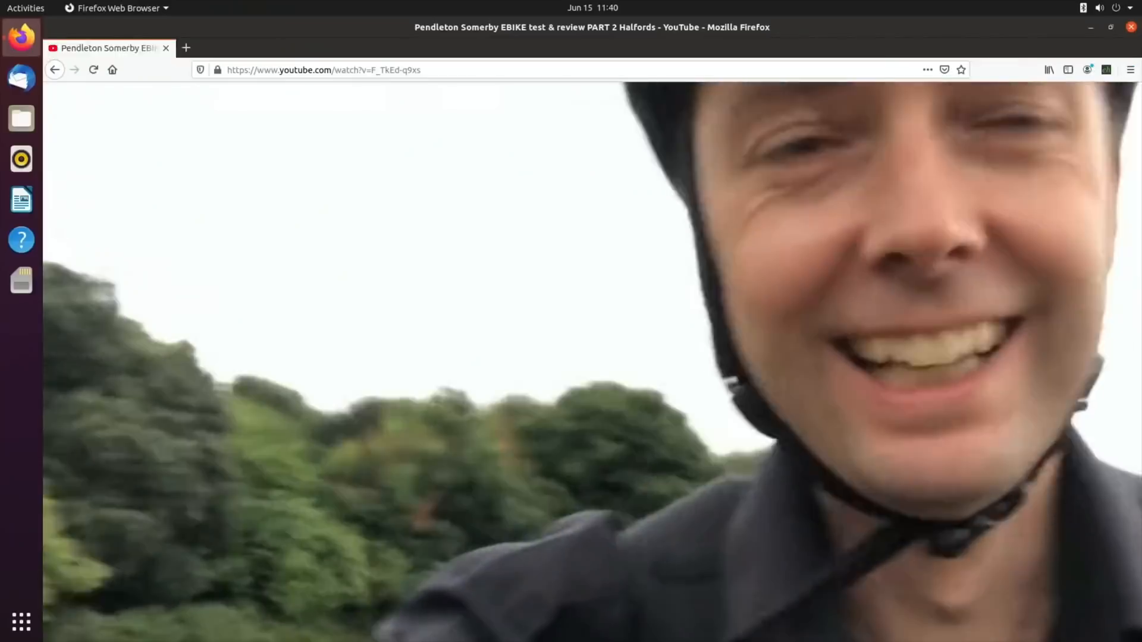
pyautogui.press('Escape')
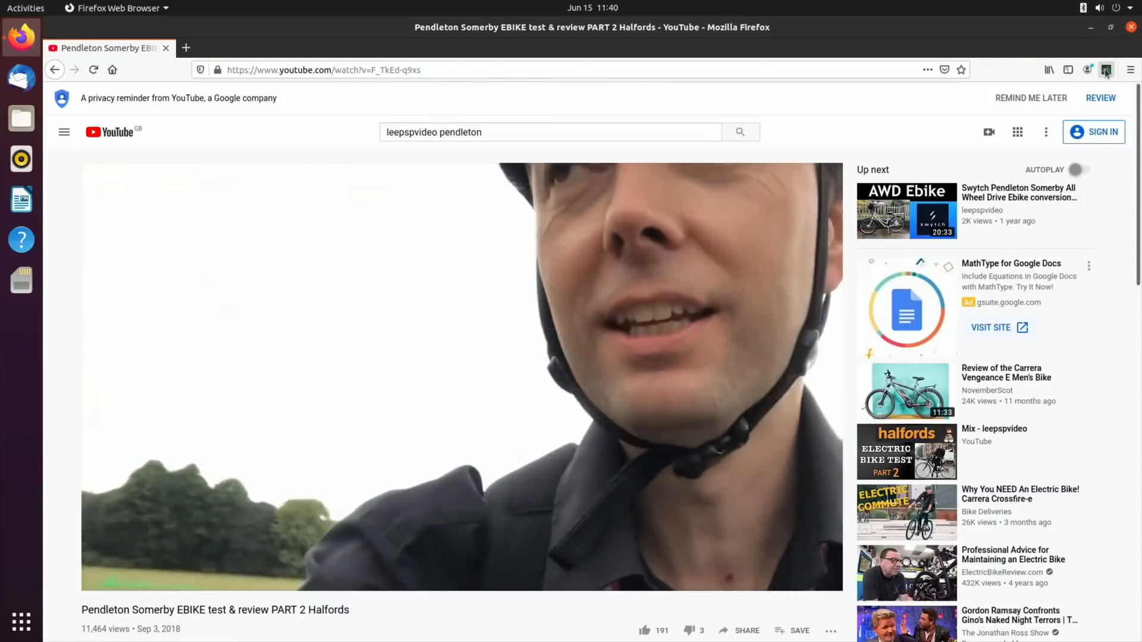
pyautogui.click(1107, 69)
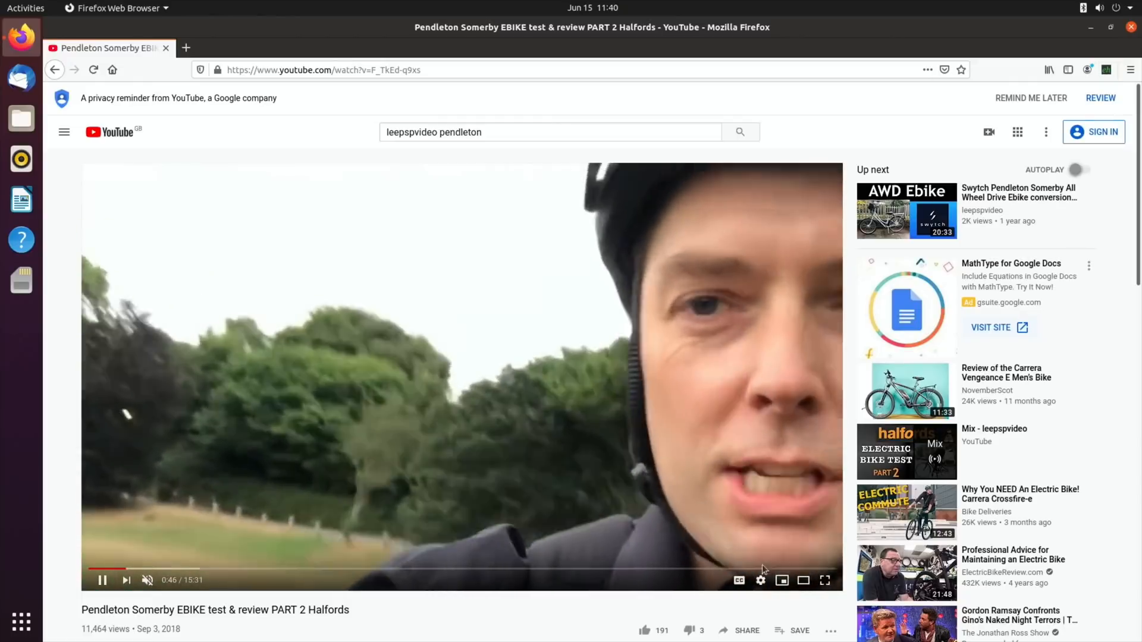
pyautogui.click(760, 581)
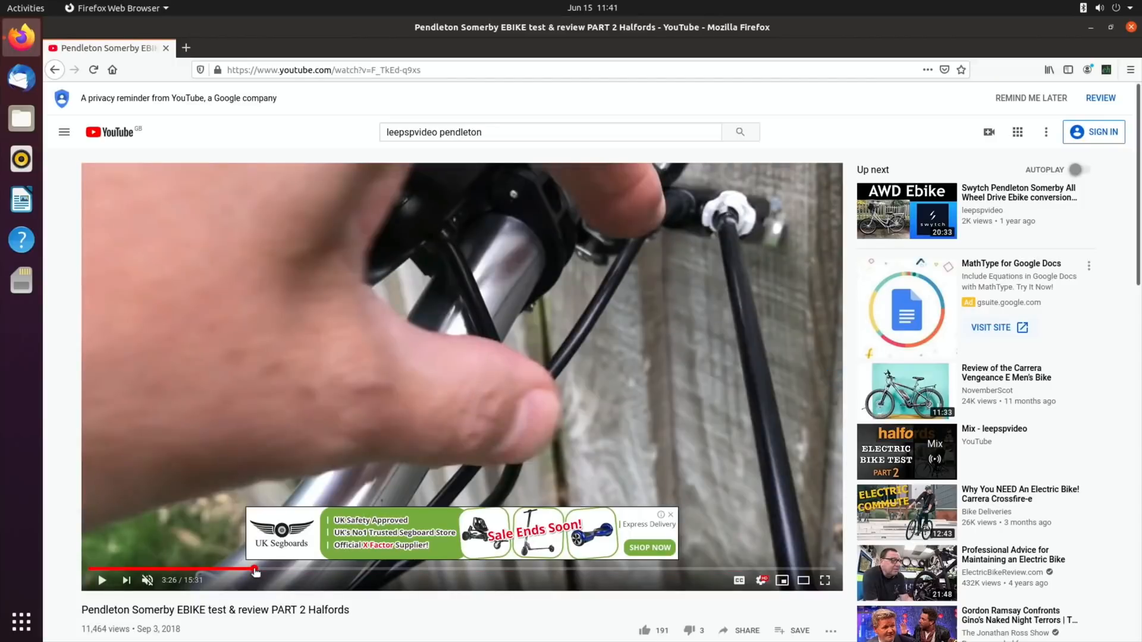
pyautogui.moveTo(660, 516)
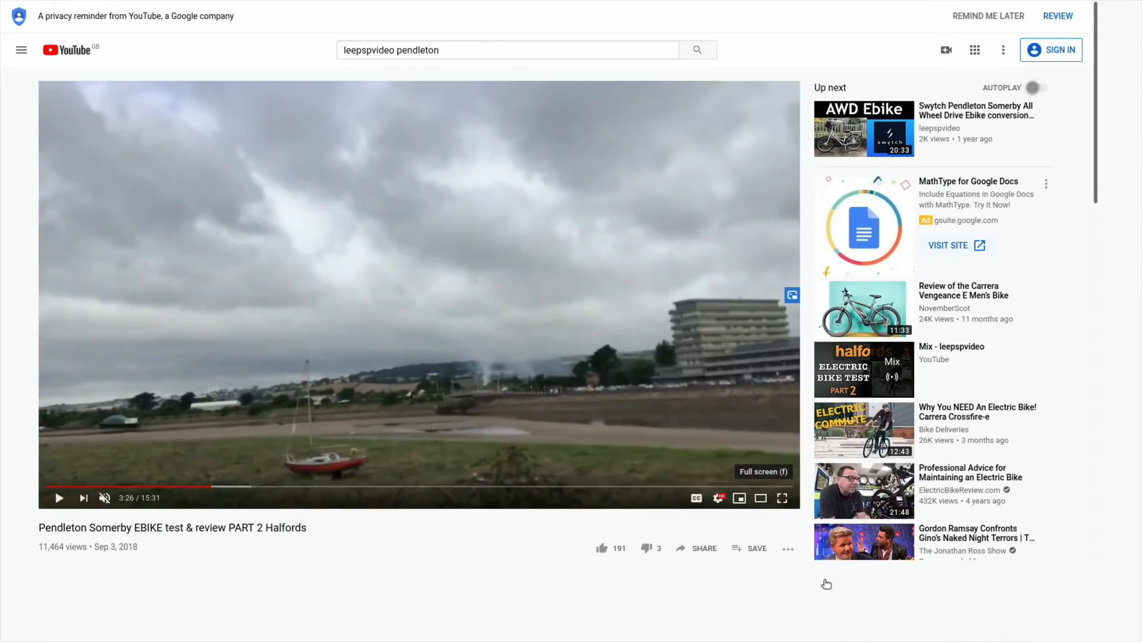
# Resume the e-bike review and display 'Stats for nerds' over the video.
pyautogui.click(781, 499)
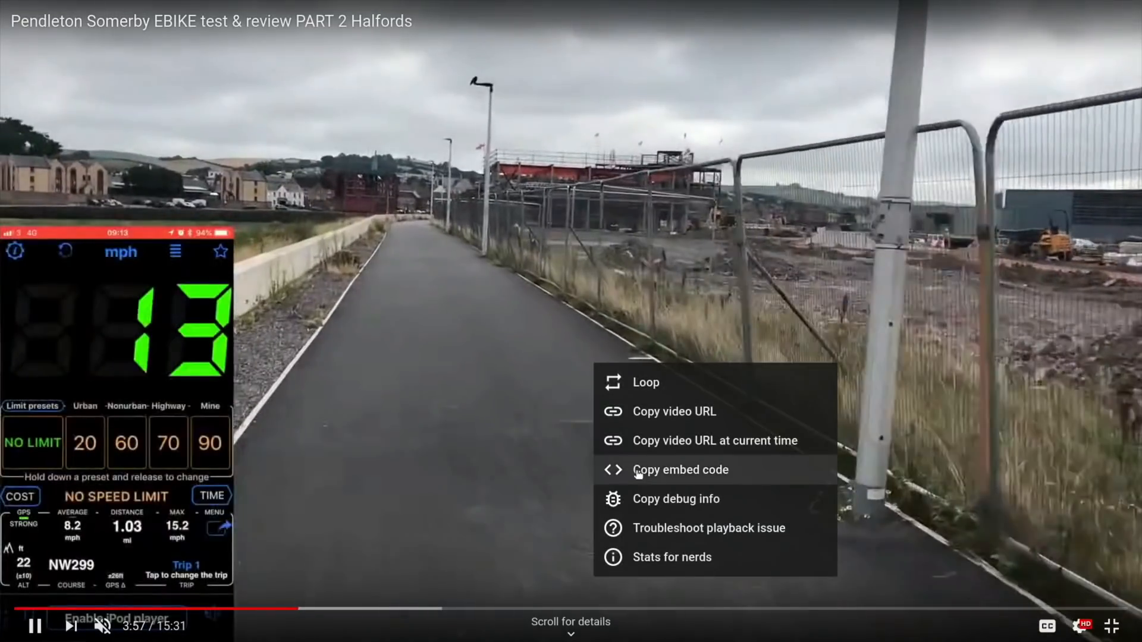
pyautogui.click(671, 557)
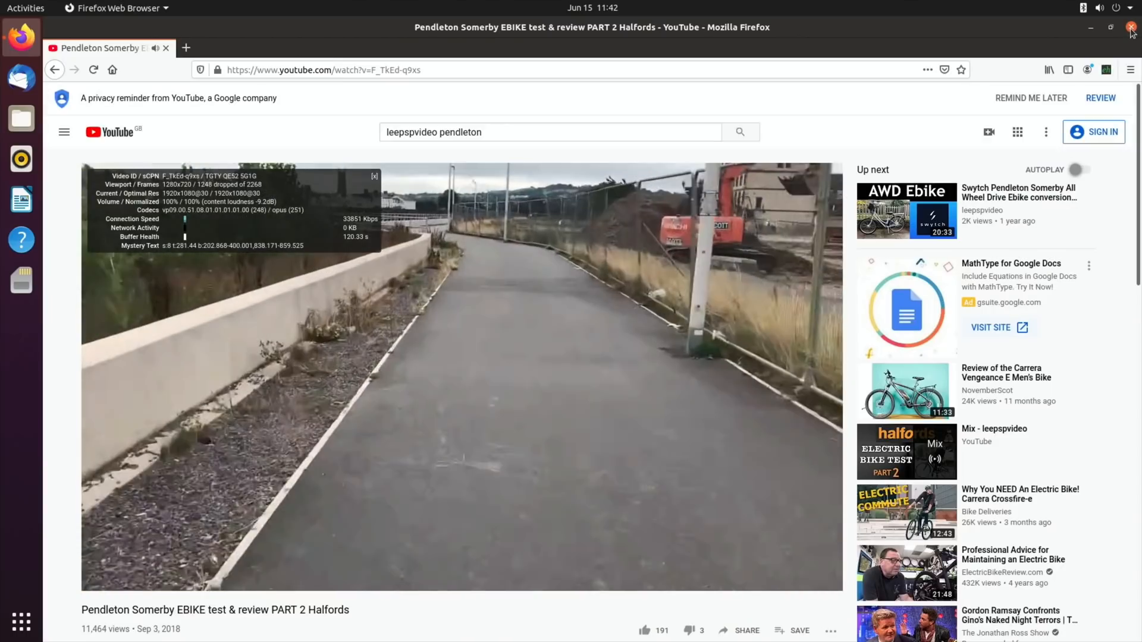
# Close Firefox and connect anonymously to the WDMyCloud Public share in Files.
pyautogui.click(1133, 30)
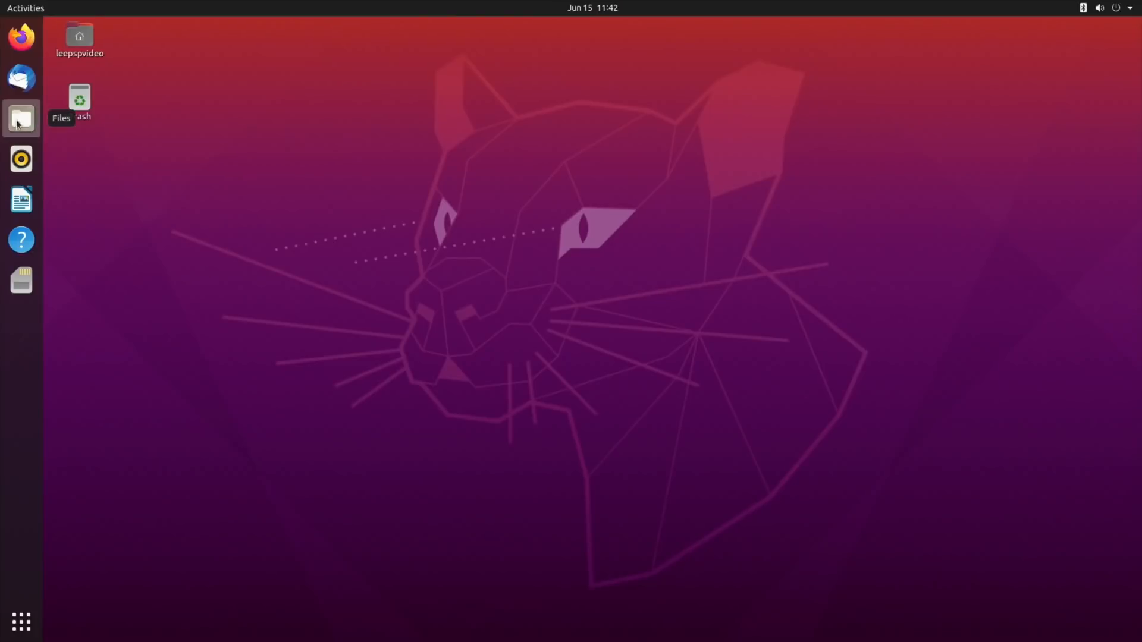
pyautogui.click(21, 118)
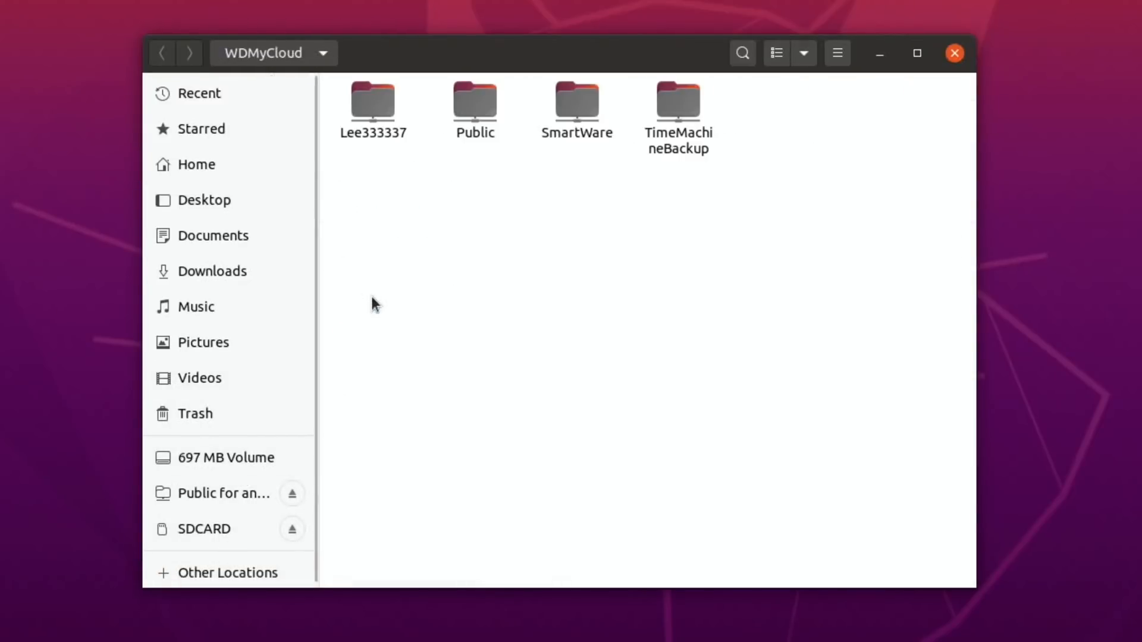
pyautogui.doubleClick(476, 101)
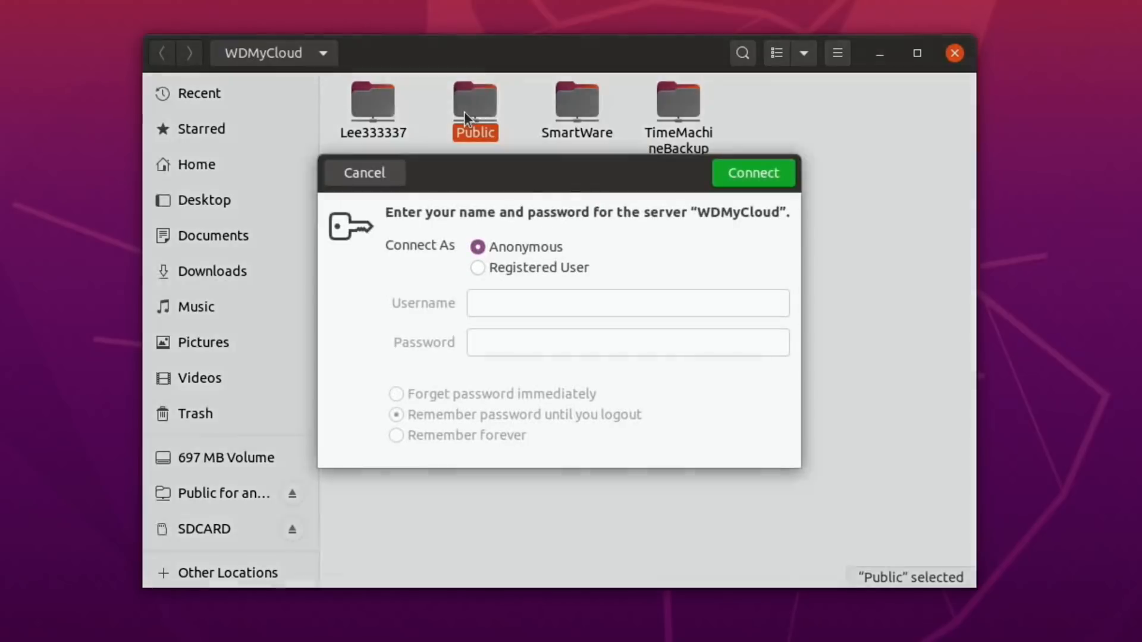
pyautogui.click(753, 173)
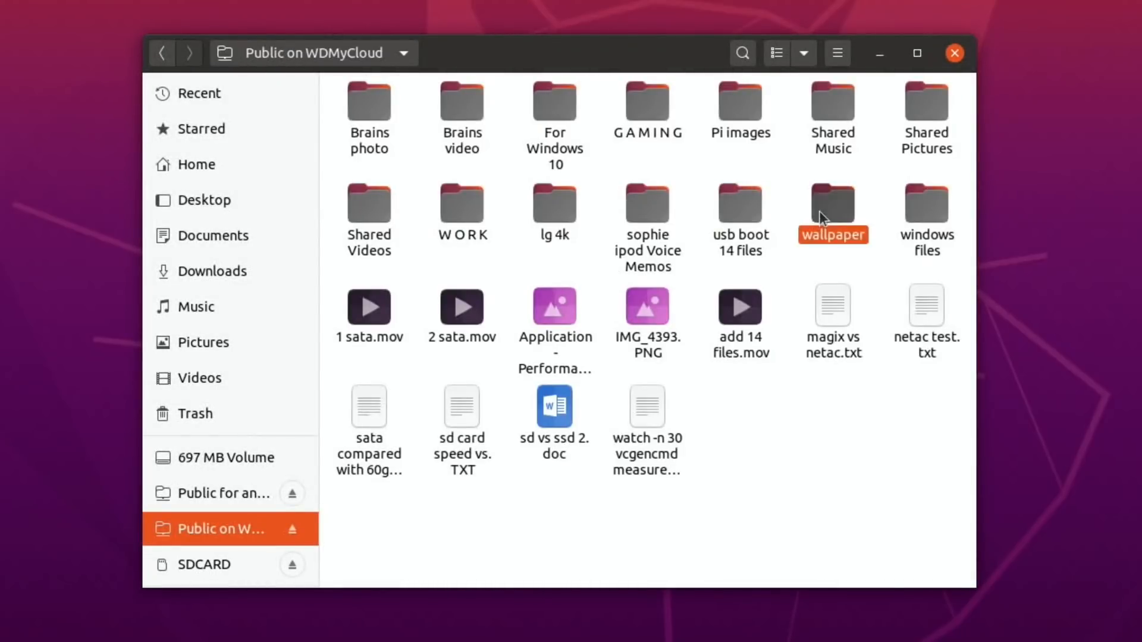
# Open El Chalten Argentina.jpg from the wallpaper folder.
pyautogui.doubleClick(832, 203)
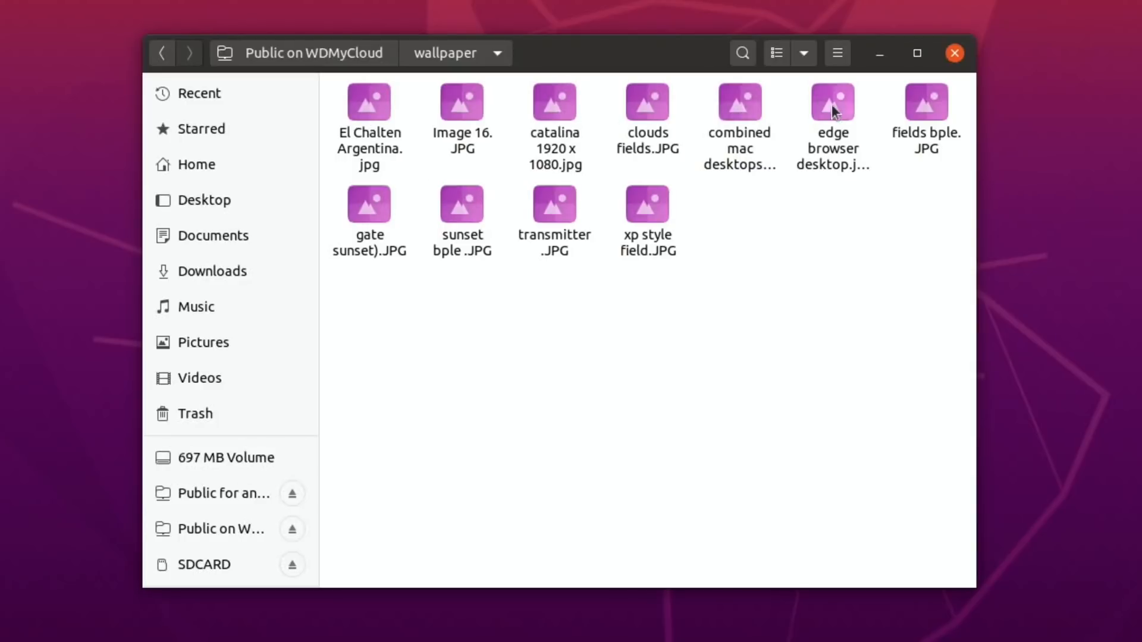
pyautogui.click(368, 102)
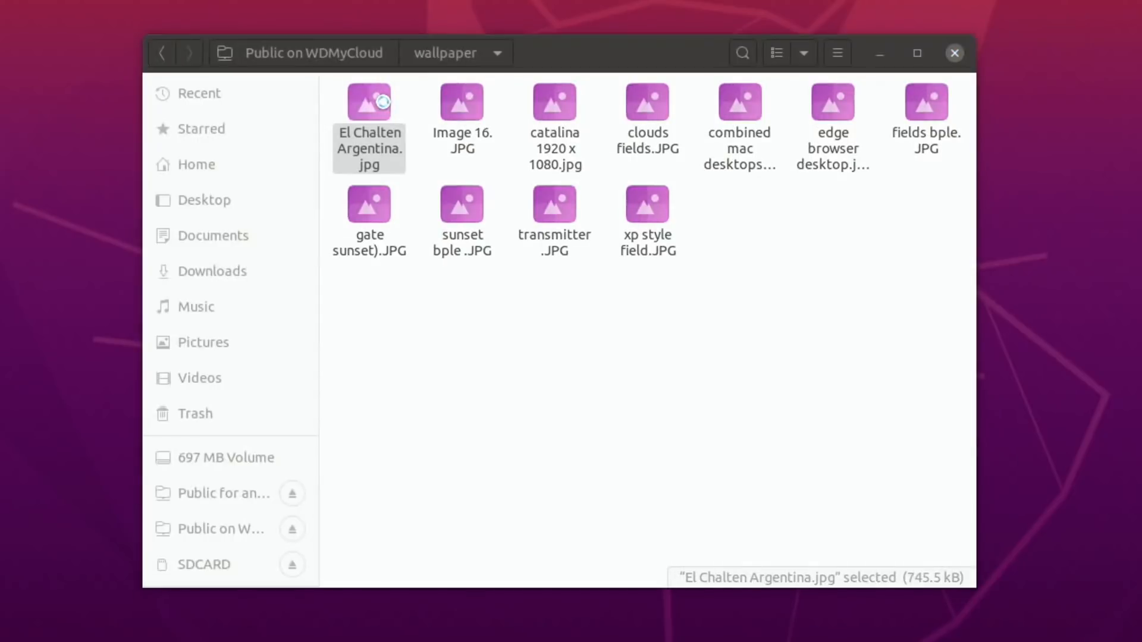
pyautogui.doubleClick(370, 101)
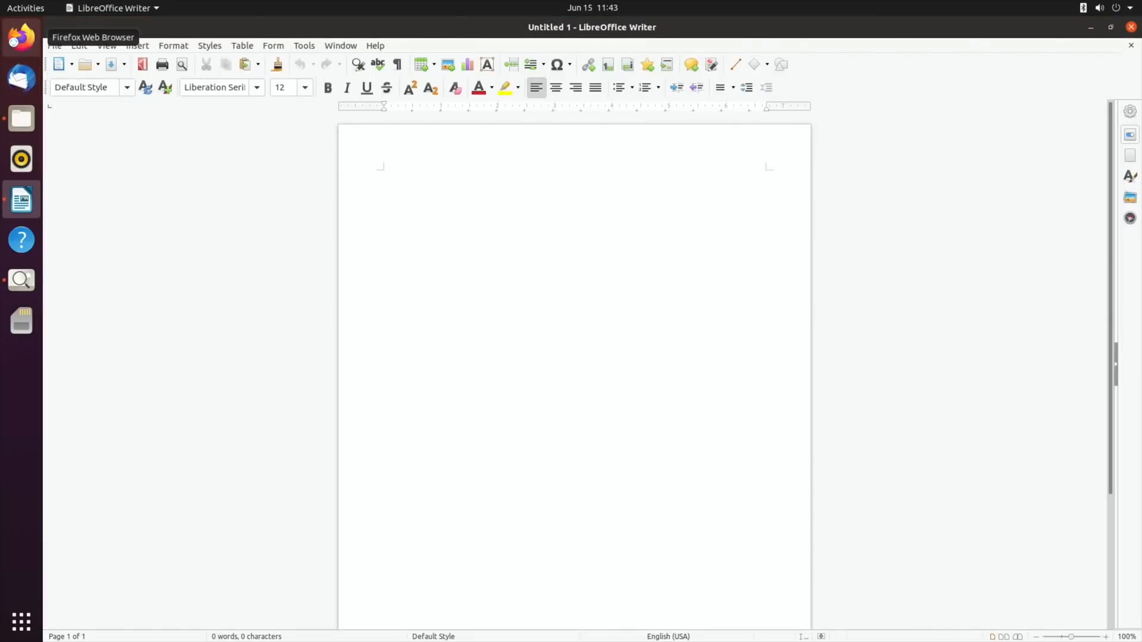
# Type 'Photos' at the top of the Writer document and enlarge it to 80 point.
pyautogui.click(23, 35)
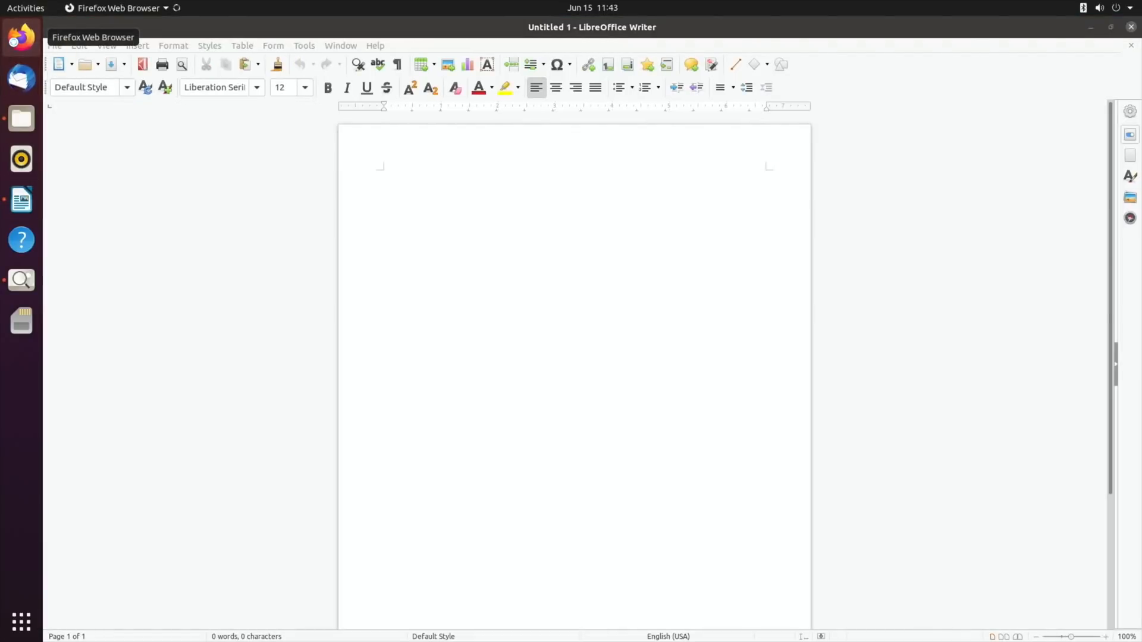
pyautogui.click(21, 200)
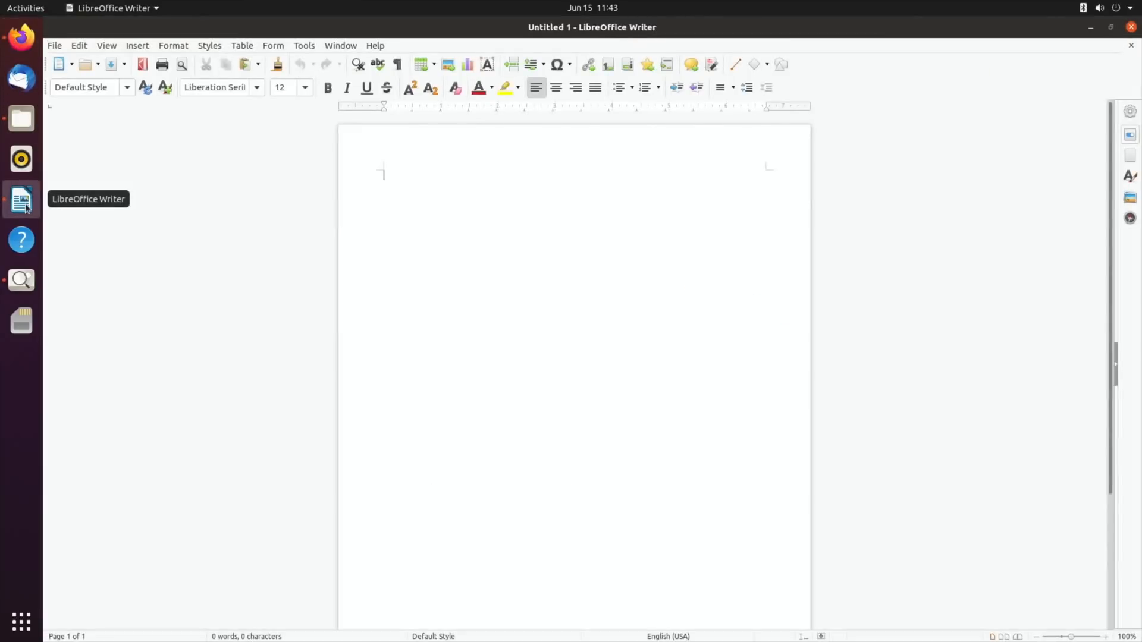
pyautogui.moveTo(383, 167)
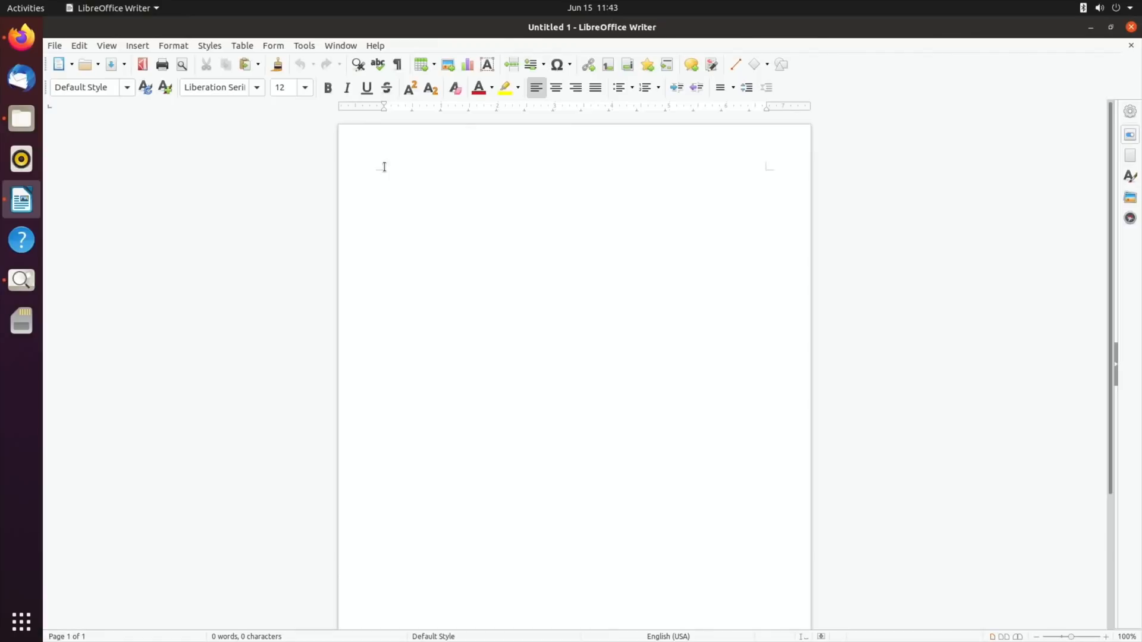
pyautogui.write('PH')
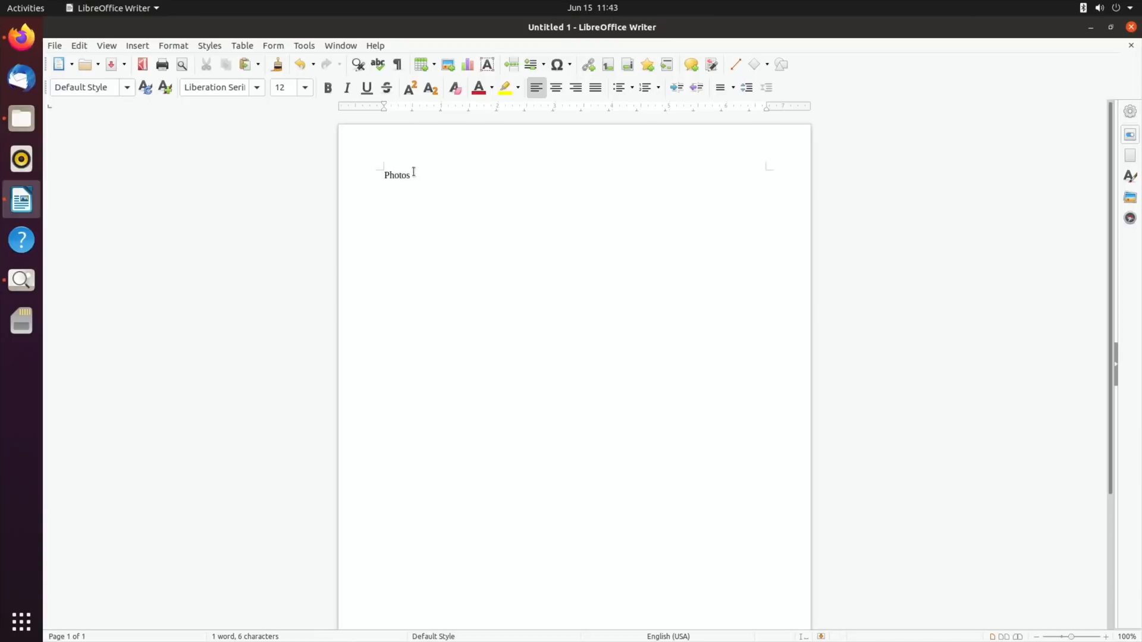
pyautogui.doubleClick(397, 175)
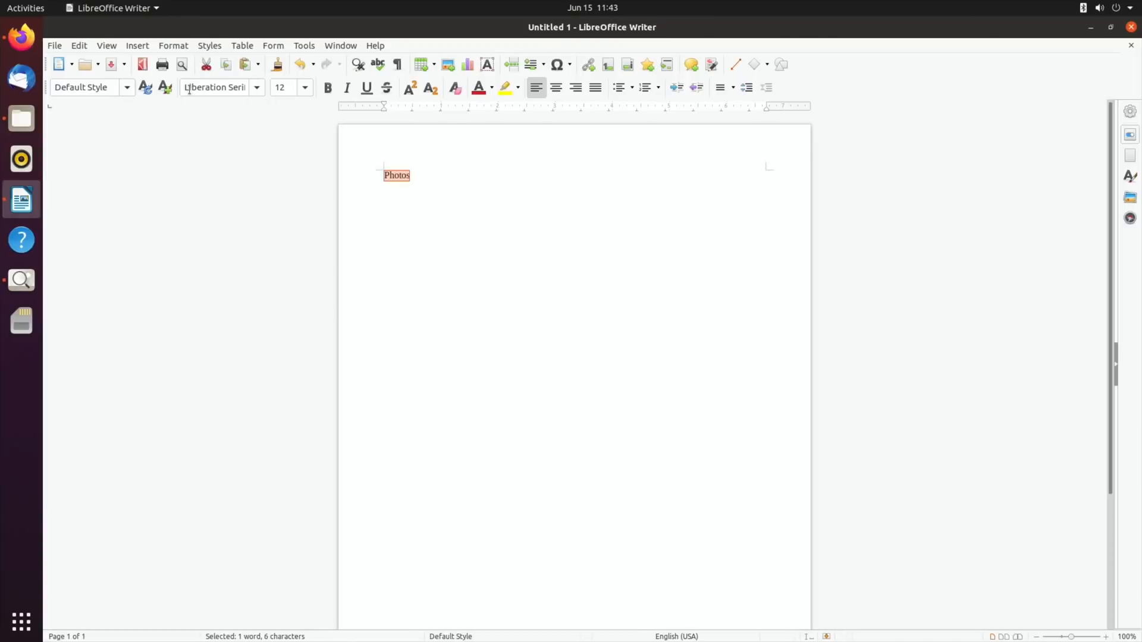
pyautogui.click(305, 87)
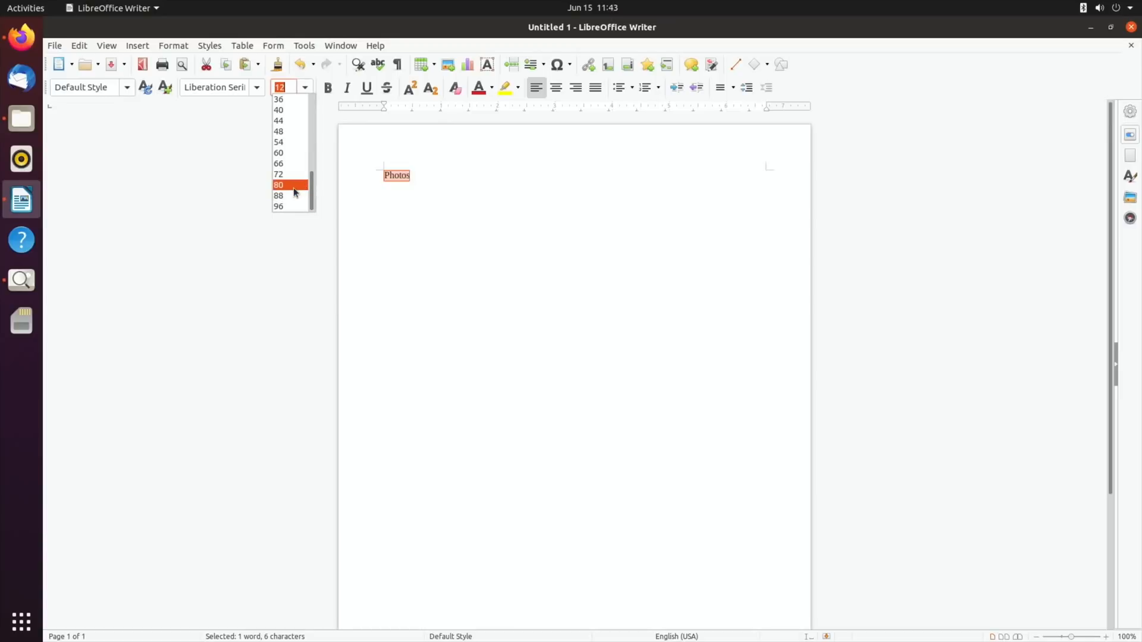
pyautogui.click(279, 184)
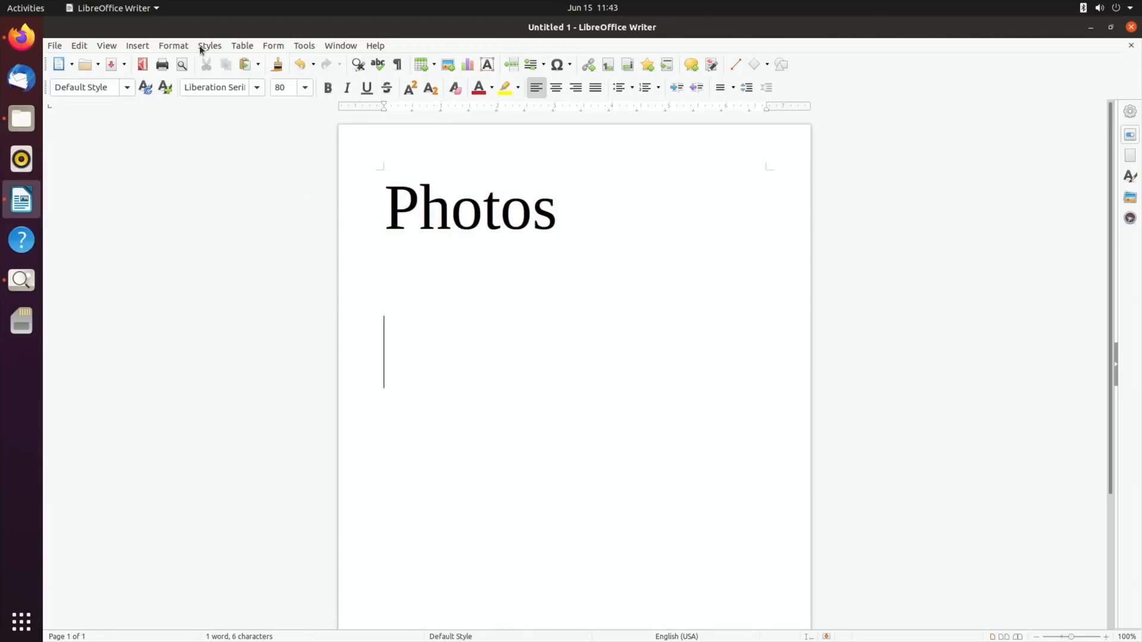
# Insert clouds fields.JPG from the WDMyCloud Public wallpaper folder below the Photos heading.
pyautogui.click(137, 45)
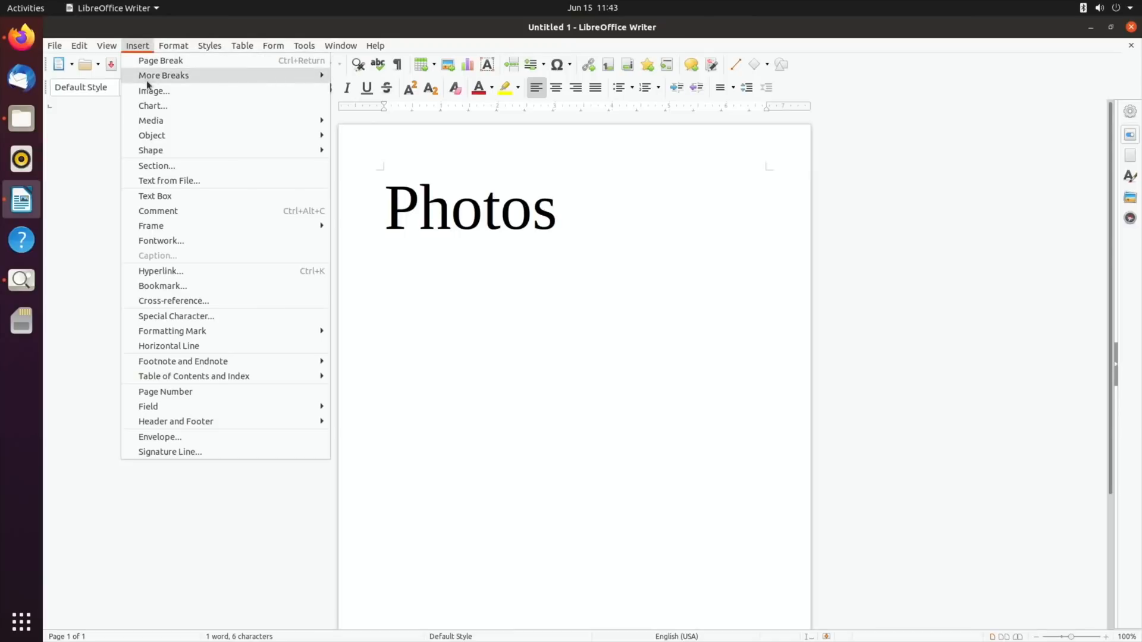
pyautogui.click(154, 90)
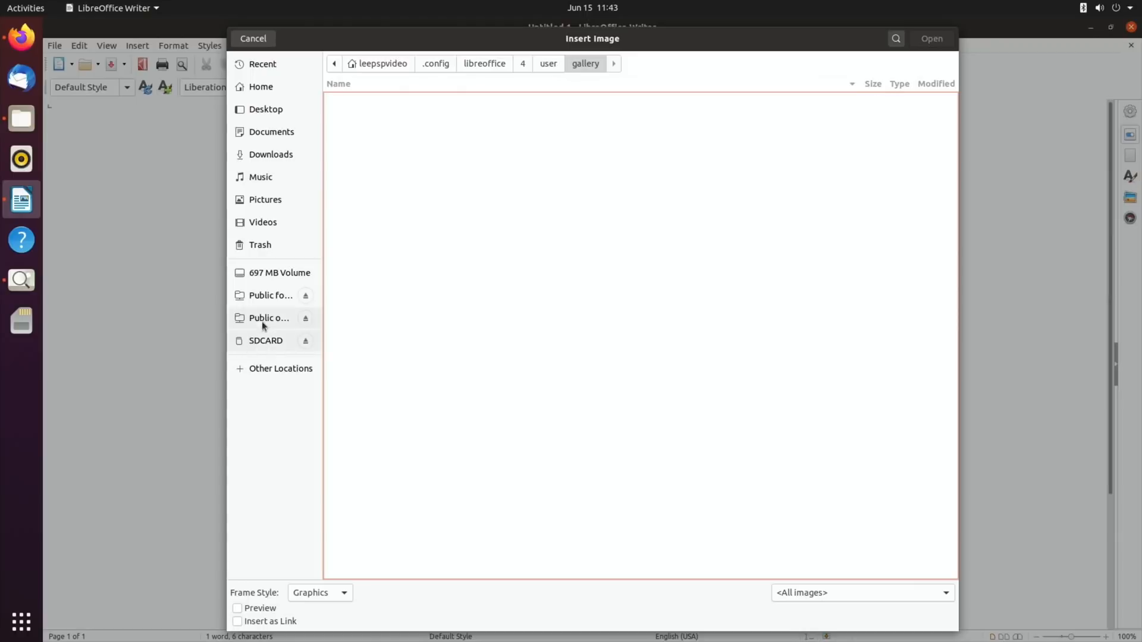
pyautogui.click(268, 318)
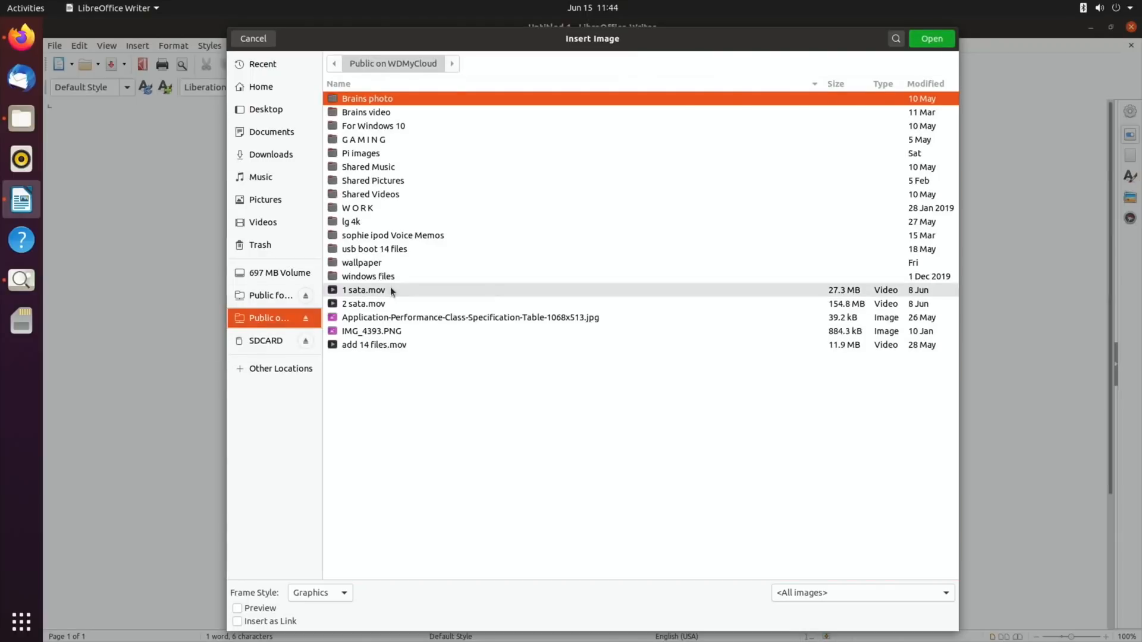
pyautogui.doubleClick(361, 262)
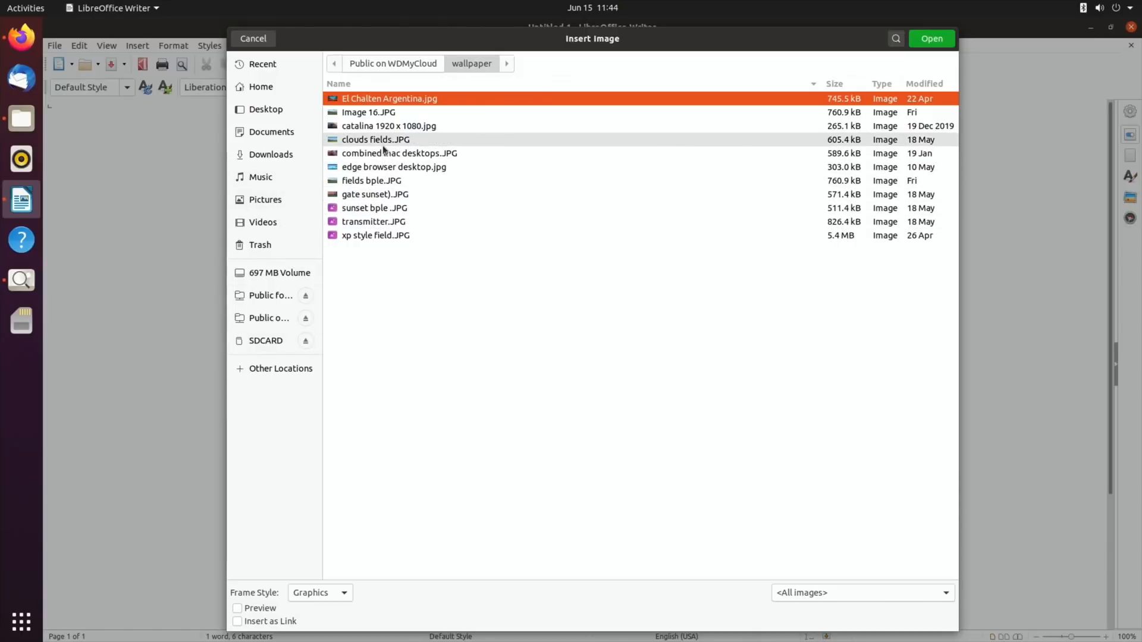
pyautogui.click(374, 140)
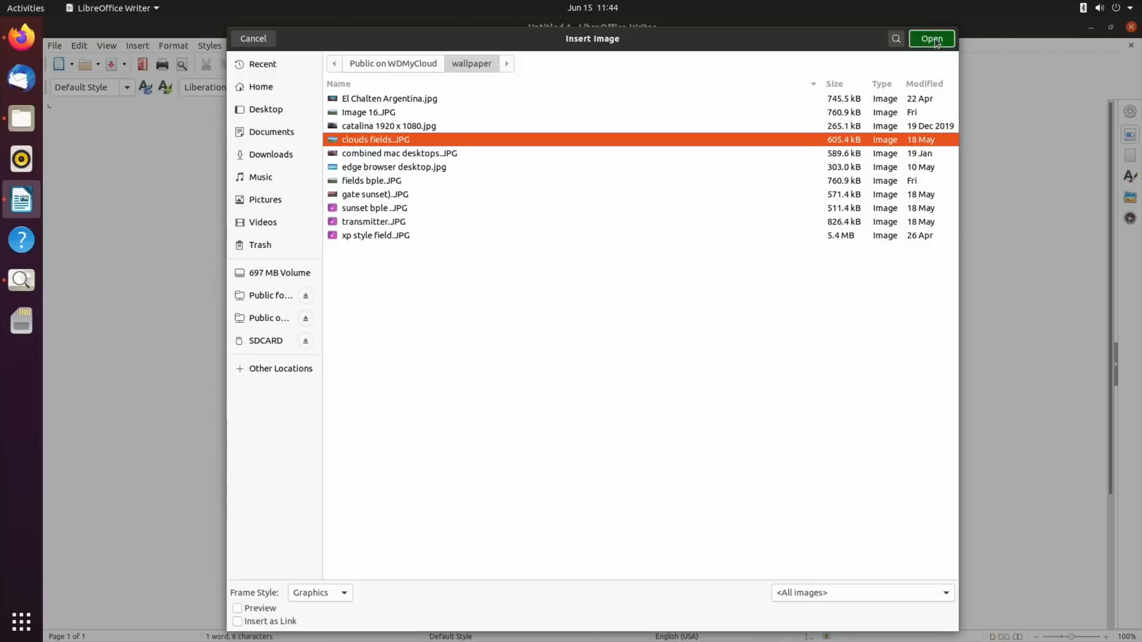
pyautogui.click(932, 38)
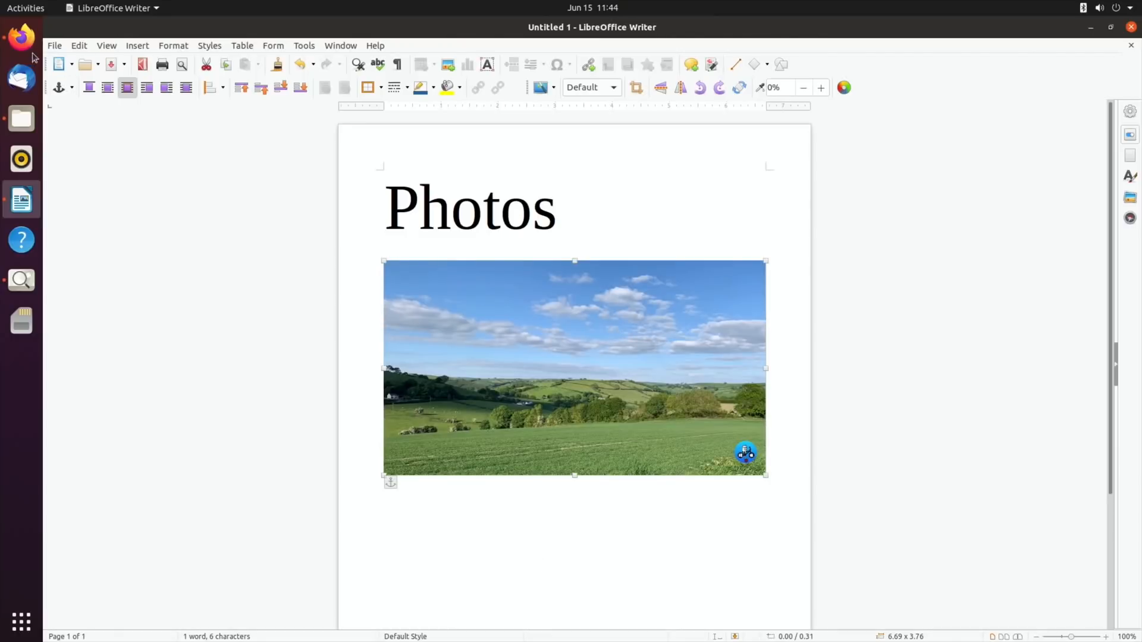
pyautogui.click(55, 45)
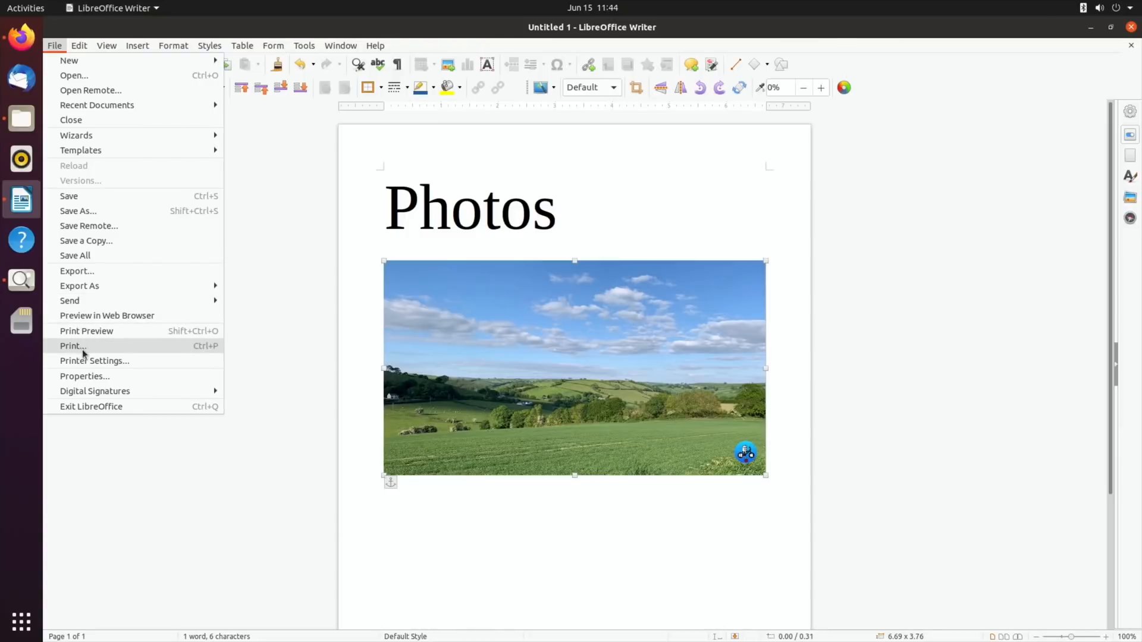
pyautogui.click(73, 346)
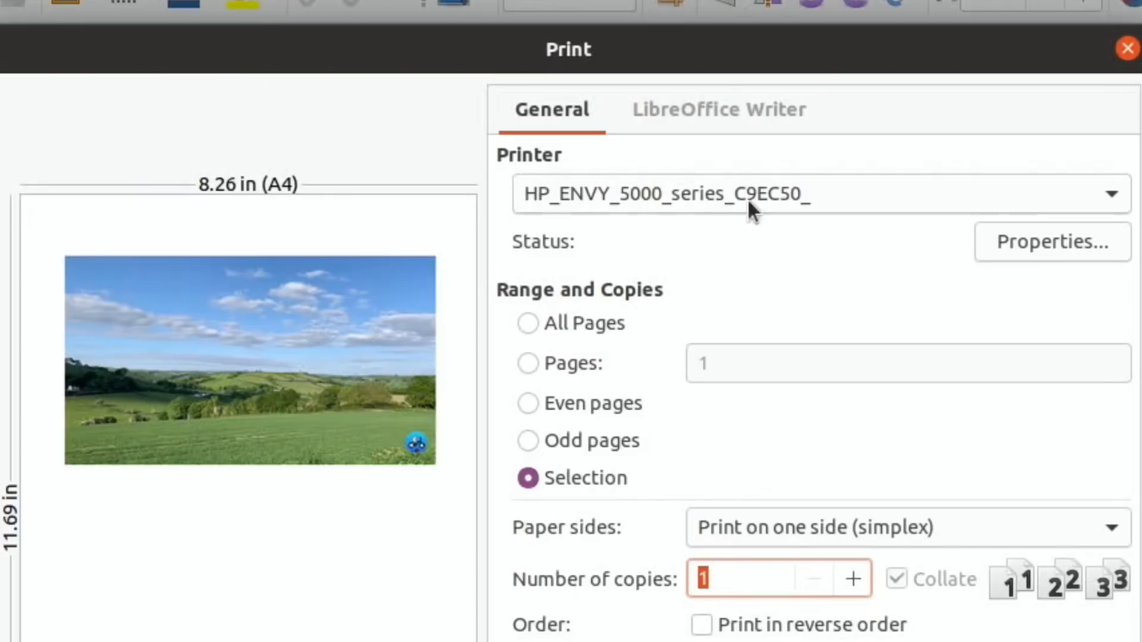
pyautogui.moveTo(811, 279)
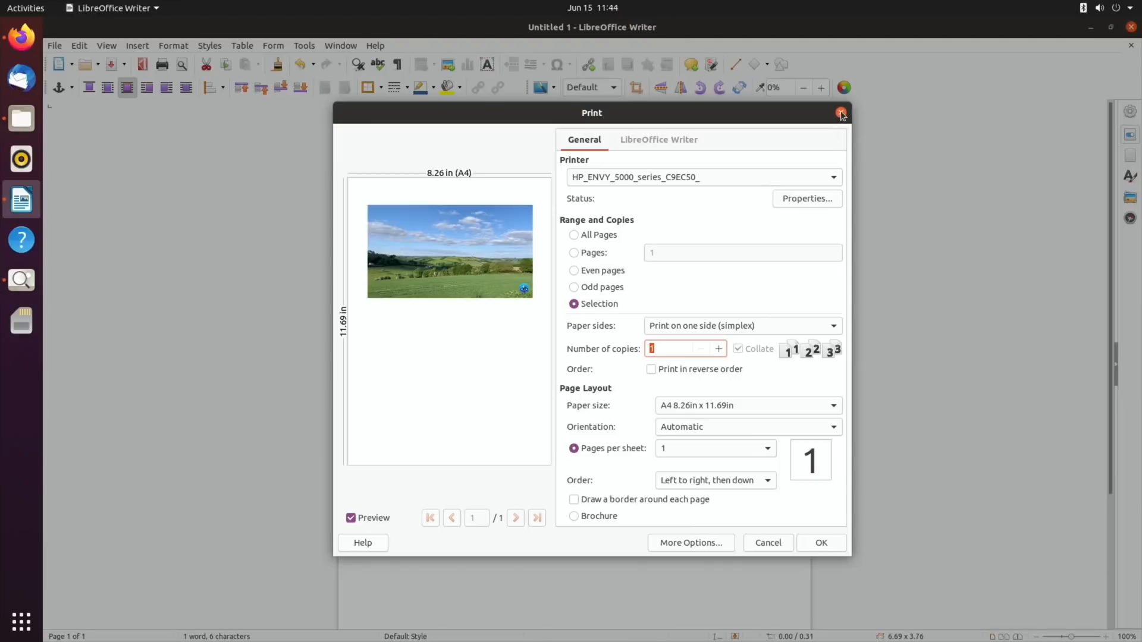
pyautogui.click(839, 113)
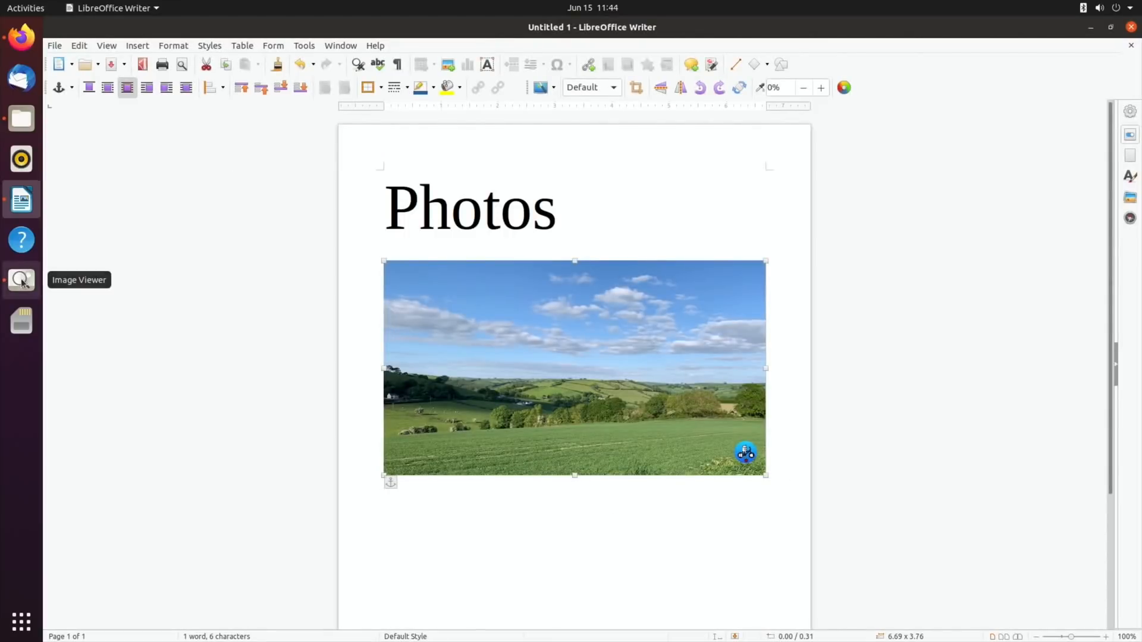
# View the gate sunset photo, then browse Desktop and the empty Pictures folder.
pyautogui.click(21, 280)
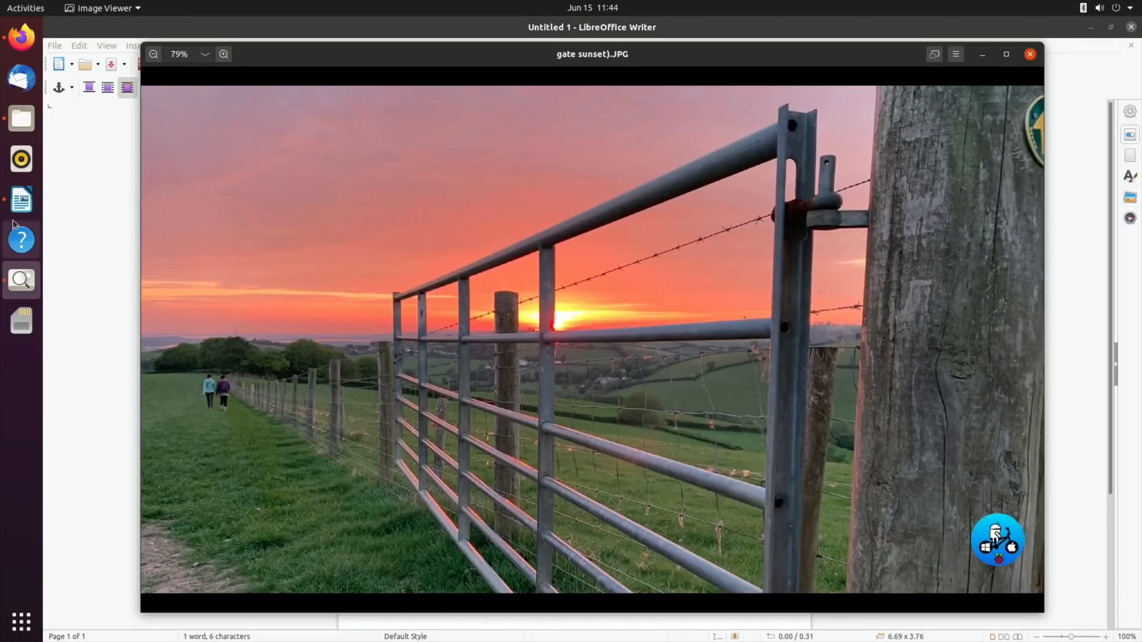
pyautogui.click(1030, 54)
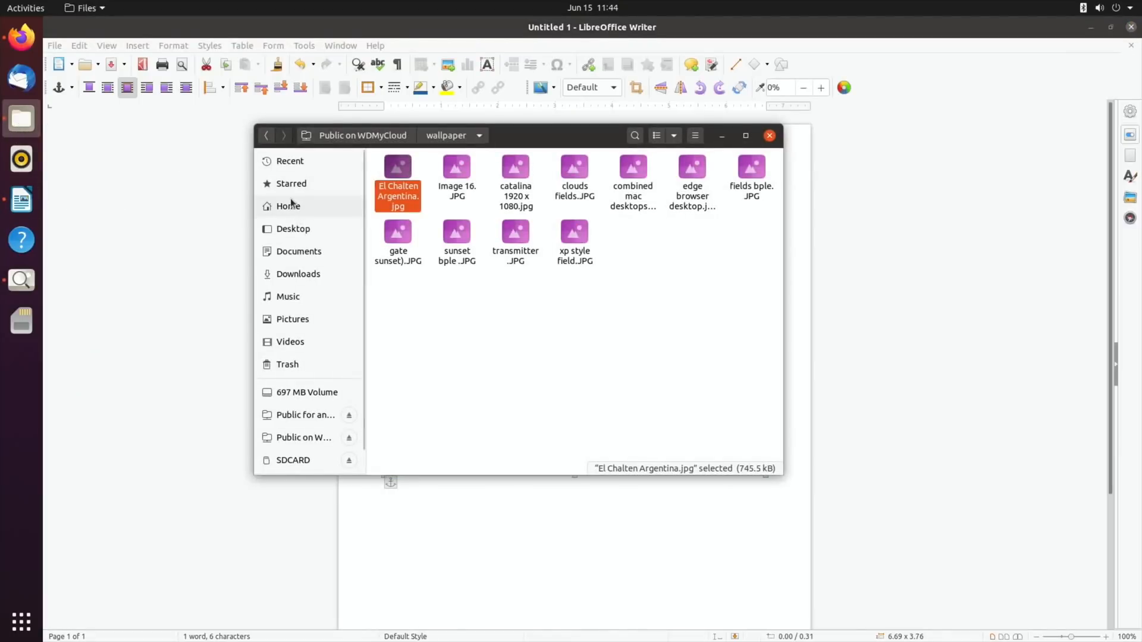
pyautogui.click(293, 229)
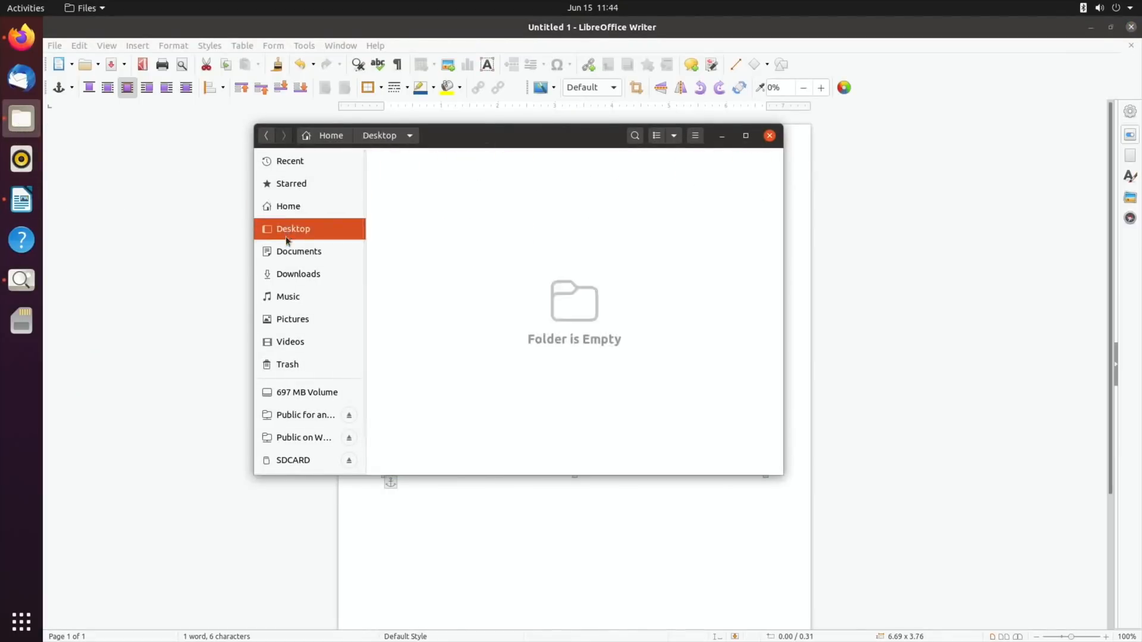
pyautogui.click(292, 319)
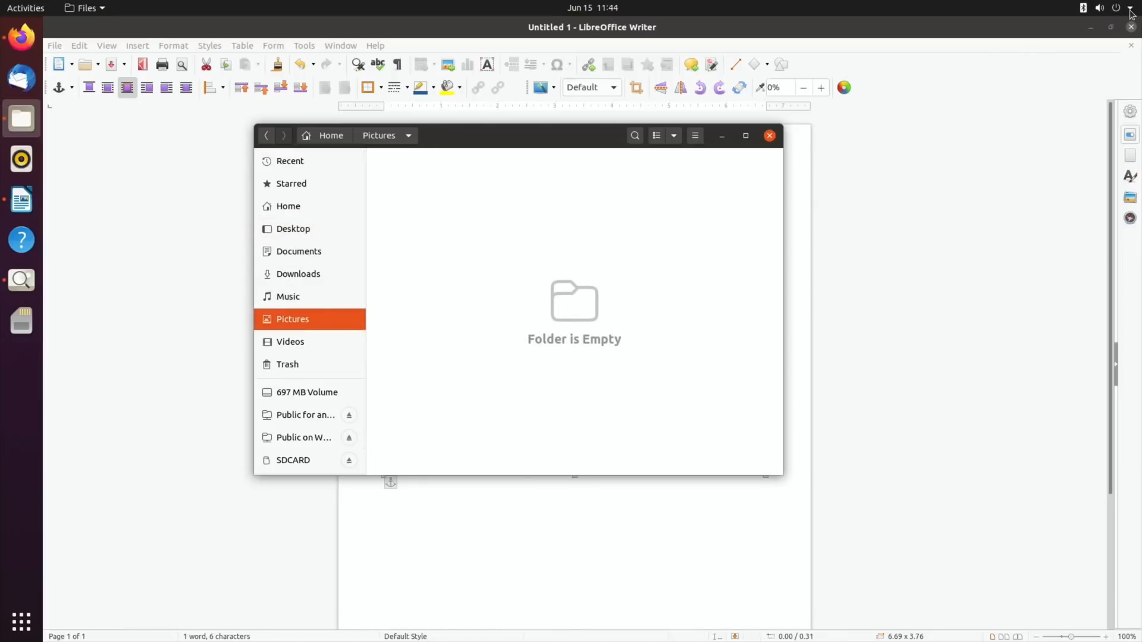
pyautogui.click(1131, 9)
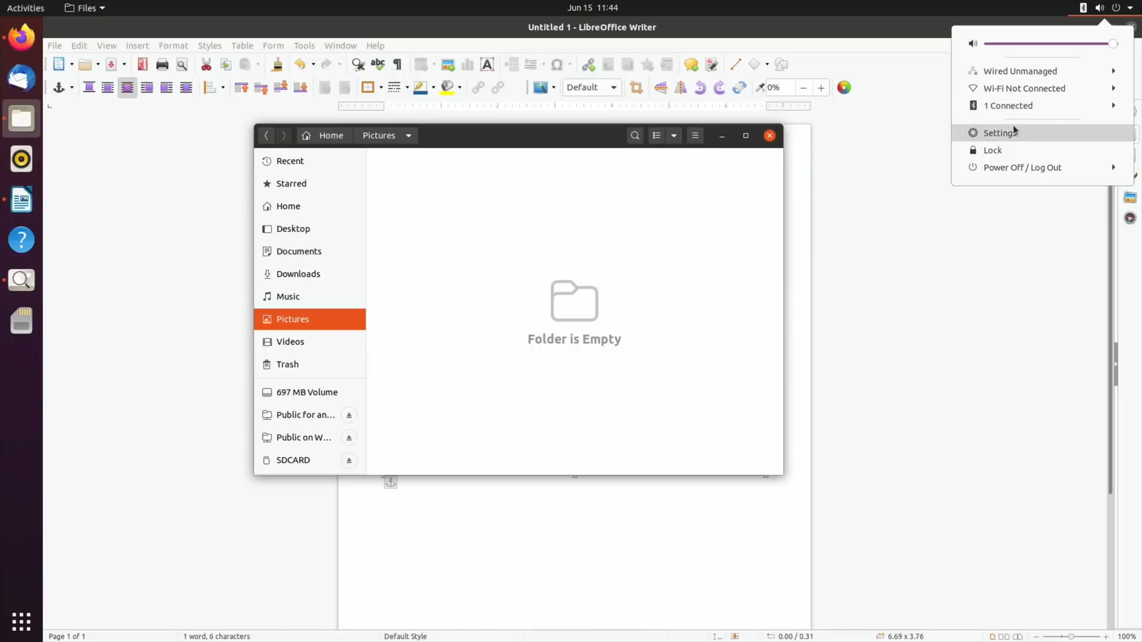
# Open Settings on the Bluetooth page showing the connected Bose speaker and browse the sidebar.
pyautogui.click(999, 132)
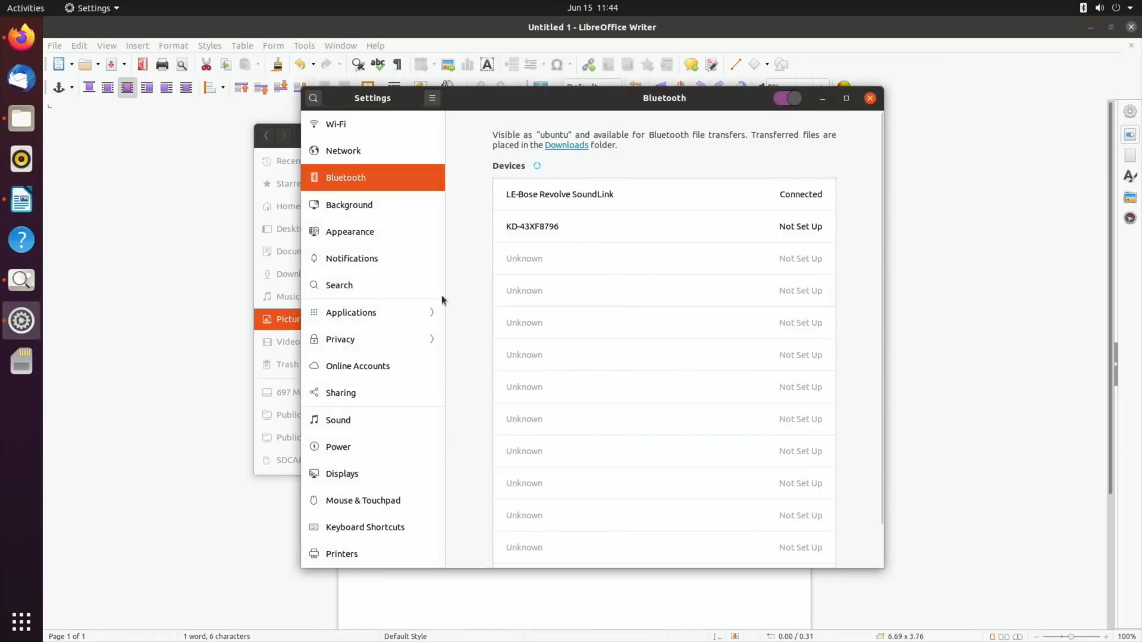
pyautogui.scroll(-3)
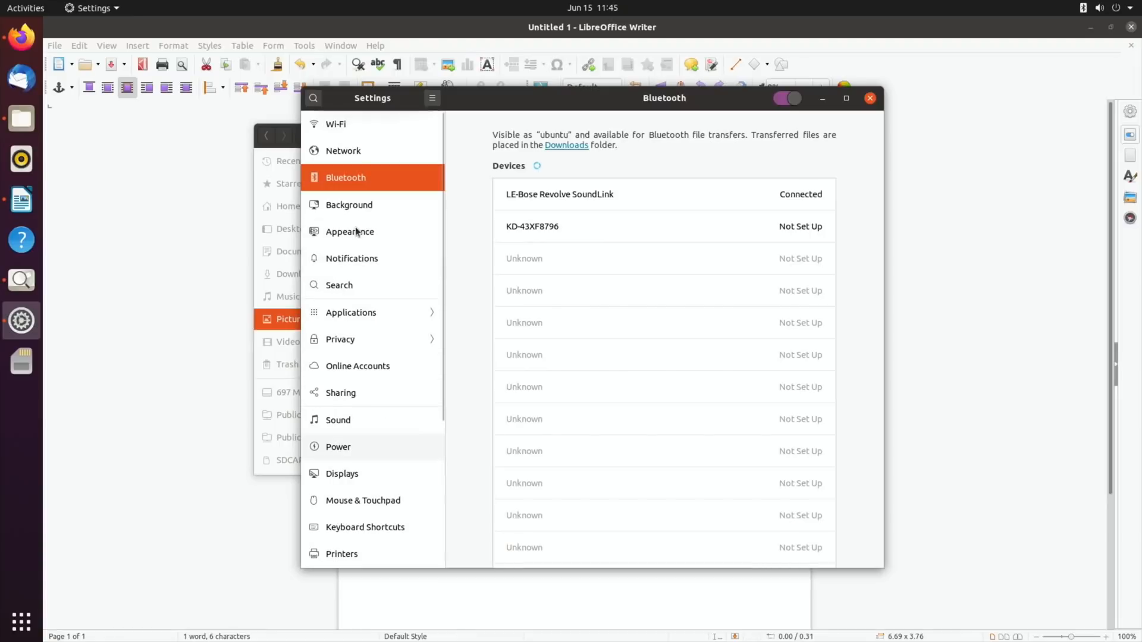
pyautogui.moveTo(360, 314)
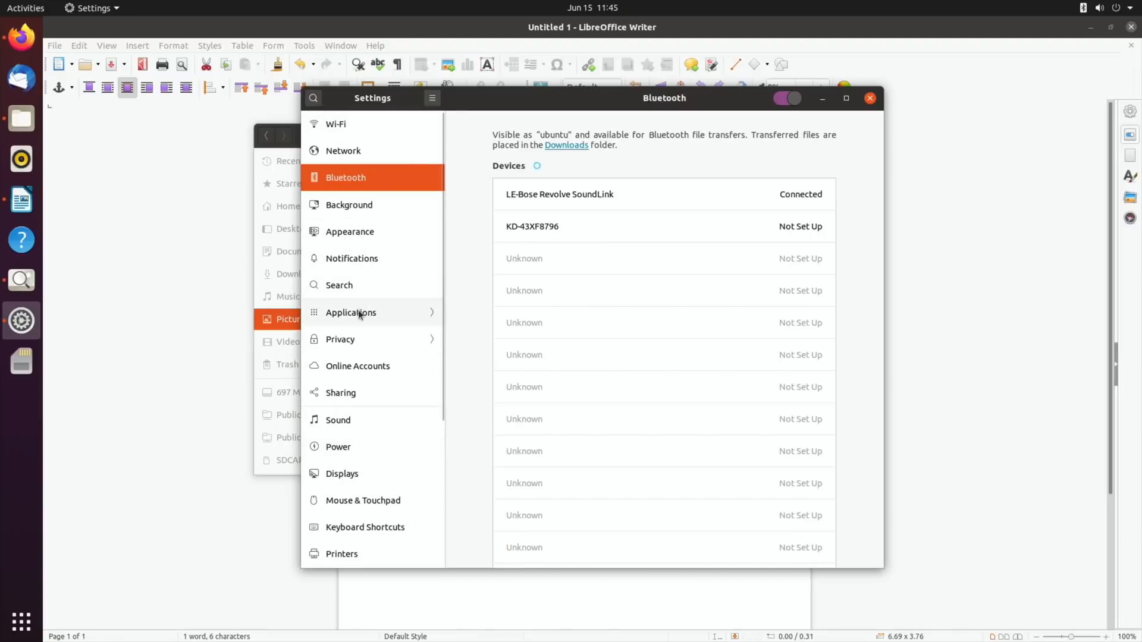
pyautogui.scroll(-3)
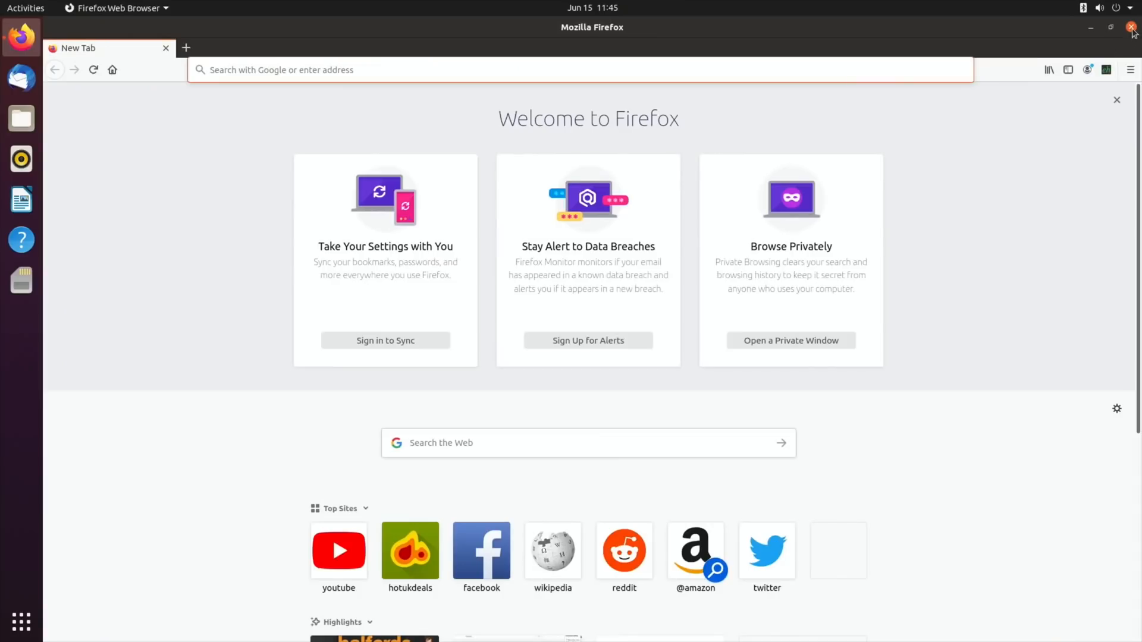
# Close Firefox so the Ubuntu desktop shows no open windows.
pyautogui.click(1132, 28)
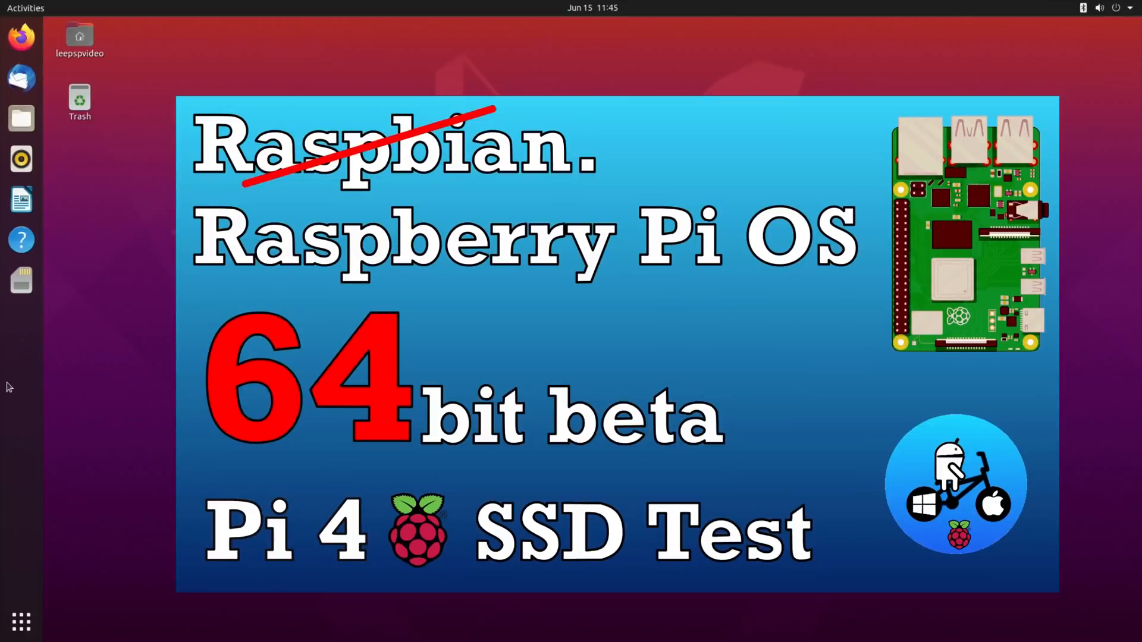
pyautogui.moveTo(121, 222)
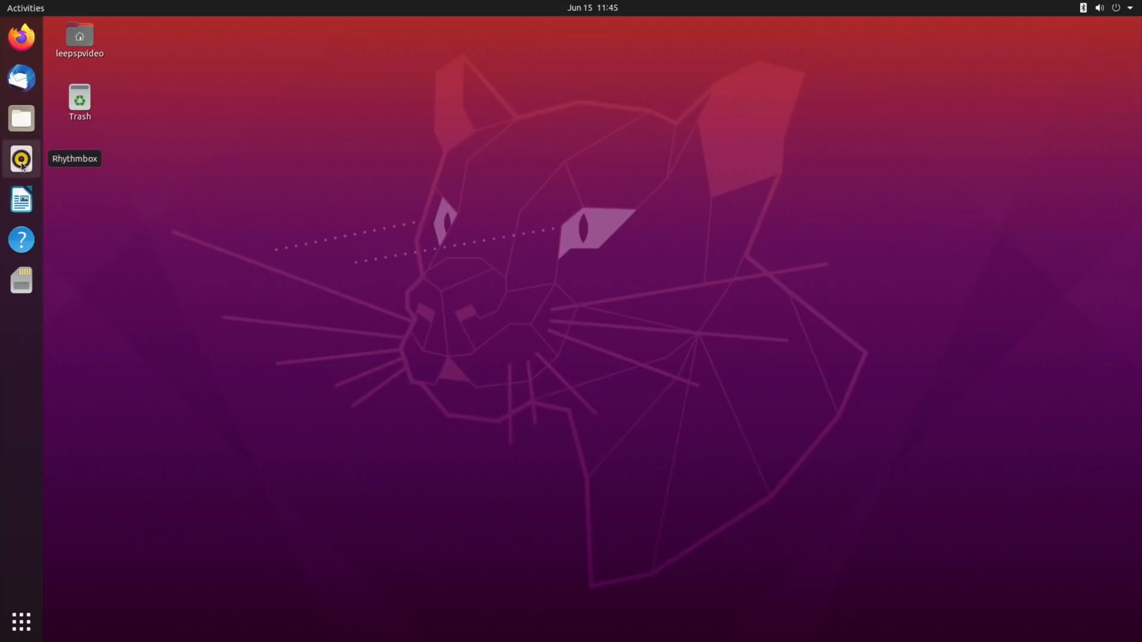
pyautogui.moveTo(18, 622)
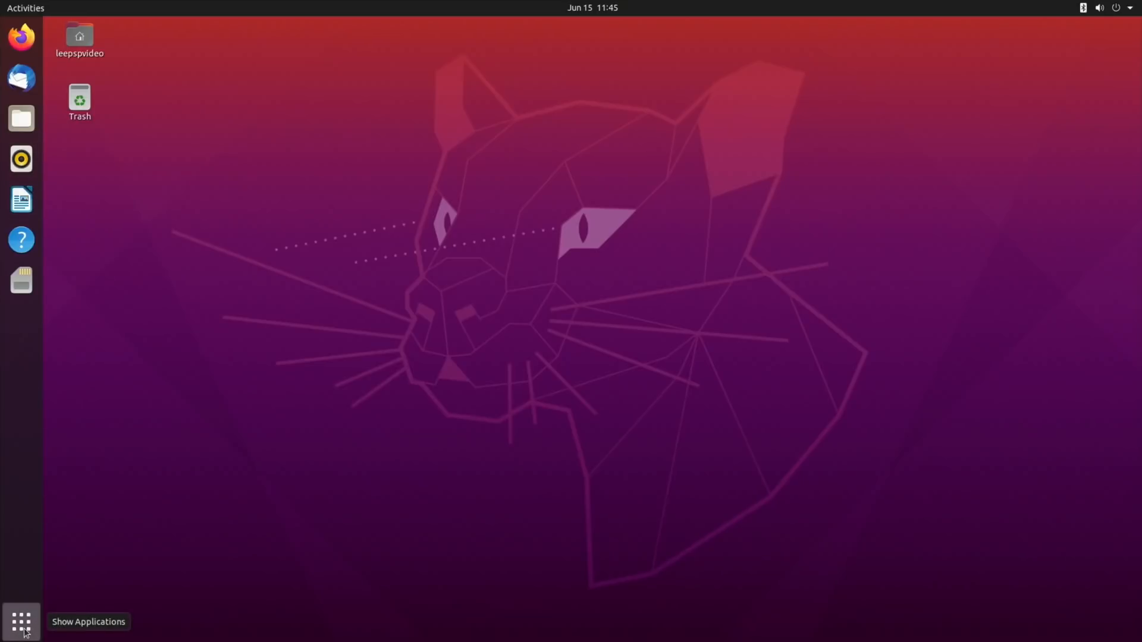
pyautogui.click(19, 623)
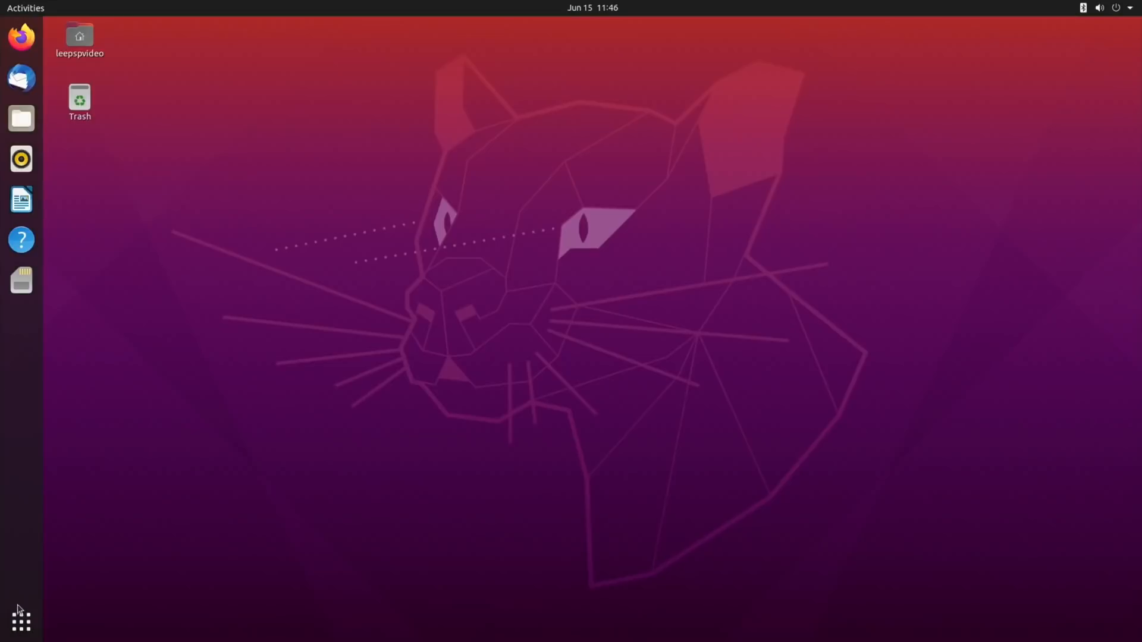
# Open the Show Applications grid and scroll through its pages.
pyautogui.click(22, 630)
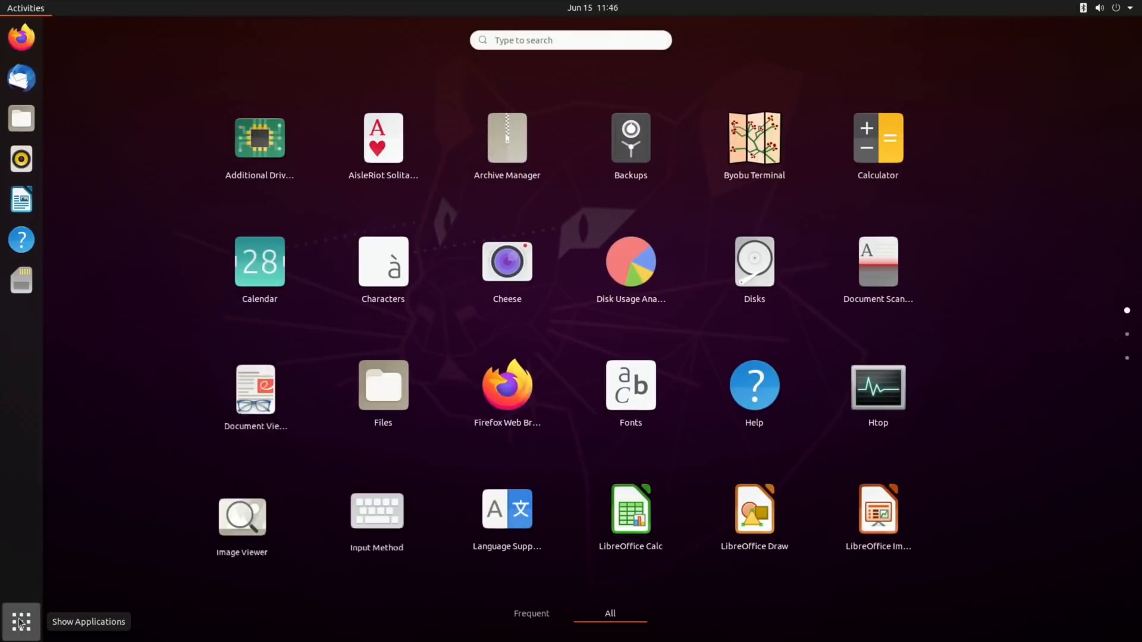
pyautogui.scroll(-3)
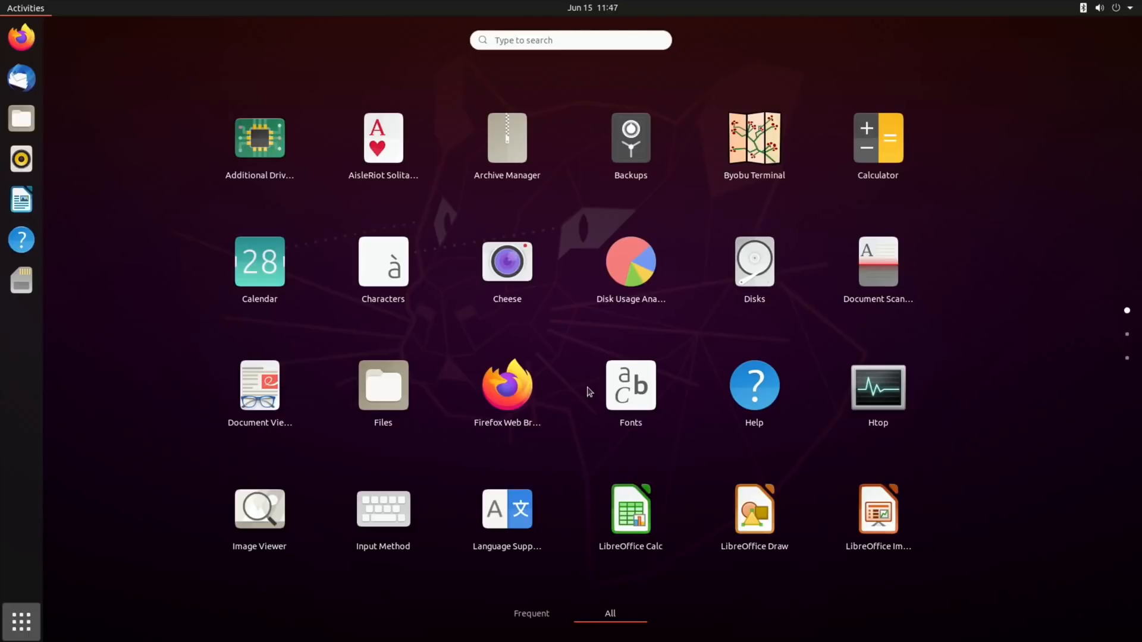
pyautogui.moveTo(201, 387)
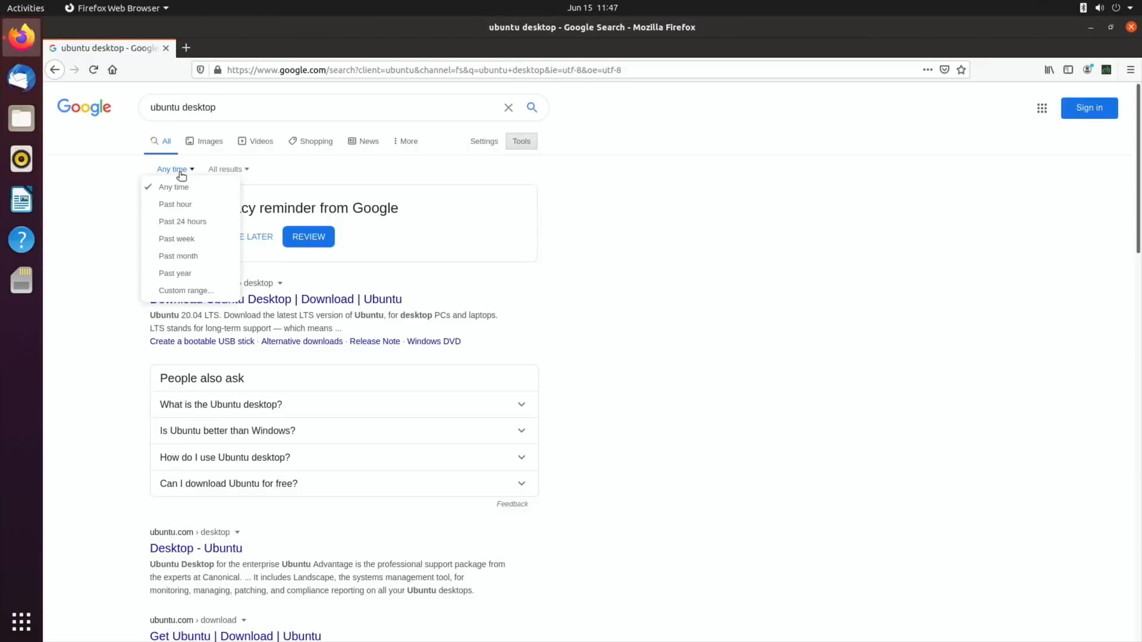
# Limit the ubuntu desktop search to the past week and open the OMG! Ubuntu Pi 4 article.
pyautogui.click(176, 238)
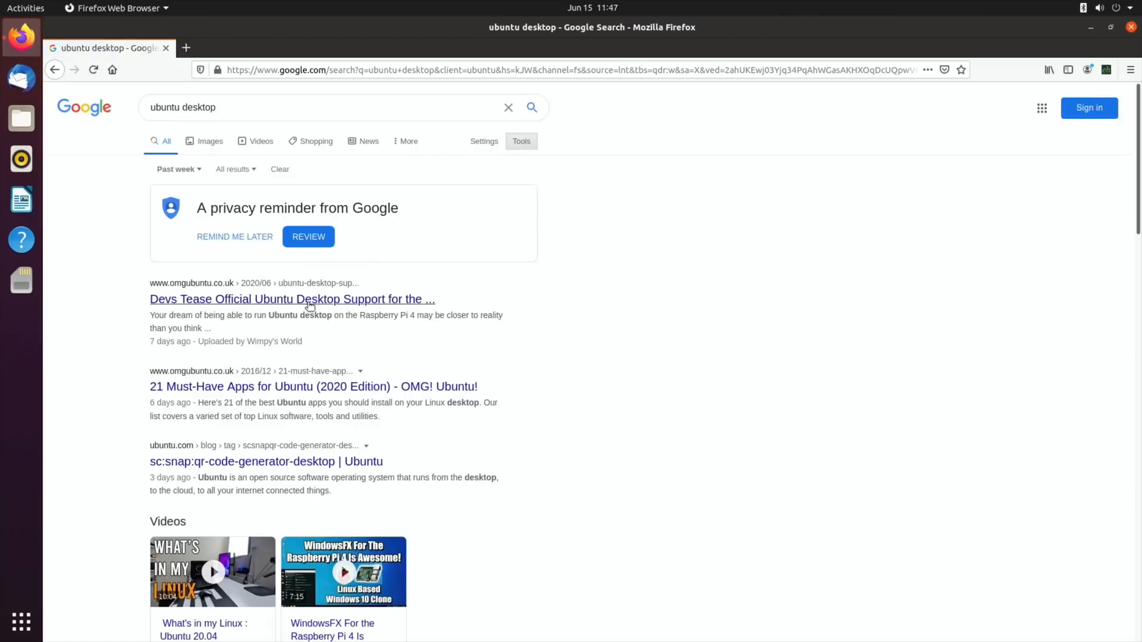
pyautogui.click(308, 299)
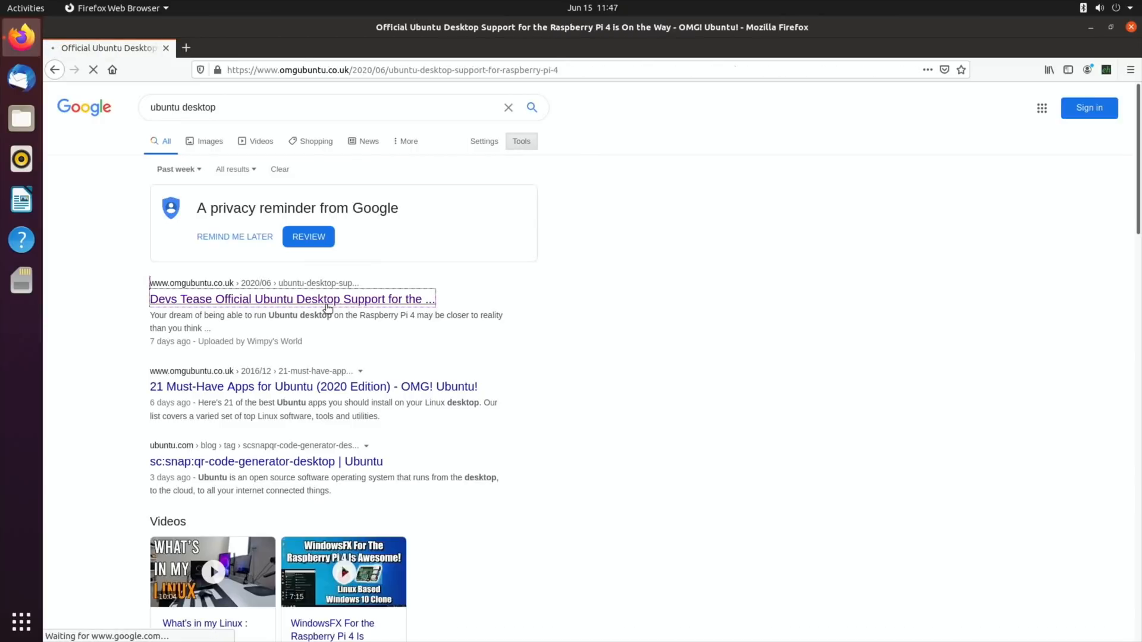
pyautogui.click(290, 299)
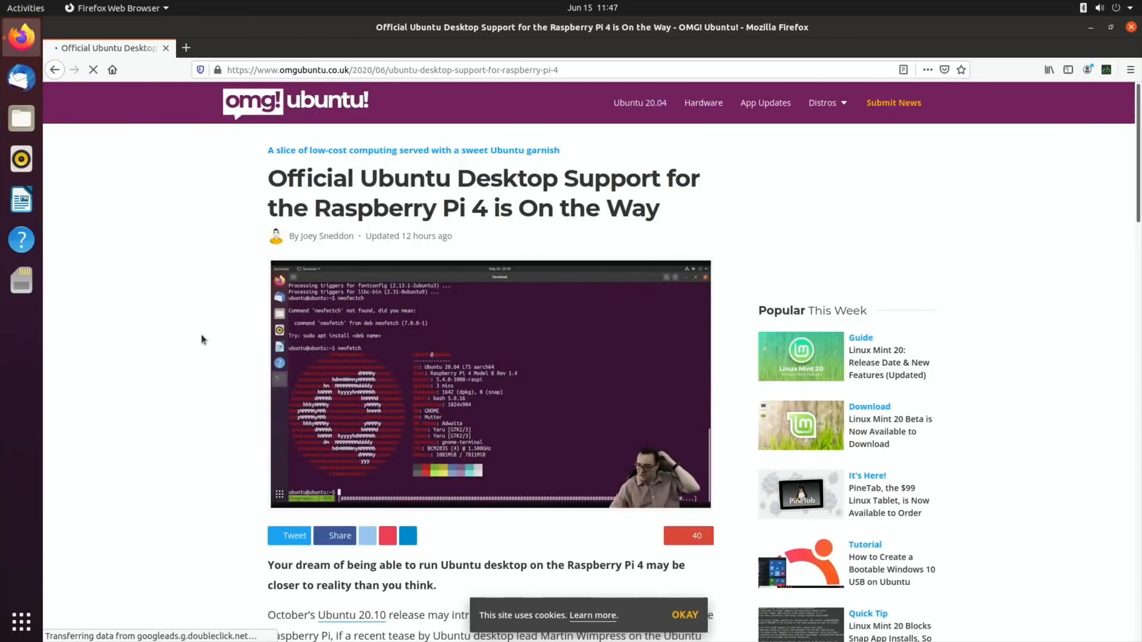
pyautogui.scroll(-3)
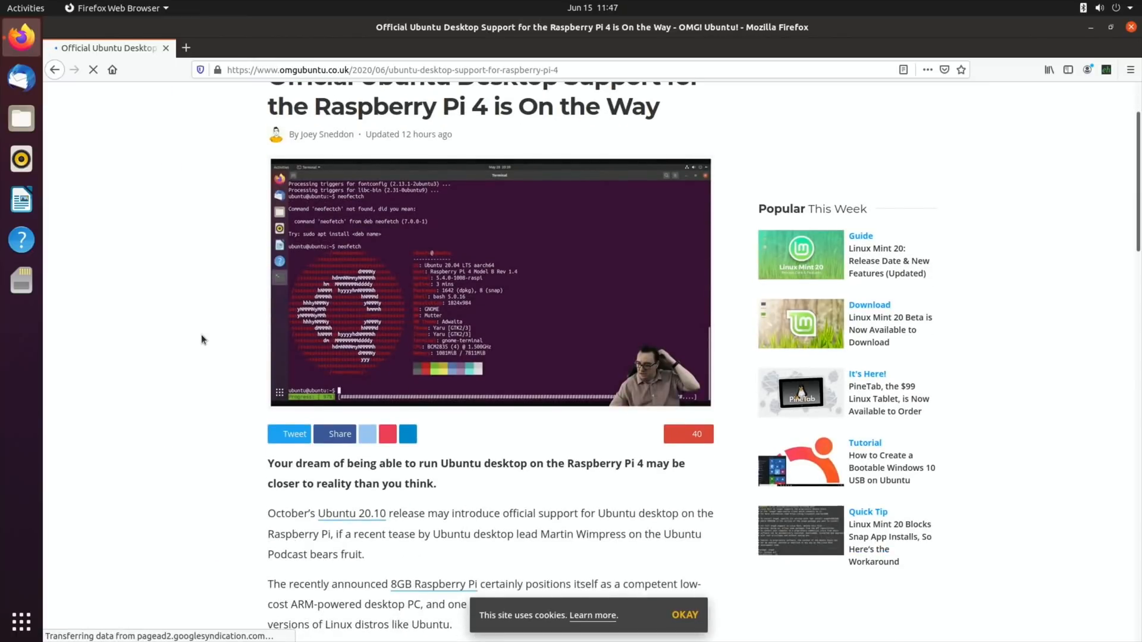
pyautogui.scroll(-3)
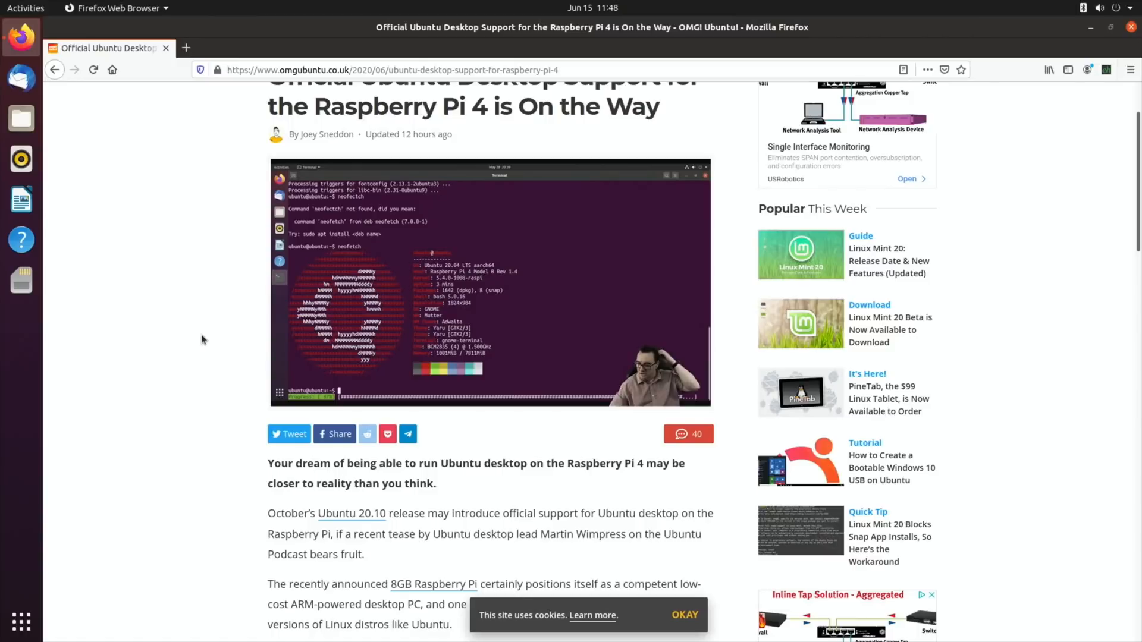
pyautogui.scroll(-3)
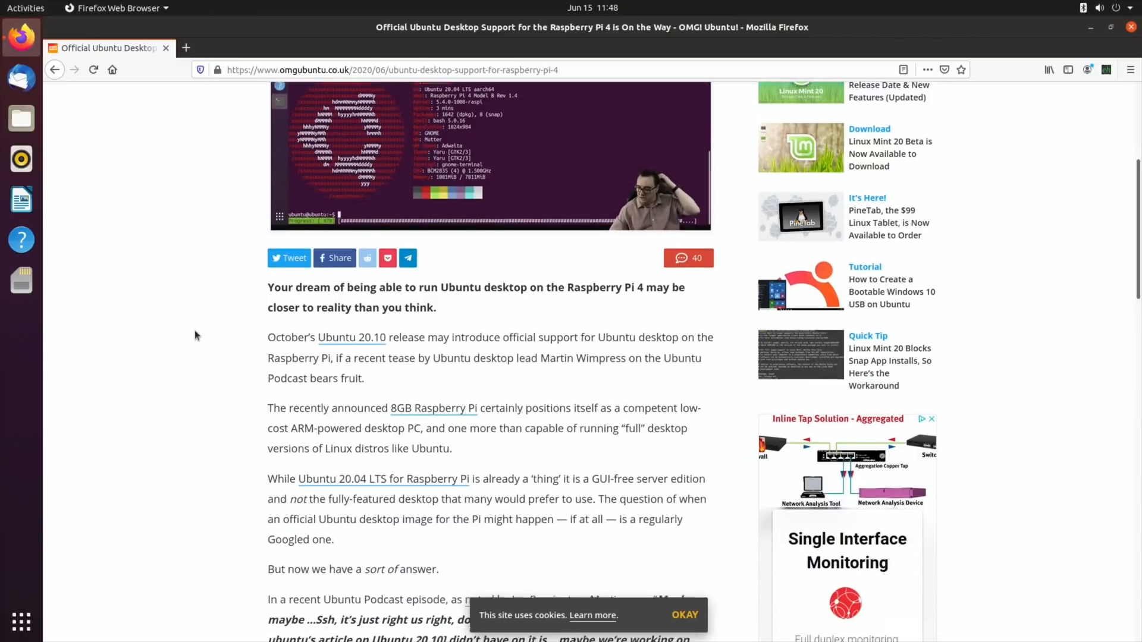
pyautogui.scroll(-3)
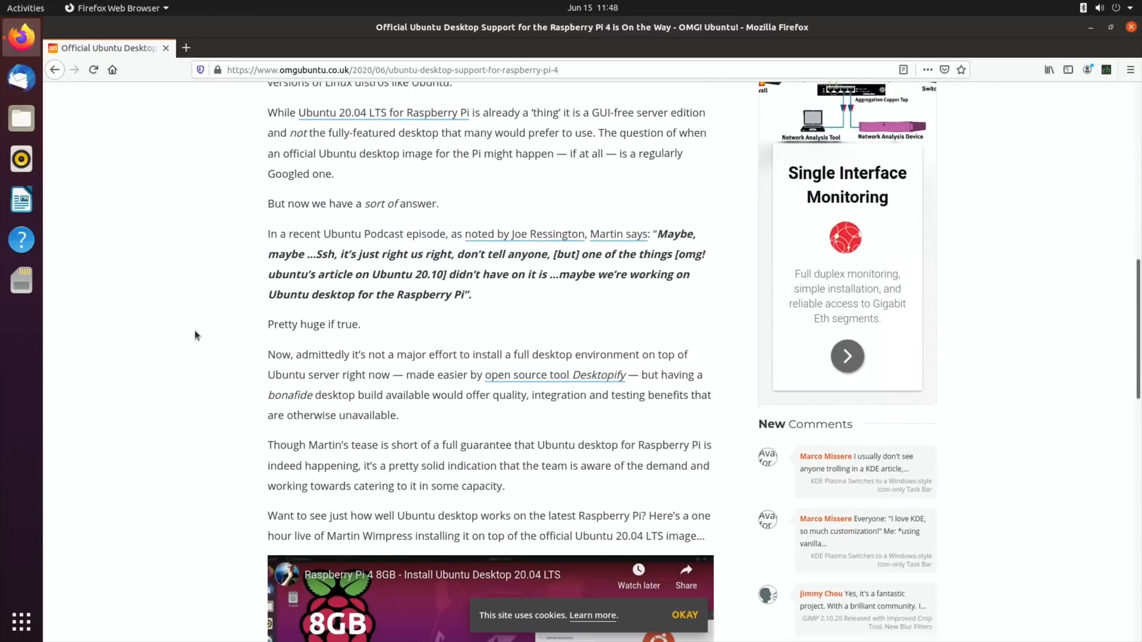
pyautogui.scroll(3)
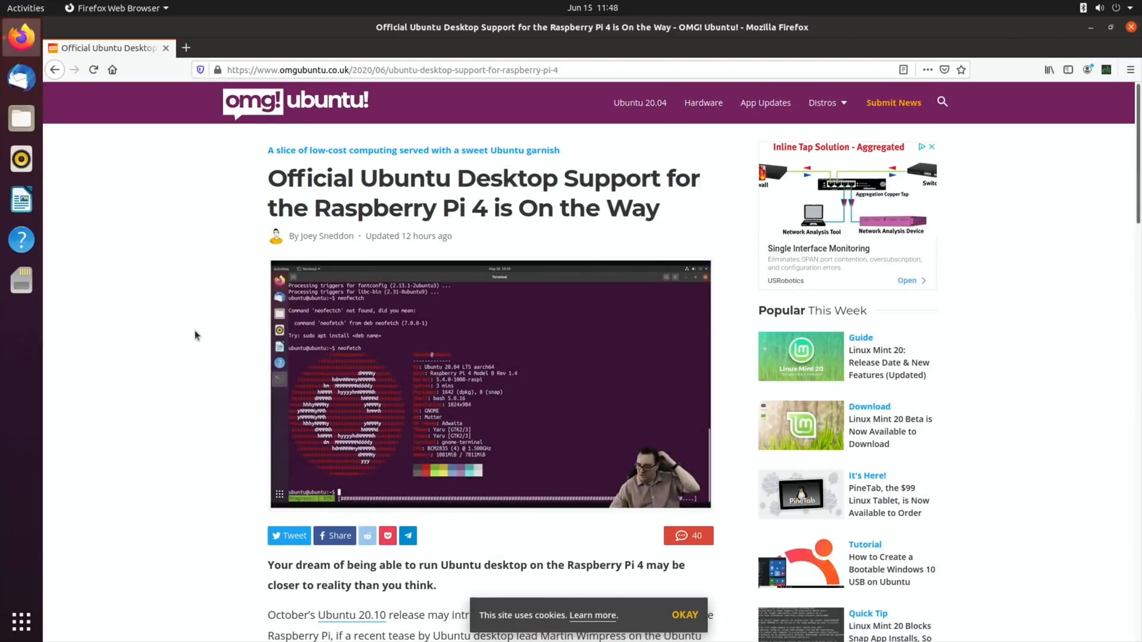
pyautogui.moveTo(125, 302)
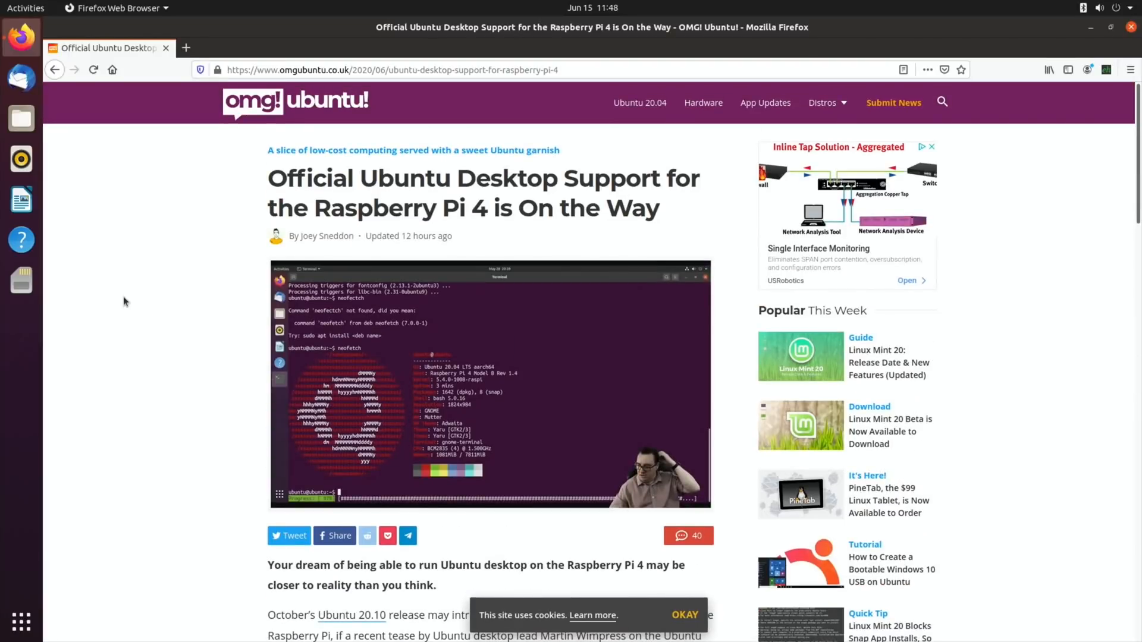
pyautogui.scroll(-3)
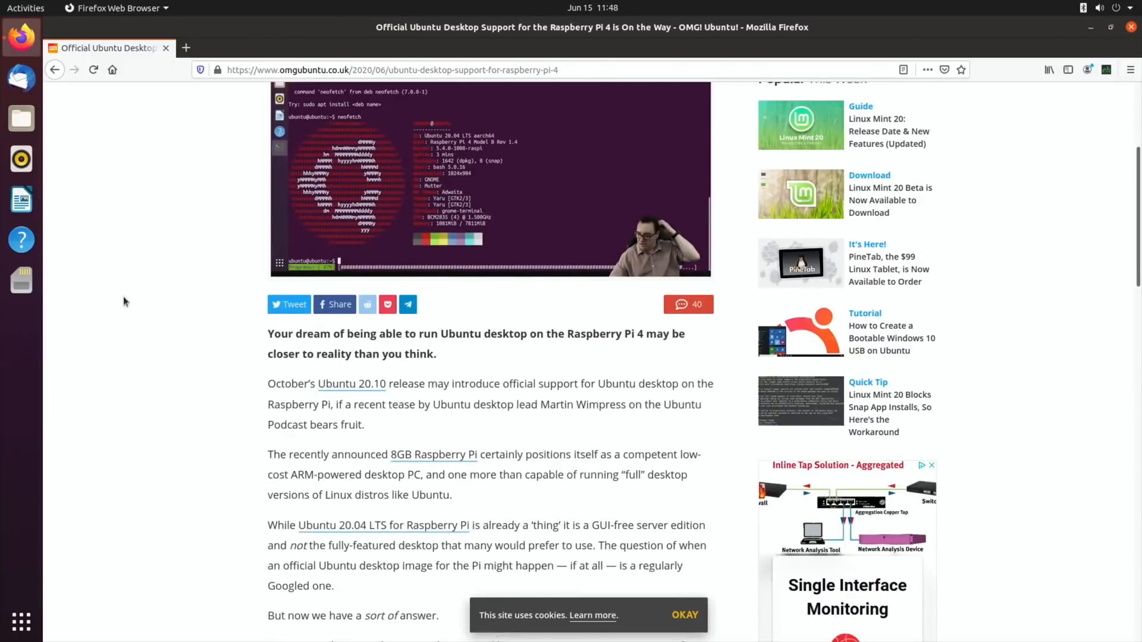
pyautogui.scroll(-3)
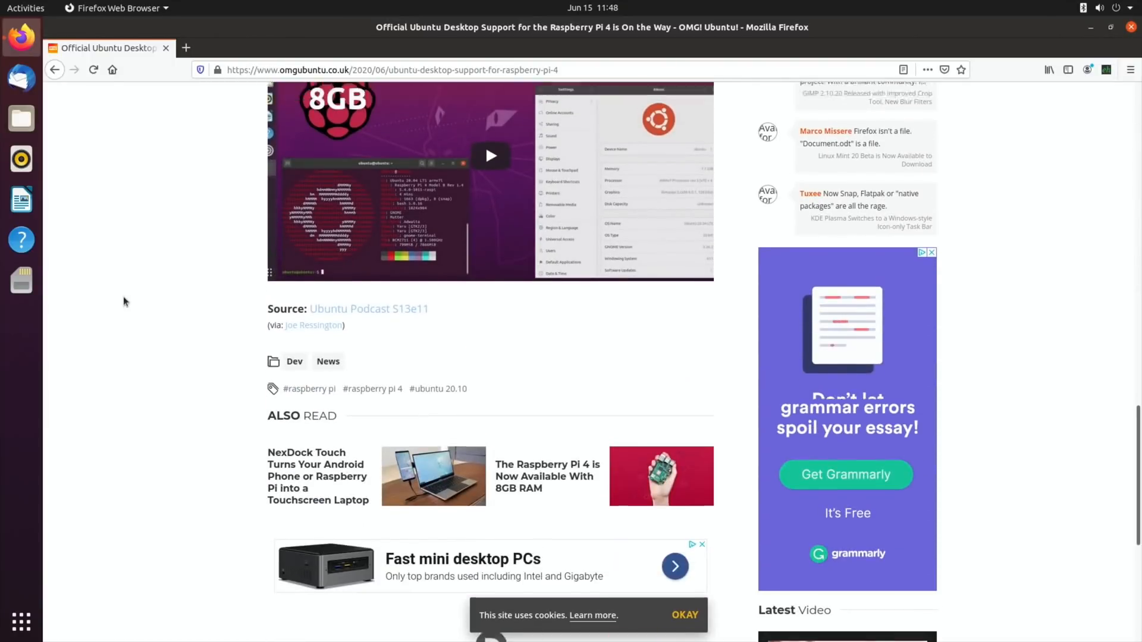
pyautogui.scroll(3)
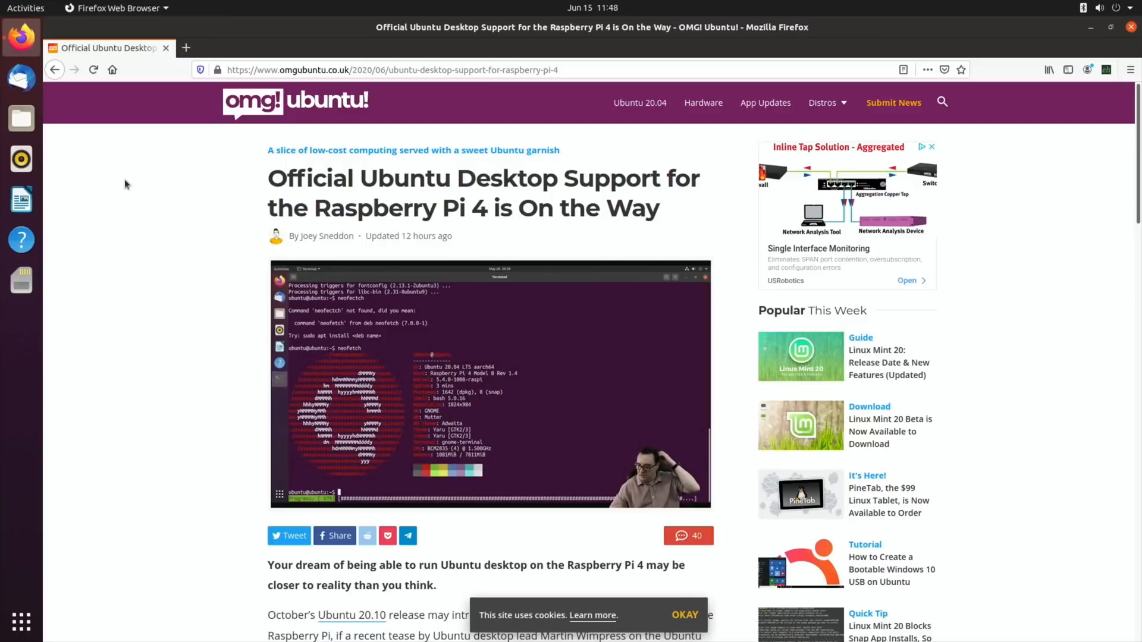
pyautogui.moveTo(378, 119)
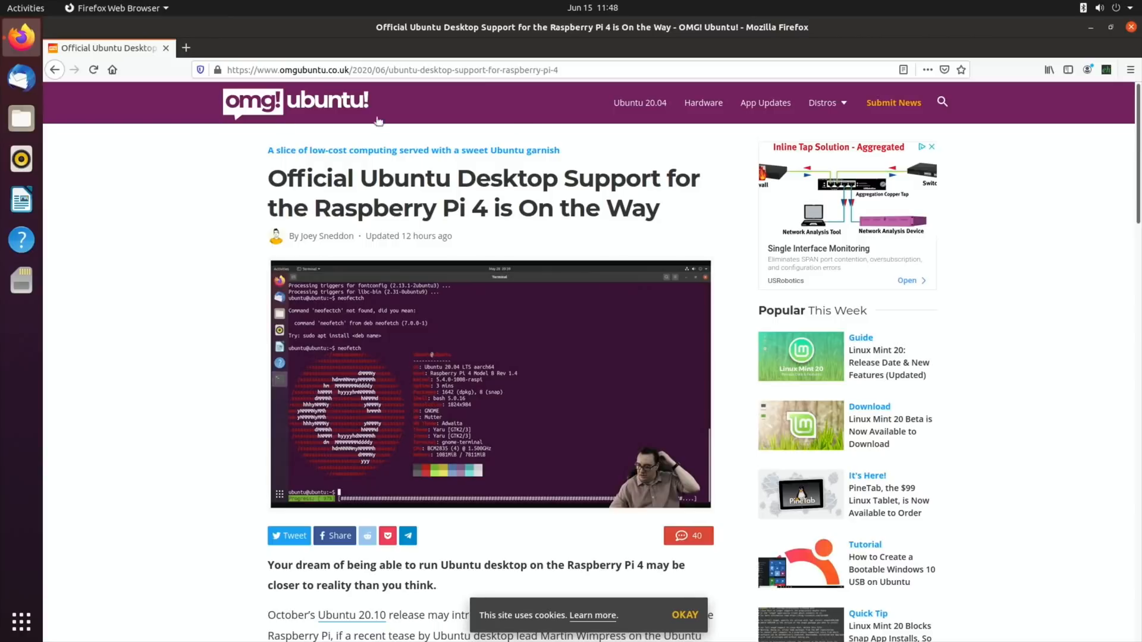
pyautogui.moveTo(1001, 220)
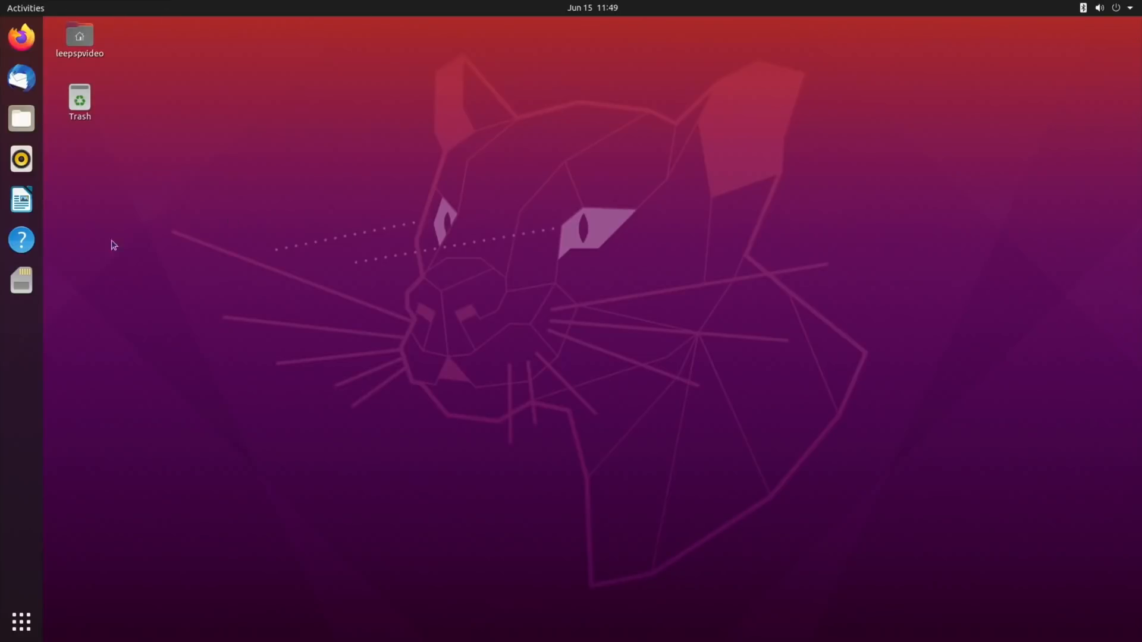
# Show the All applications view, ending at the BerryBoot menu editor listing four systems.
pyautogui.click(20, 625)
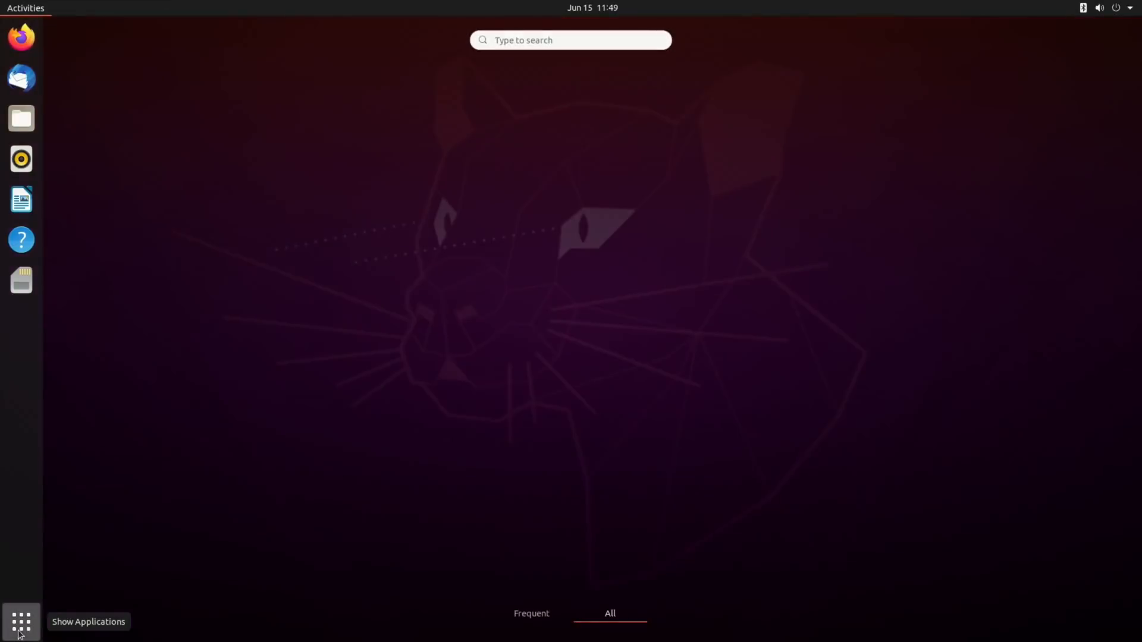
pyautogui.click(20, 621)
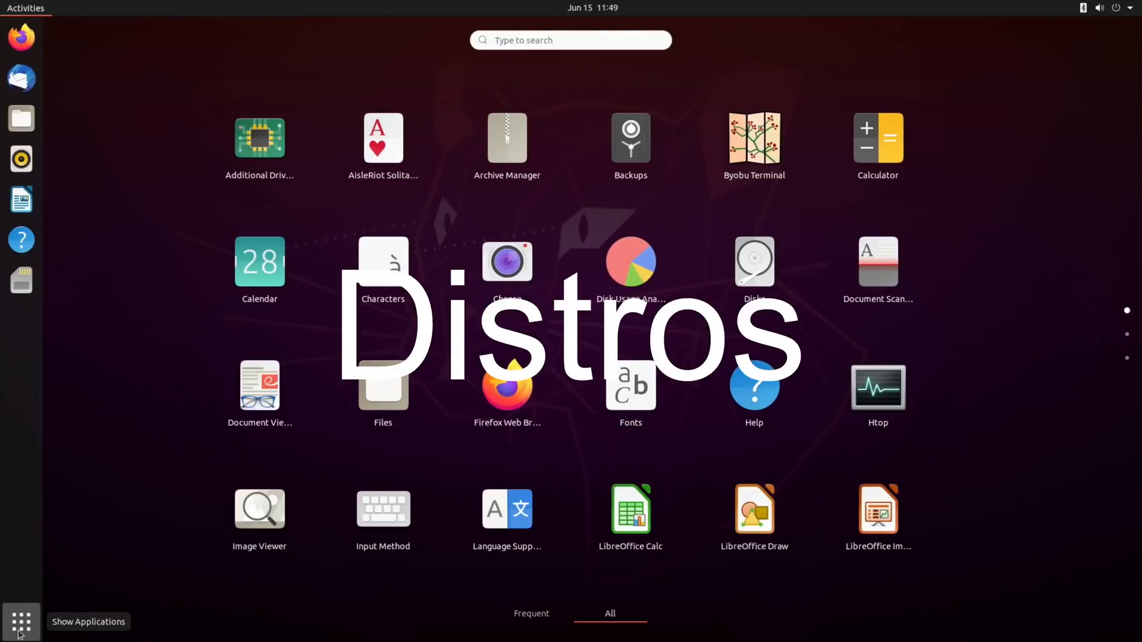
pyautogui.click(1114, 8)
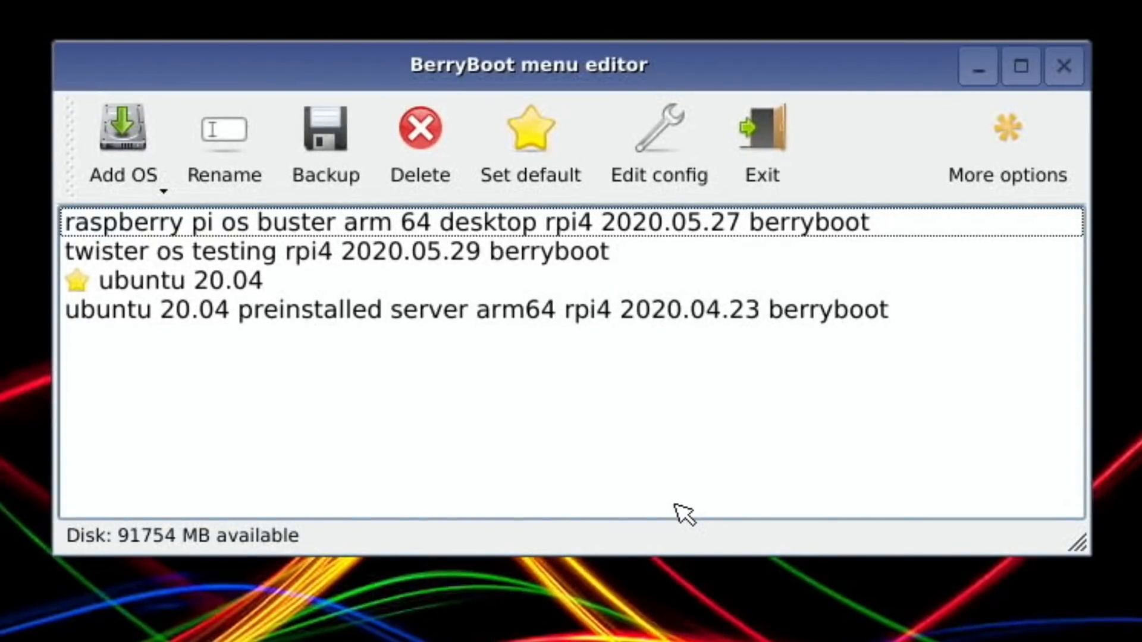
pyautogui.moveTo(273, 238)
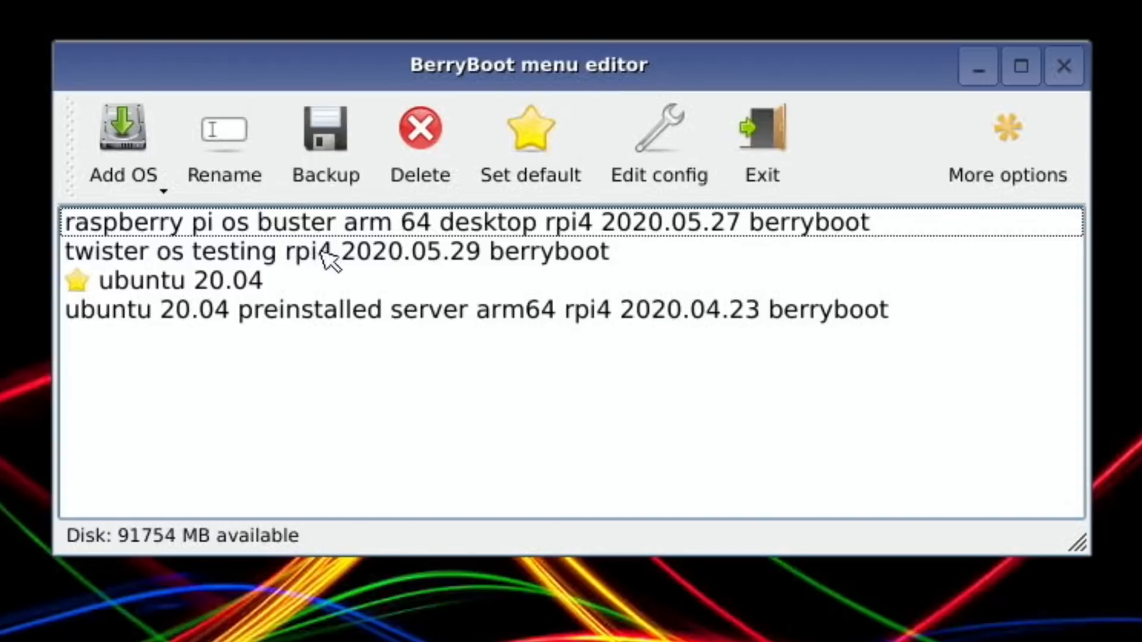
pyautogui.moveTo(155, 296)
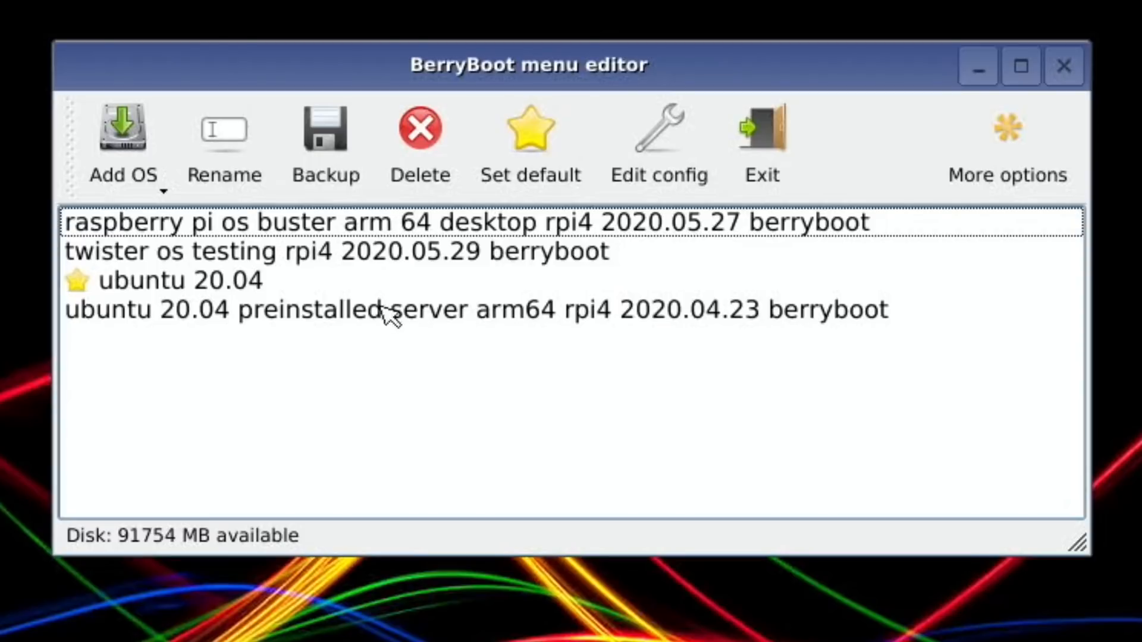
# Exit the BerryBoot menu editor back to the boot menu.
pyautogui.click(349, 309)
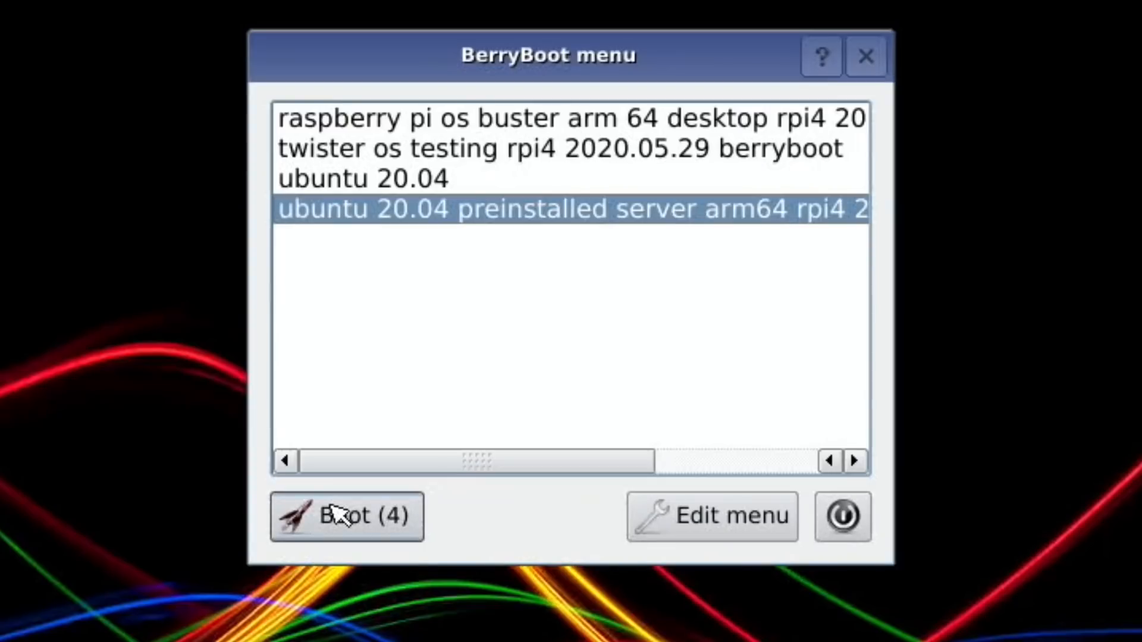
# Boot Ubuntu 20.04 server, select the user account at GDM, and open the session list.
pyautogui.click(345, 517)
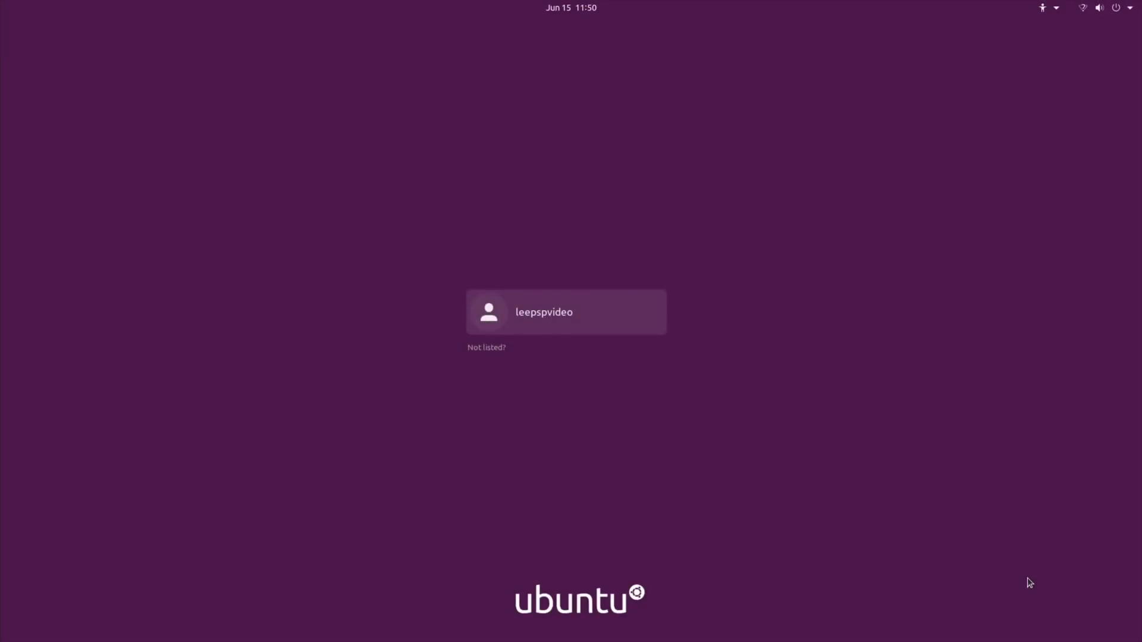
pyautogui.click(565, 311)
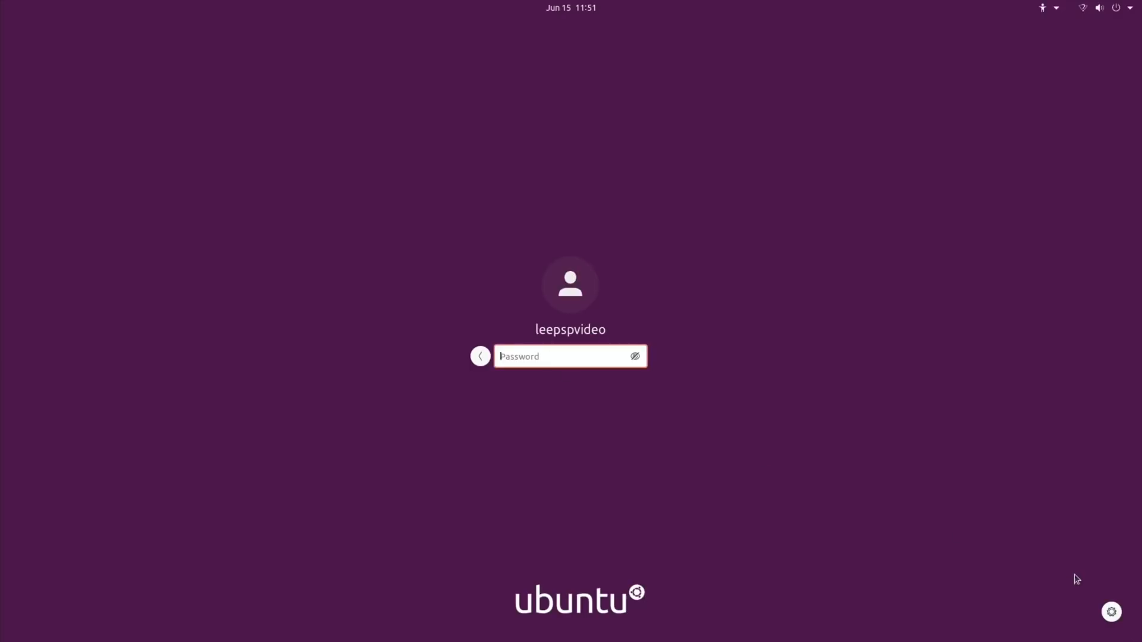
pyautogui.moveTo(1111, 612)
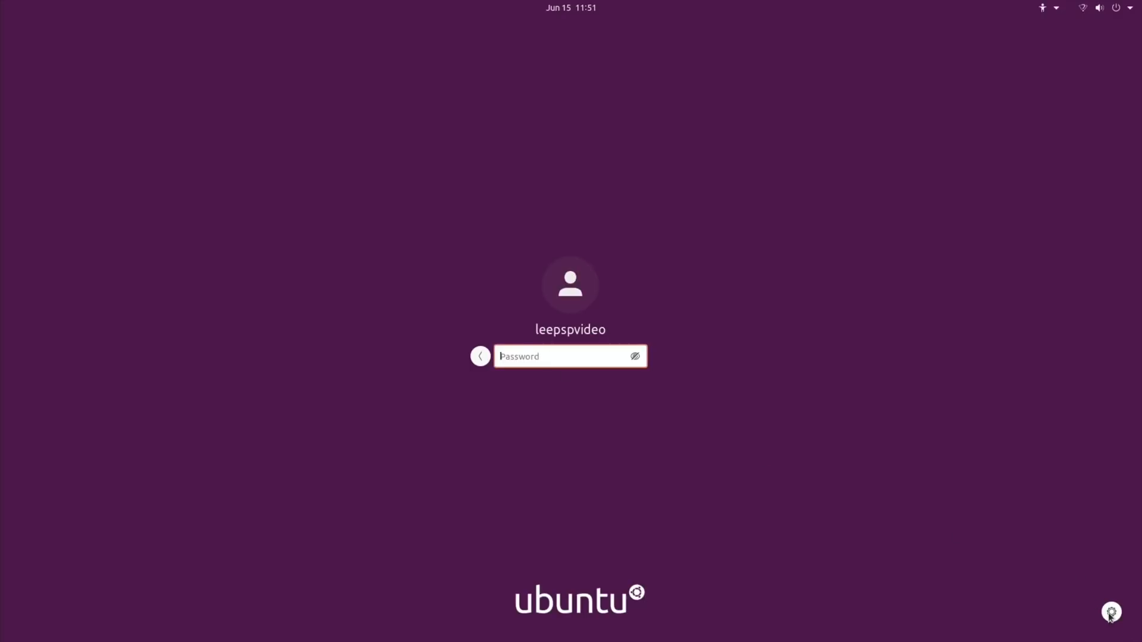
pyautogui.click(1112, 613)
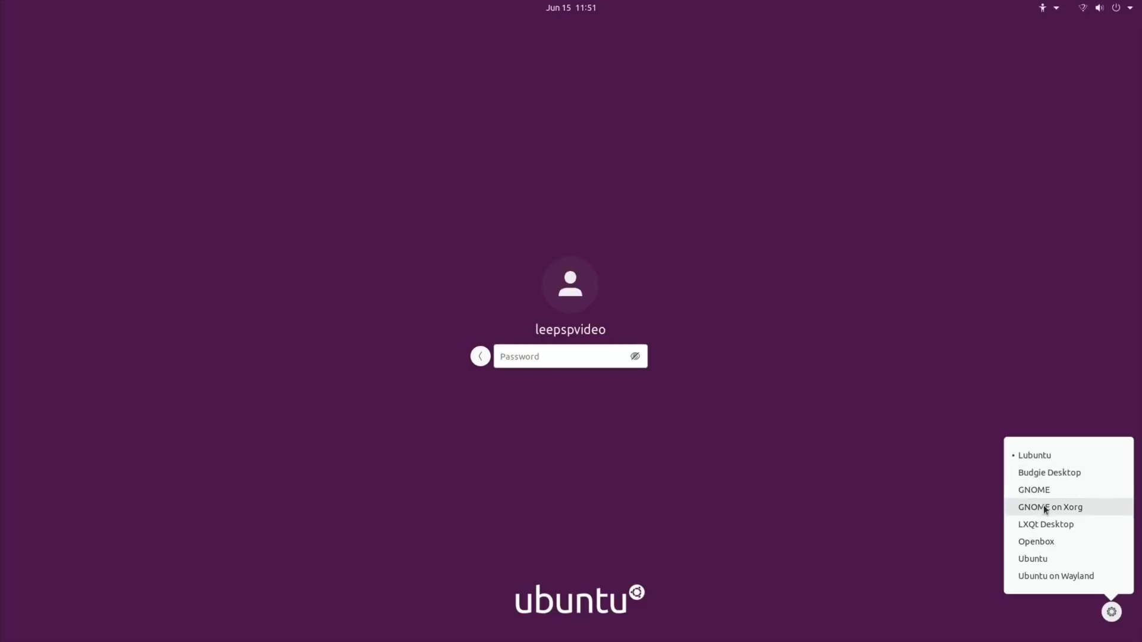
pyautogui.moveTo(1054, 524)
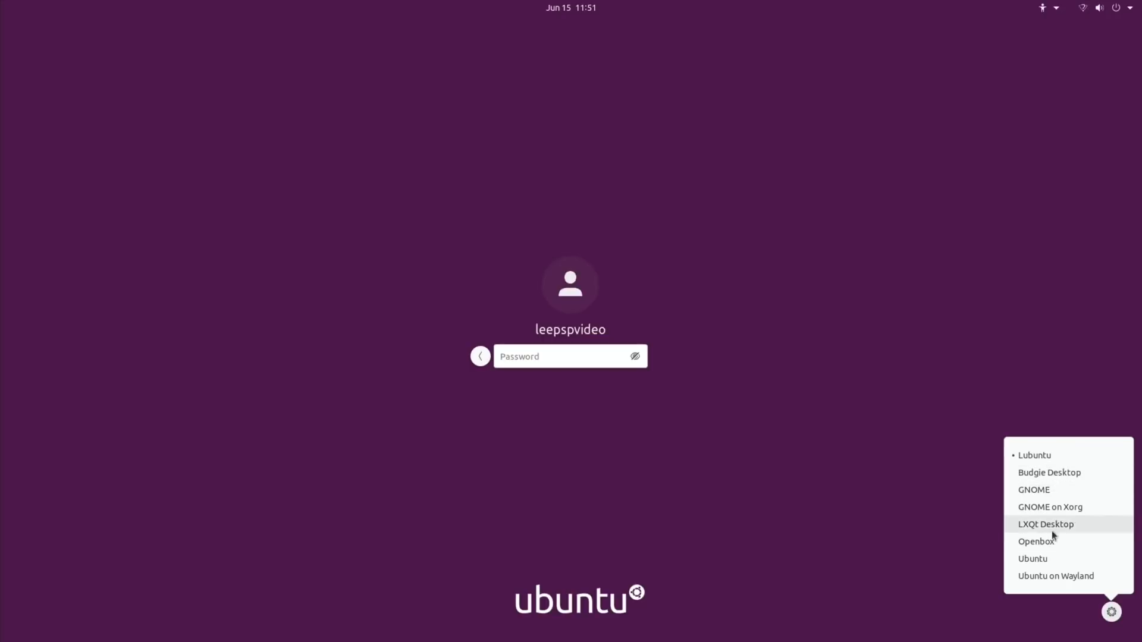
pyautogui.moveTo(1040, 455)
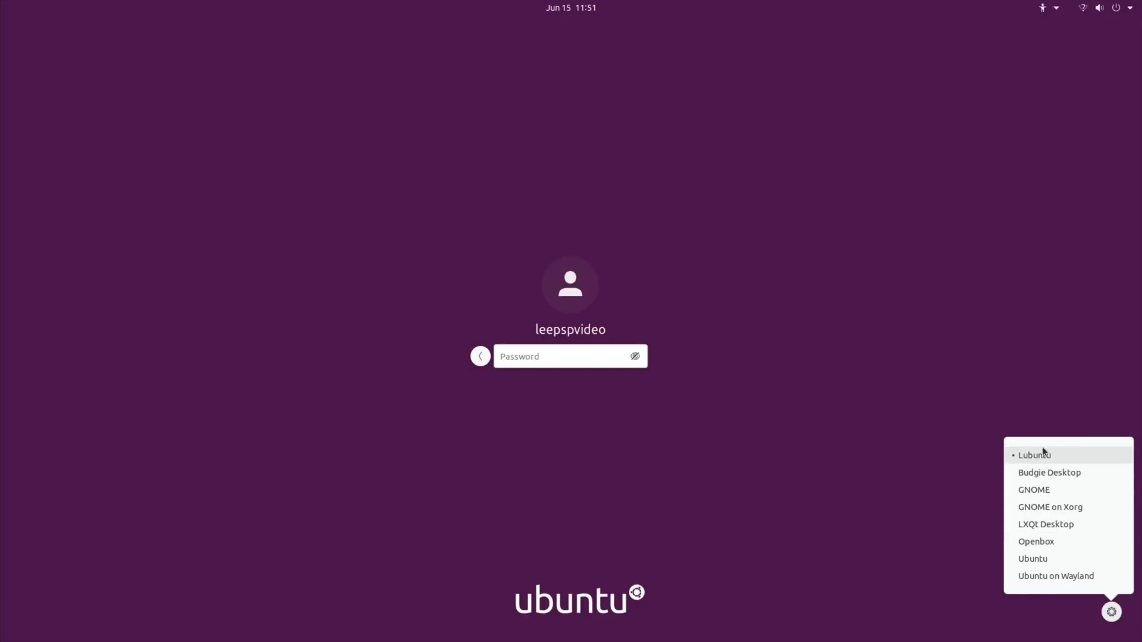
# Log into the Lubuntu session, close the magnifier, and open the LXQt application menu.
pyautogui.click(563, 357)
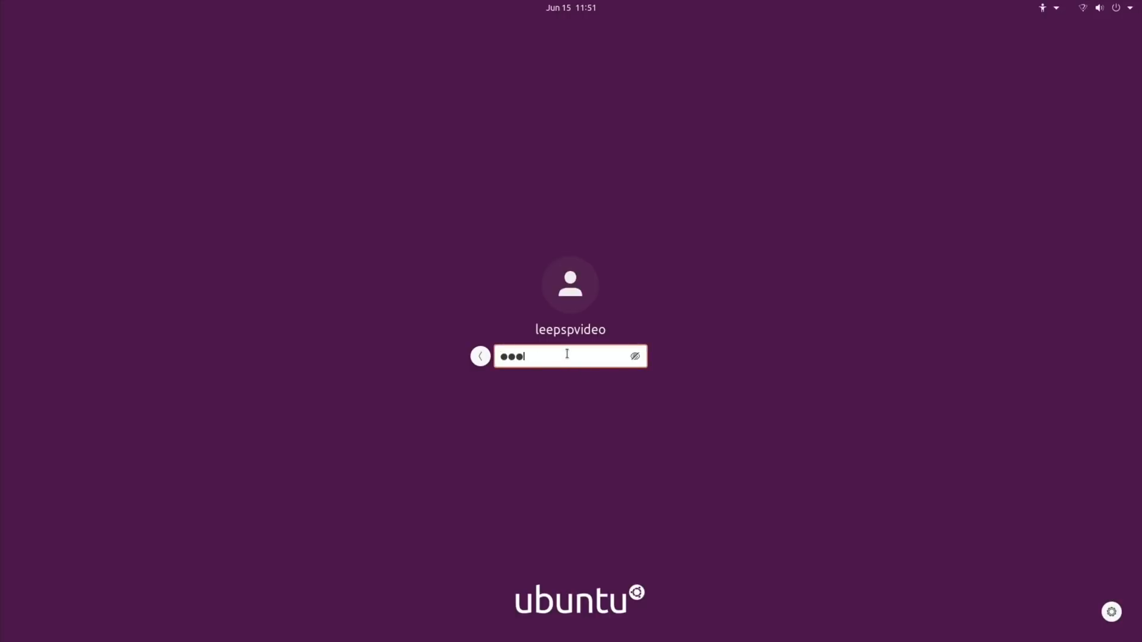
pyautogui.write('password')
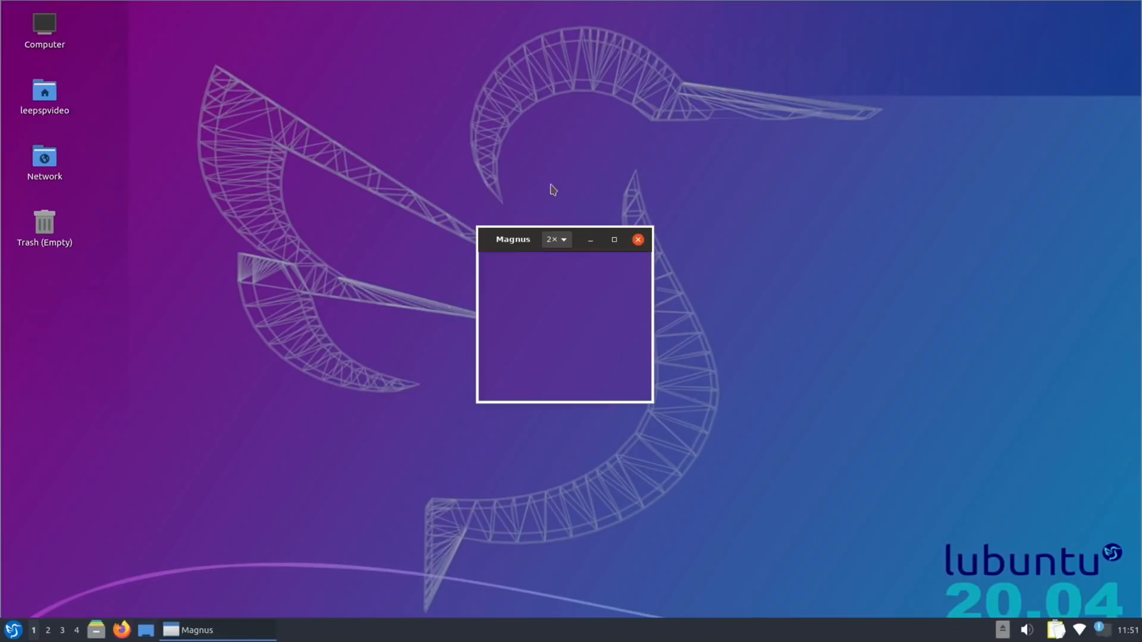
pyautogui.click(638, 240)
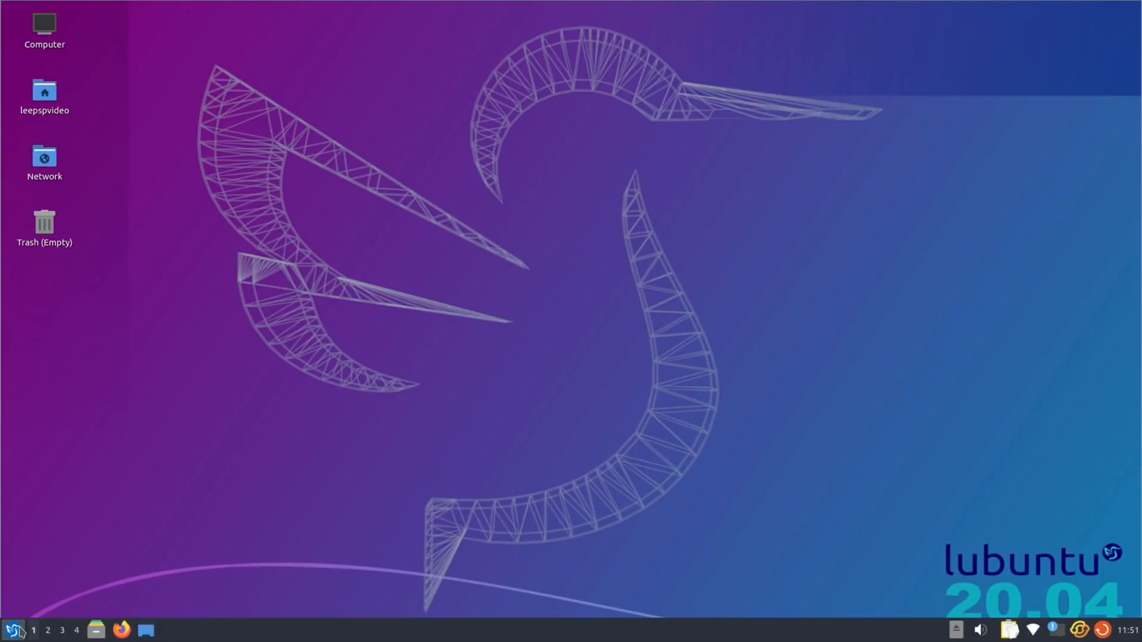
pyautogui.click(16, 628)
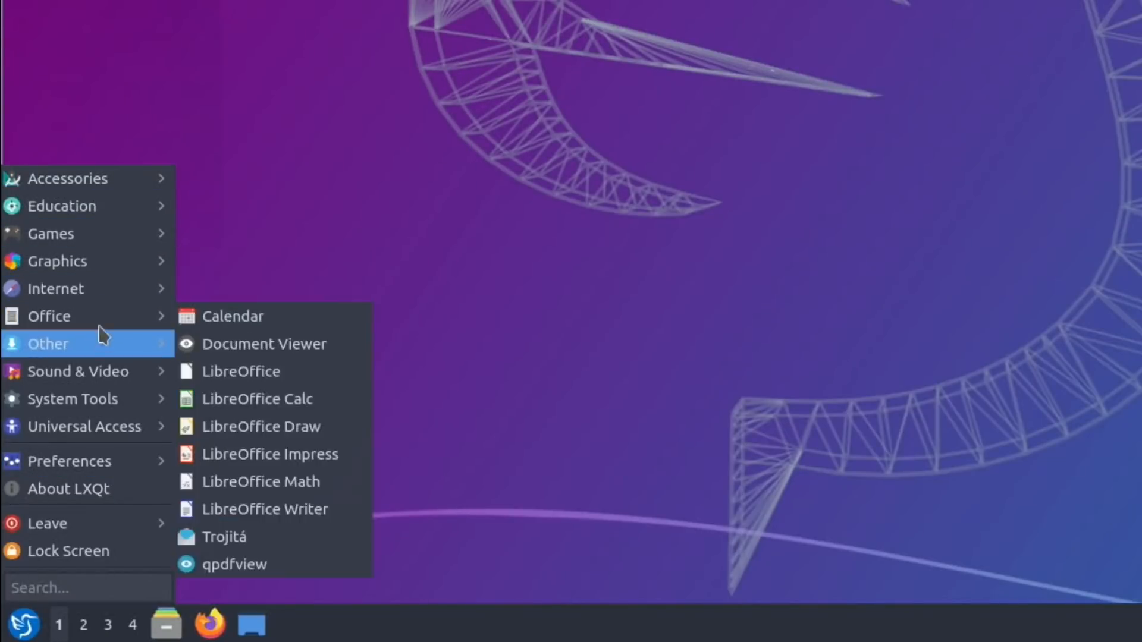
pyautogui.moveTo(107, 383)
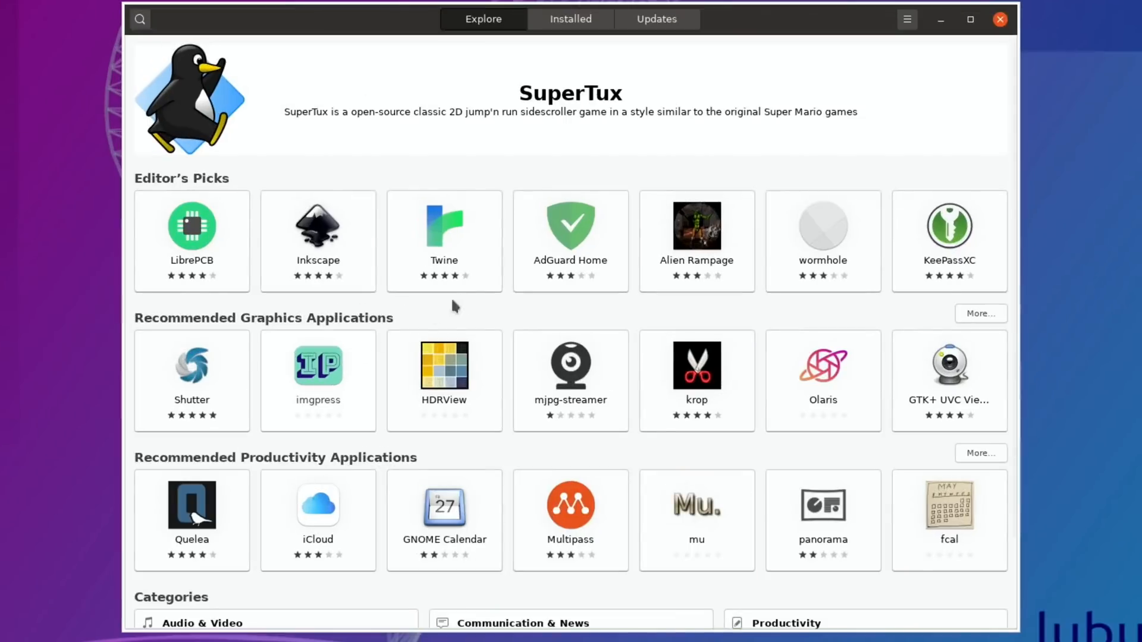
# Open the Endless Sky details page from the Games category in GNOME Software.
pyautogui.scroll(-3)
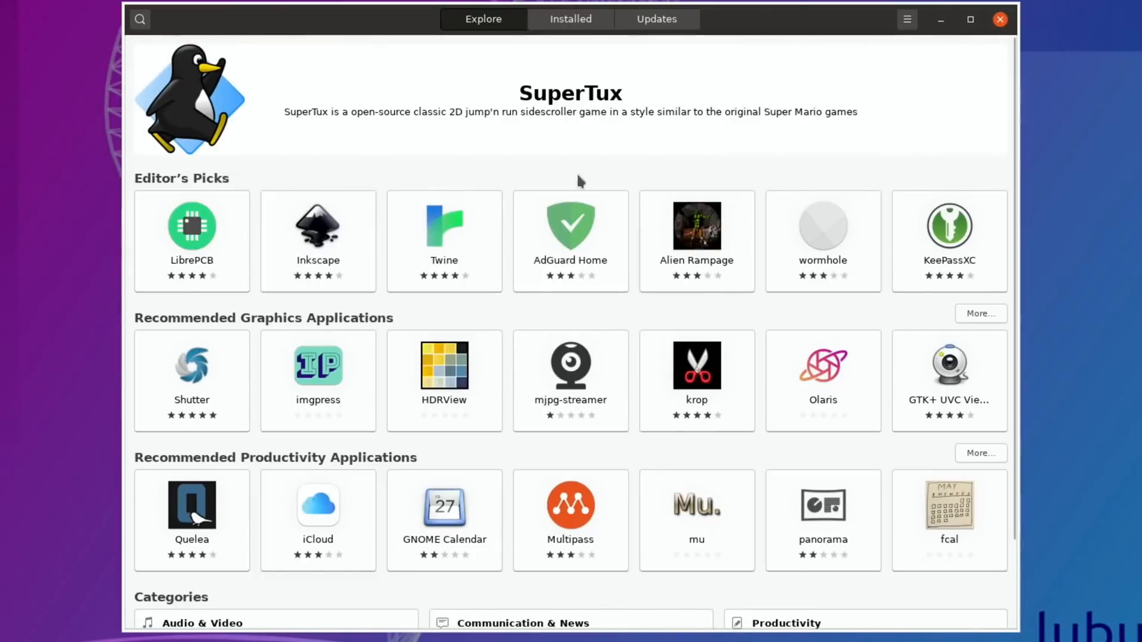
pyautogui.scroll(-3)
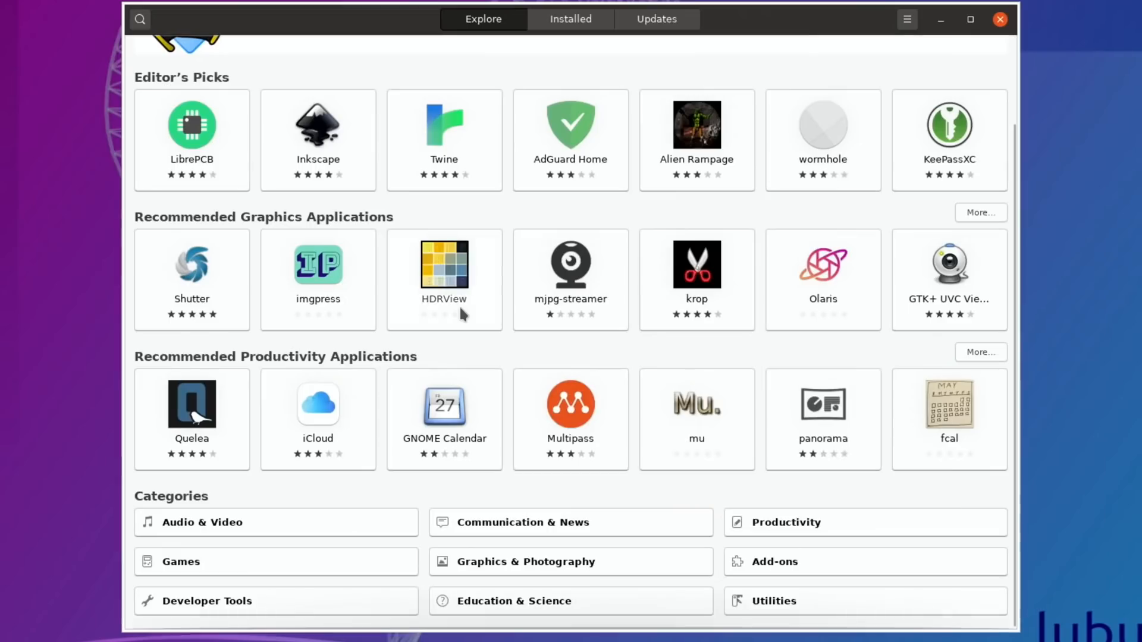
pyautogui.moveTo(312, 577)
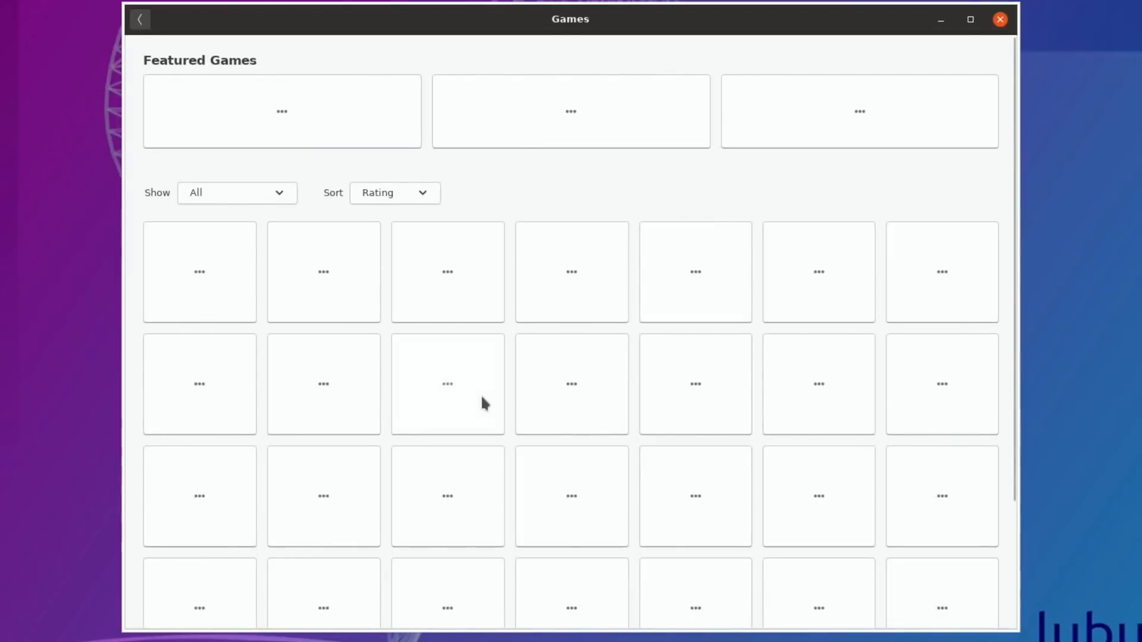
pyautogui.moveTo(544, 421)
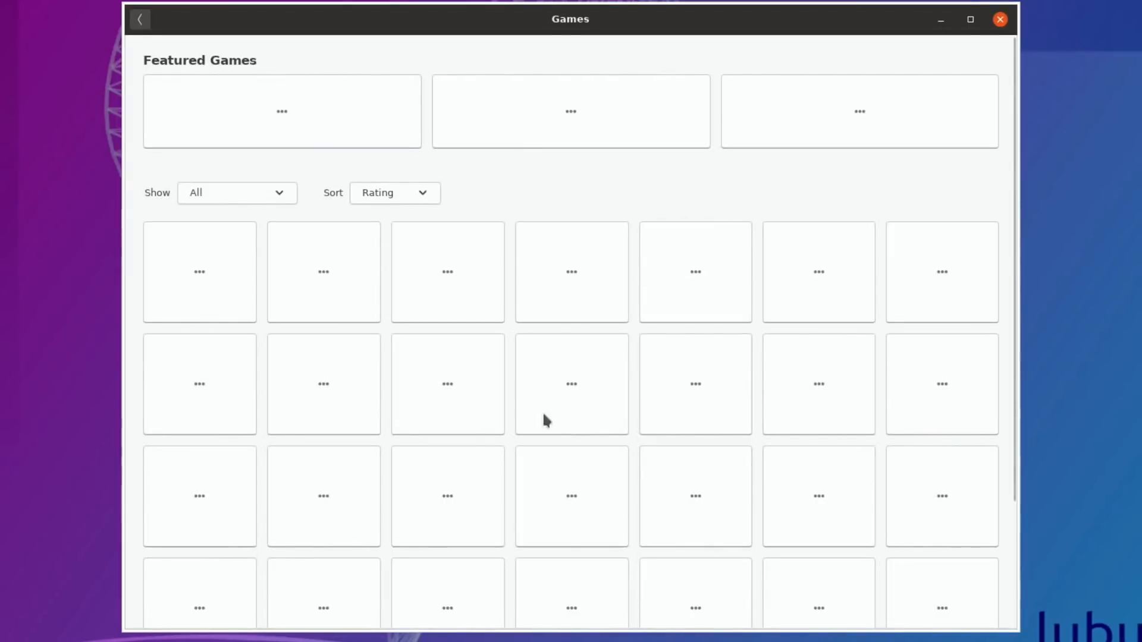
pyautogui.moveTo(600, 379)
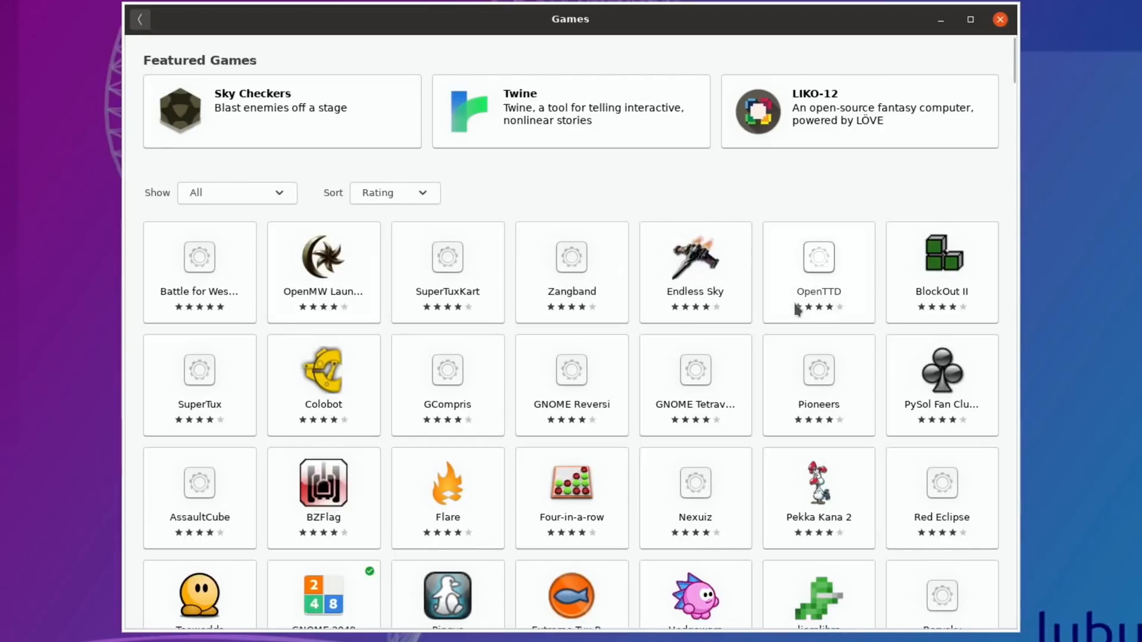
pyautogui.click(695, 258)
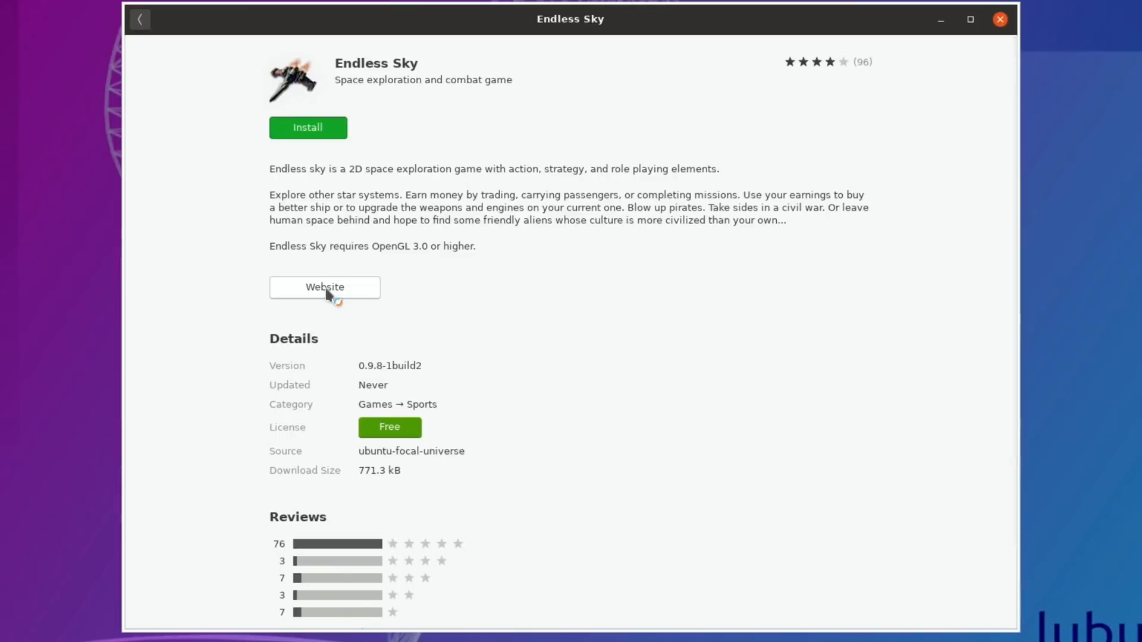
# Open the Endless Sky website in Firefox and browse its mission and combat screenshots.
pyautogui.click(324, 287)
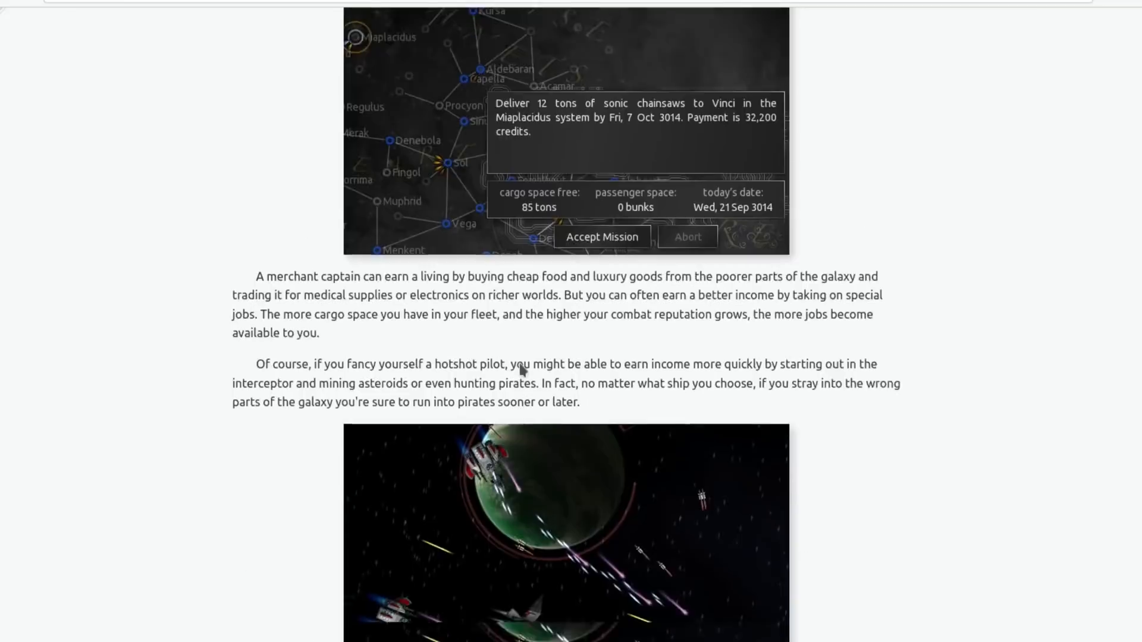
pyautogui.scroll(3)
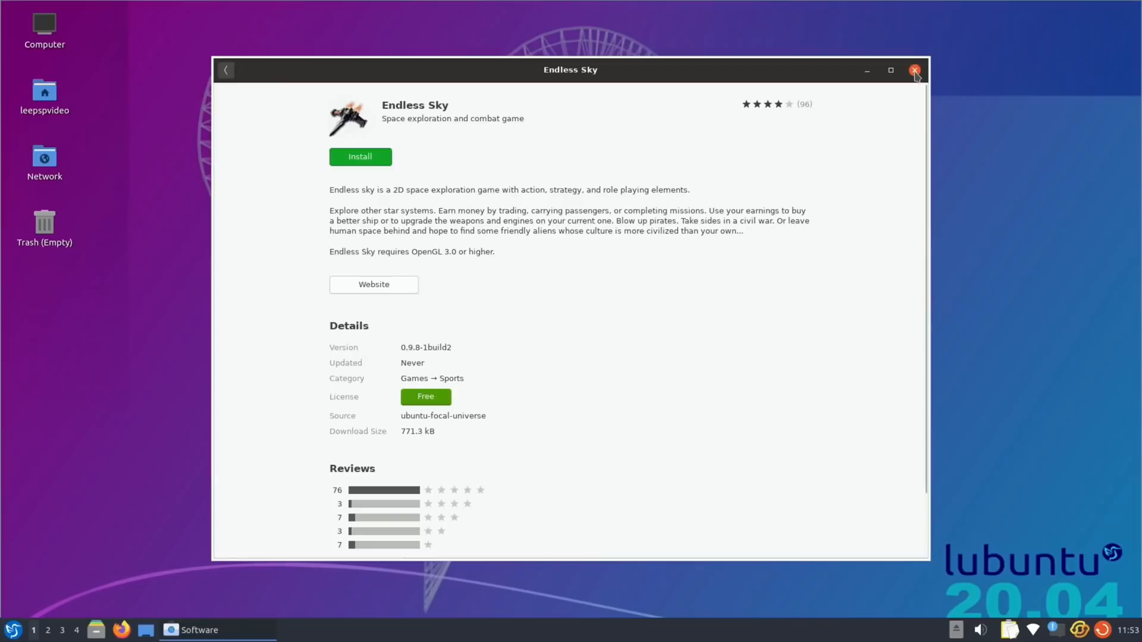
# Close the GNOME Software window, leaving the empty Lubuntu desktop.
pyautogui.click(916, 70)
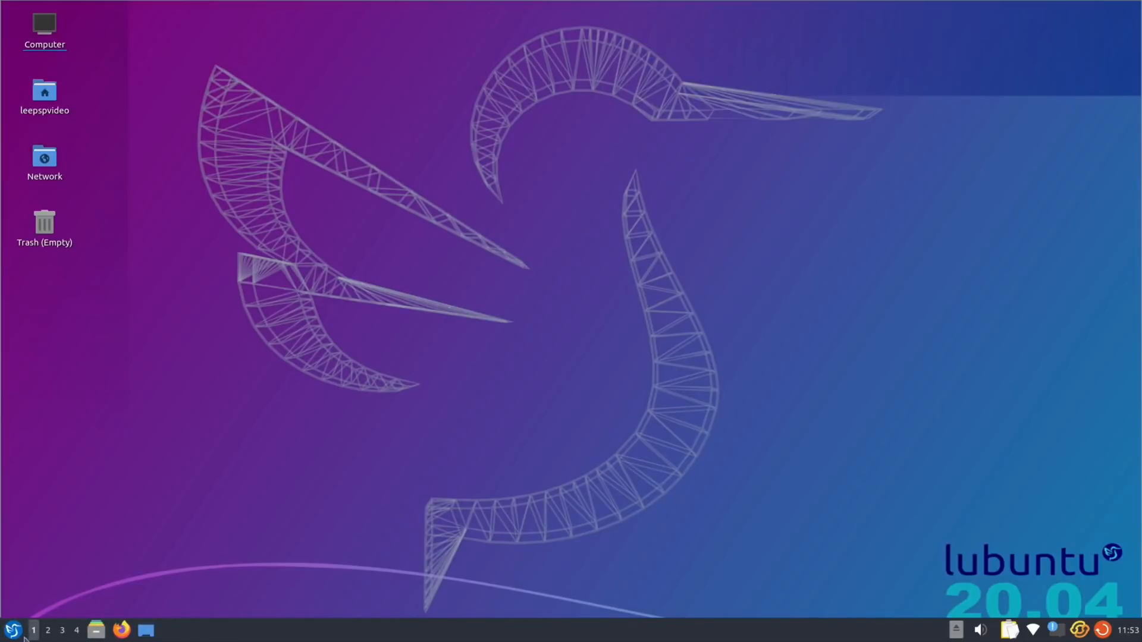
pyautogui.moveTo(818, 558)
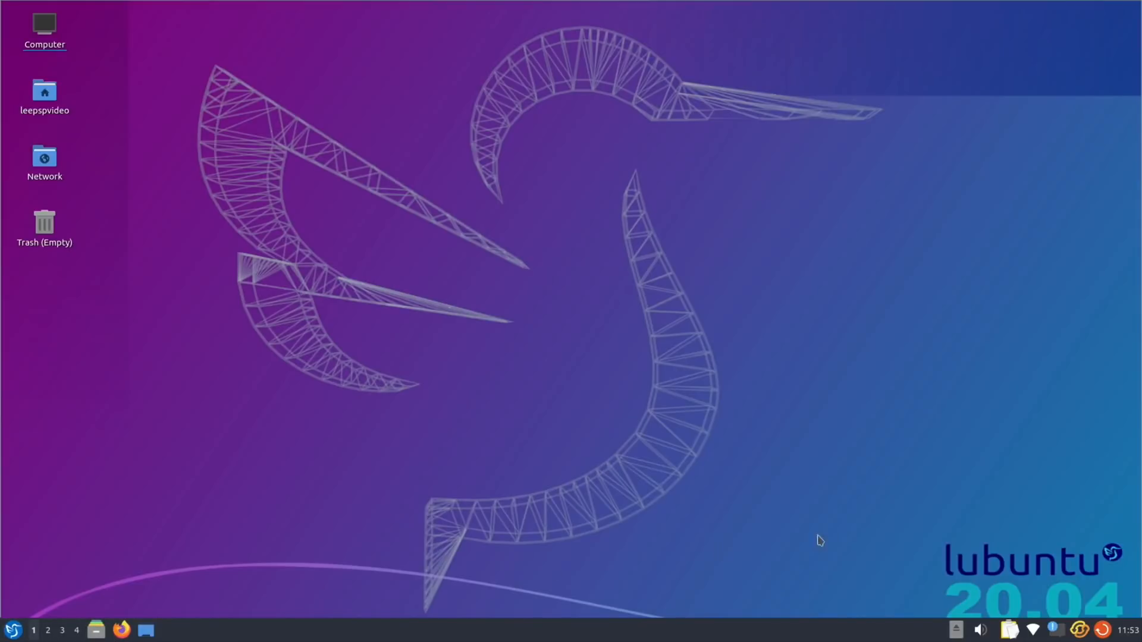
pyautogui.moveTo(998, 570)
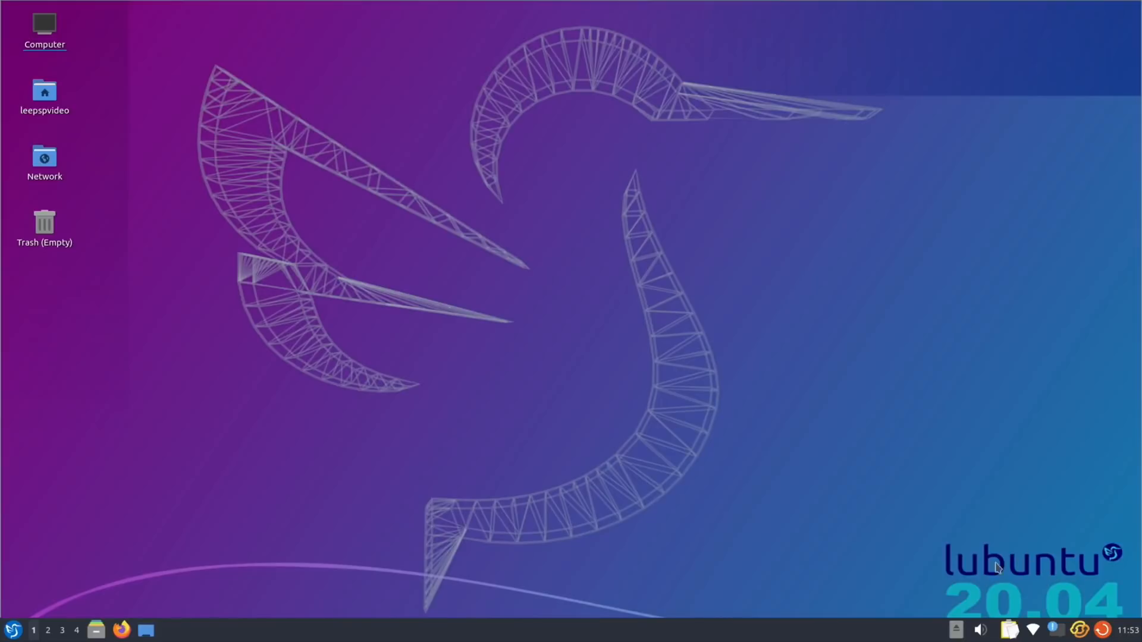
pyautogui.moveTo(999, 580)
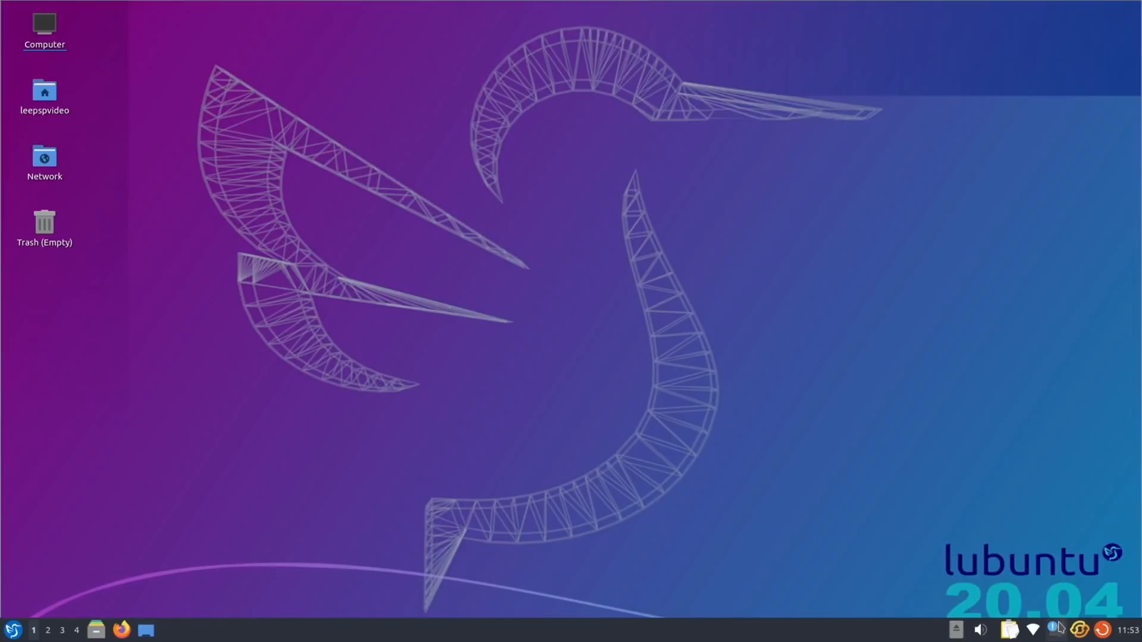
pyautogui.moveTo(847, 582)
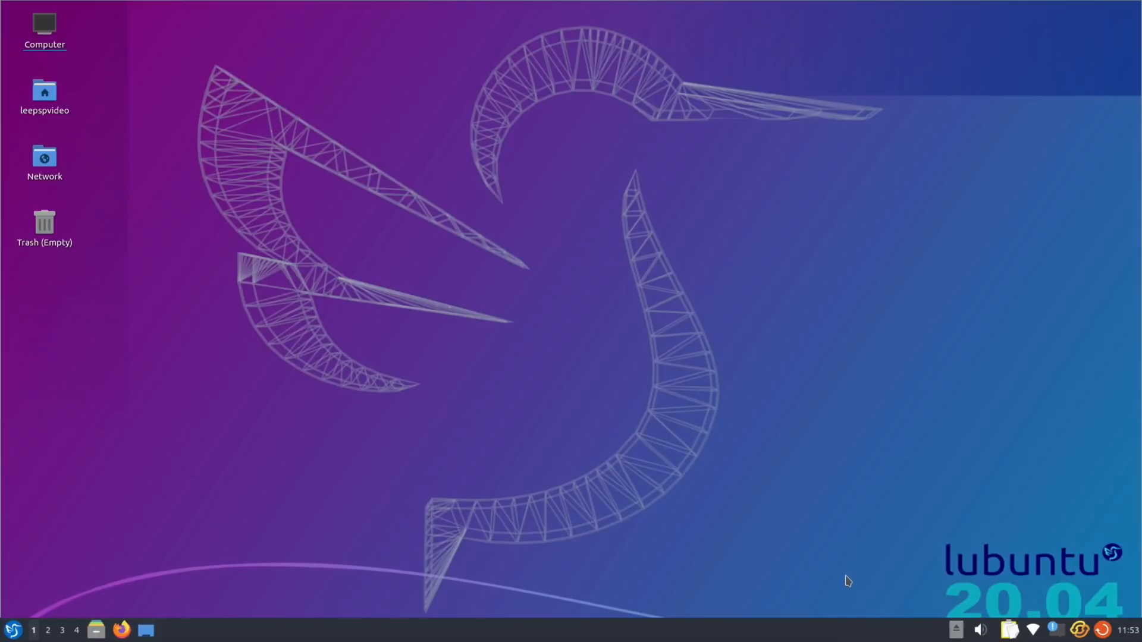
pyautogui.moveTo(499, 606)
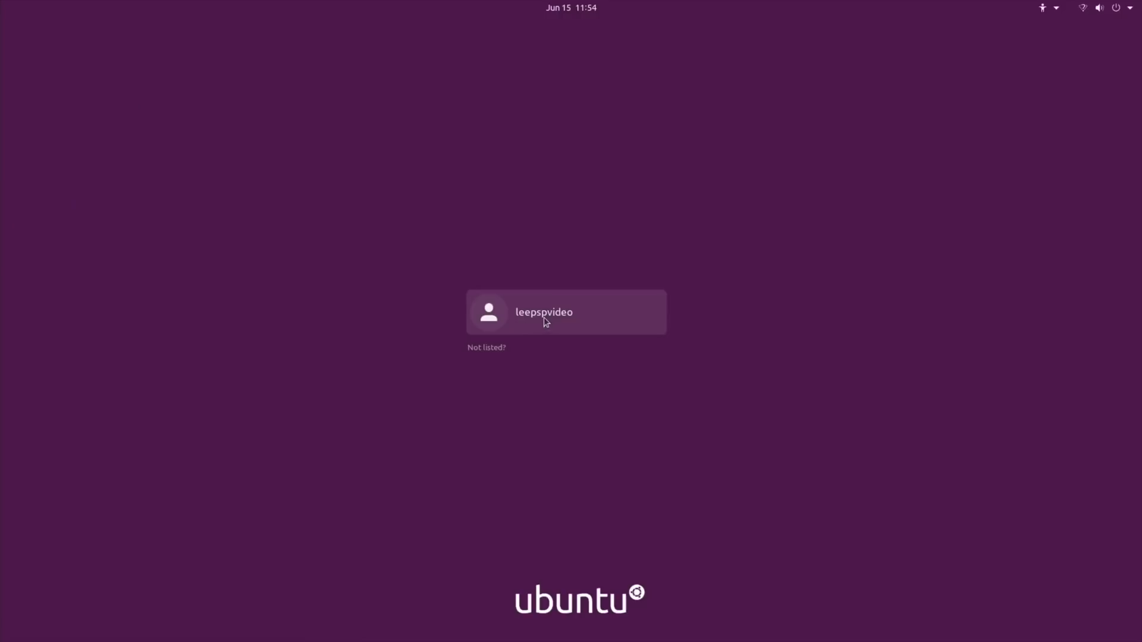
# Select the user account on the Ubuntu login screen to sign in.
pyautogui.click(1053, 570)
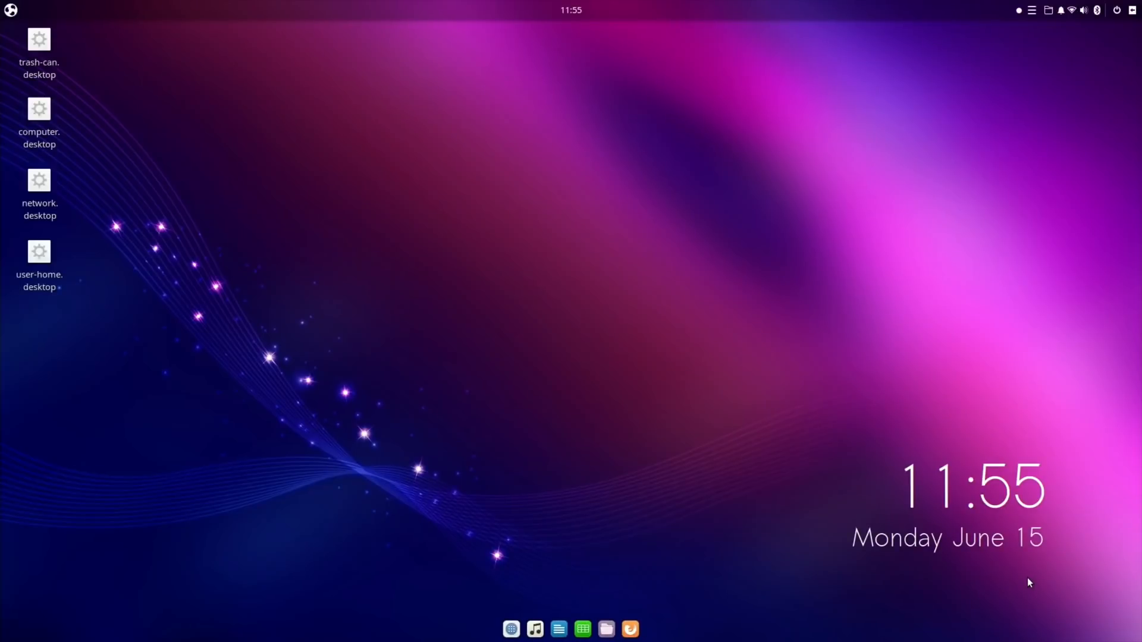
pyautogui.moveTo(1013, 596)
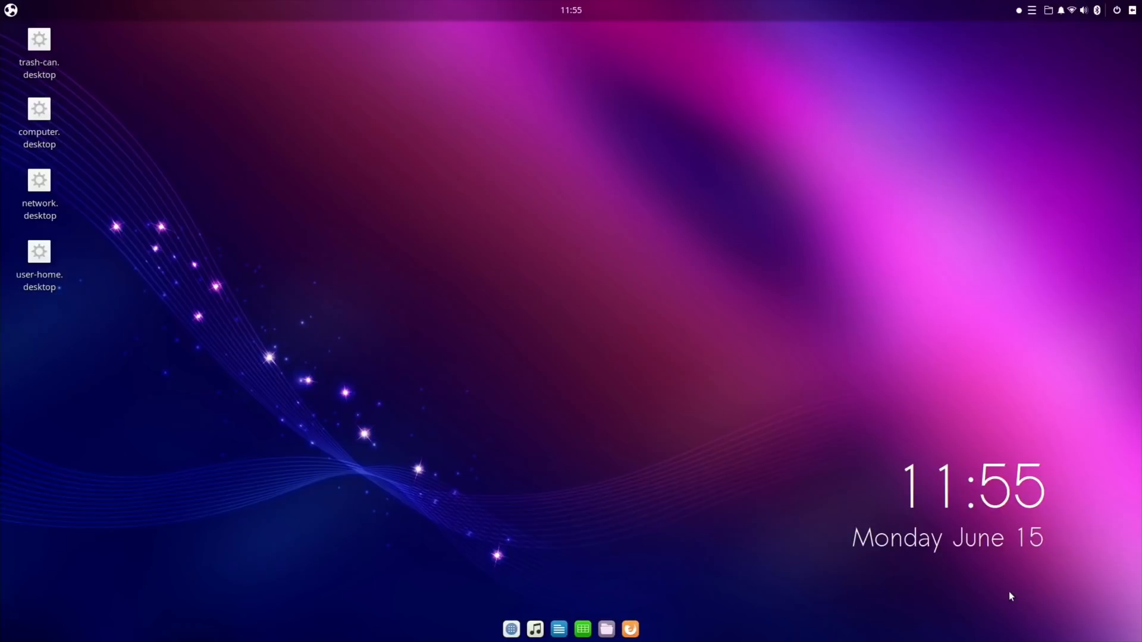
# Launch Calculator and Software from the Budgie menu, then reopen the applications menu.
pyautogui.click(585, 629)
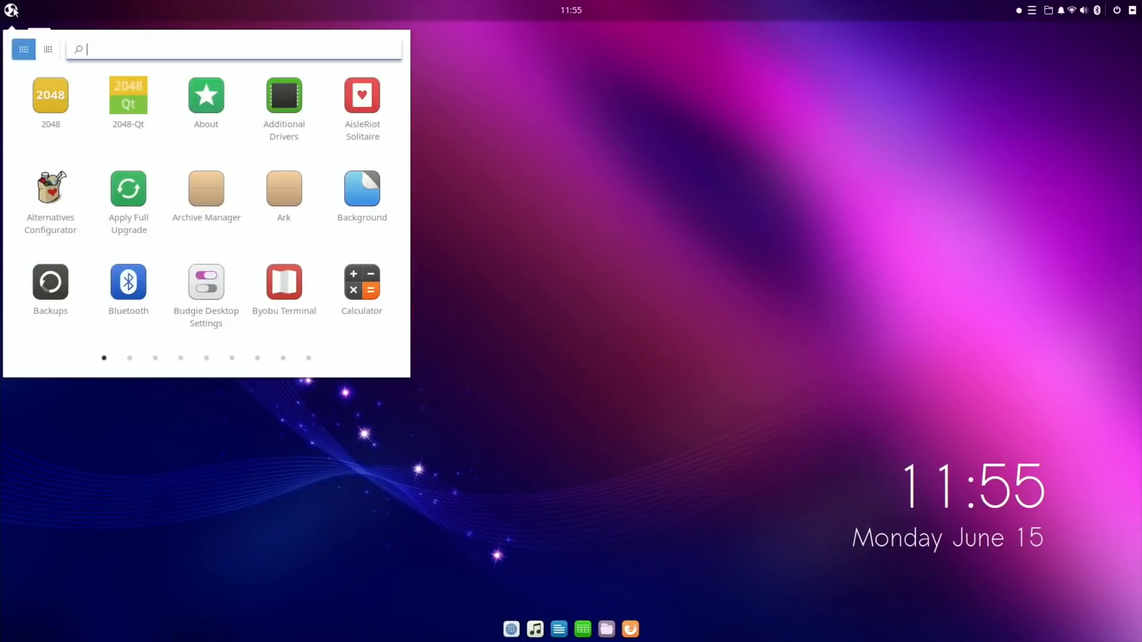
pyautogui.moveTo(344, 267)
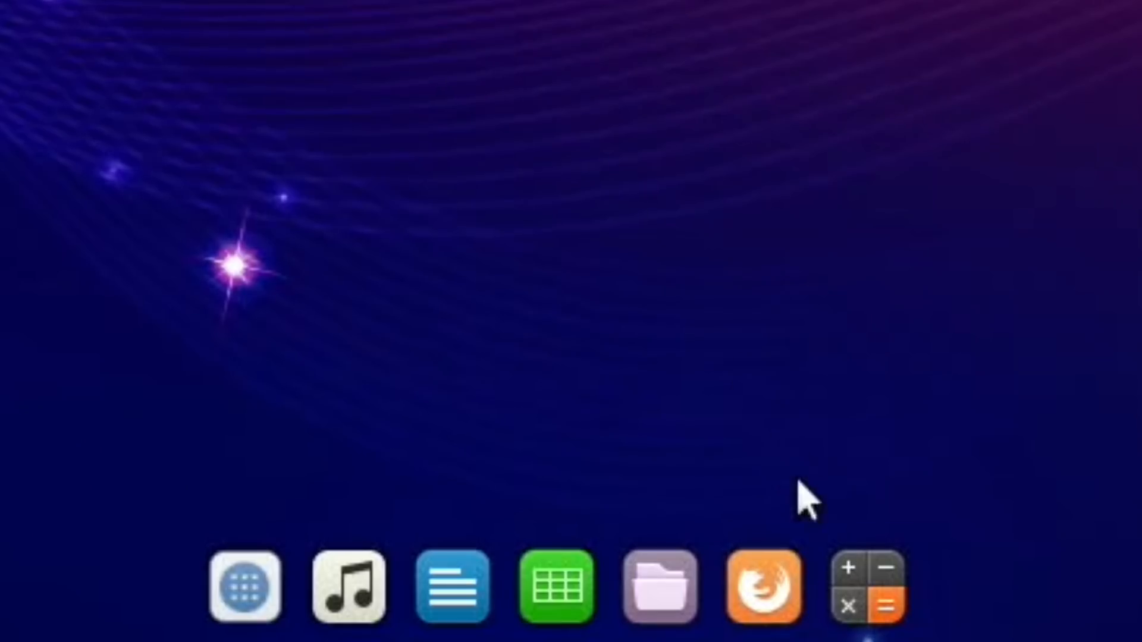
pyautogui.rightClick(871, 595)
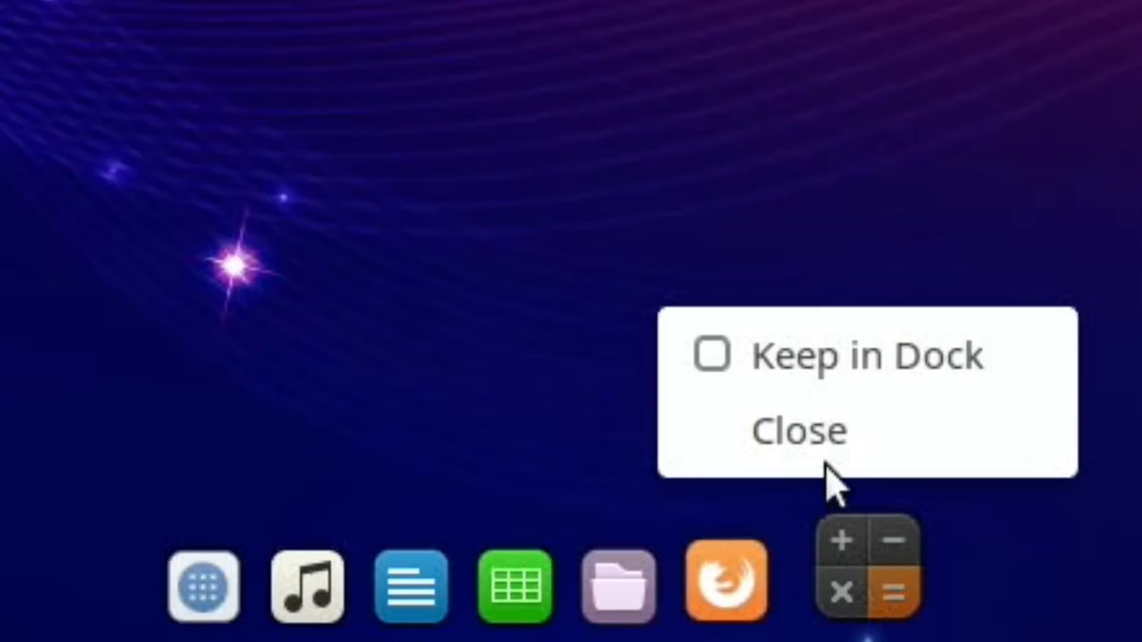
pyautogui.click(801, 430)
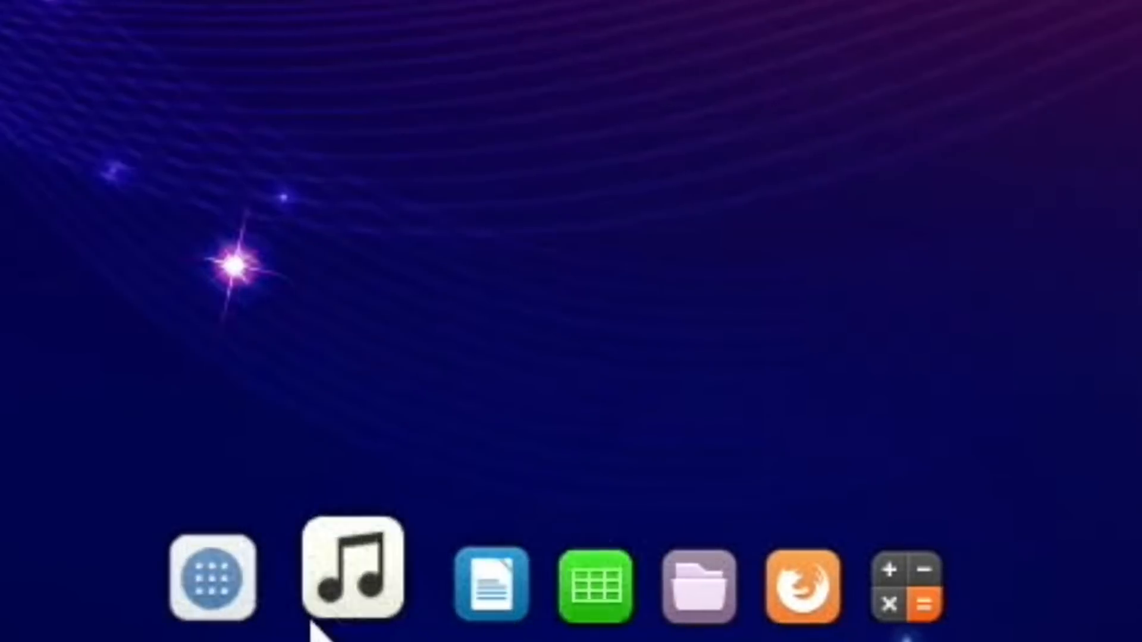
pyautogui.click(905, 592)
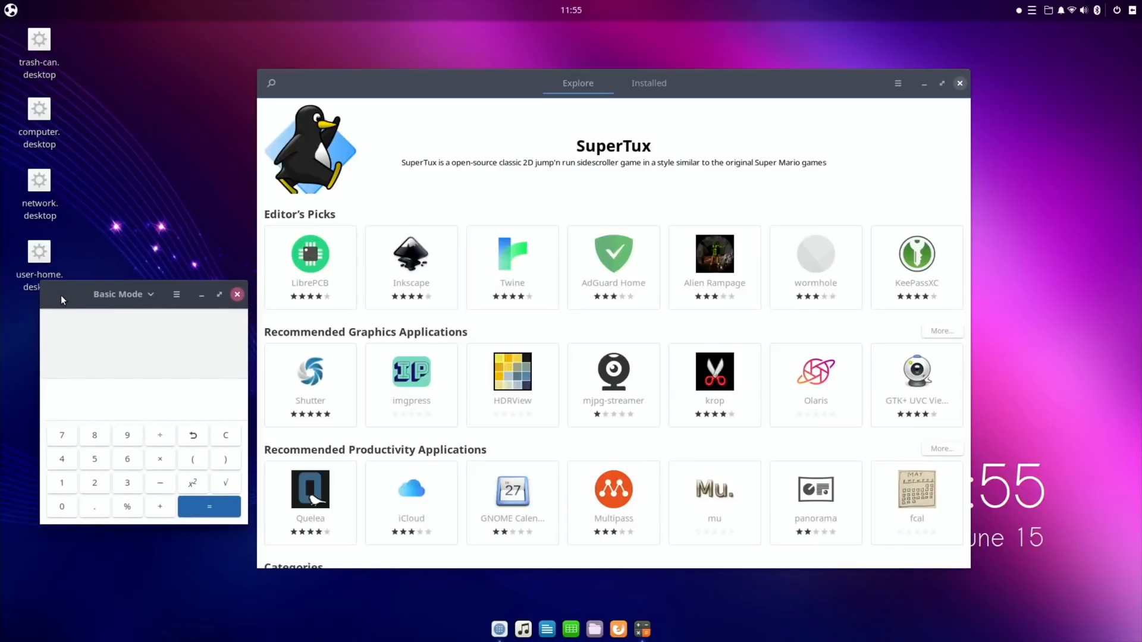
pyautogui.scroll(-3)
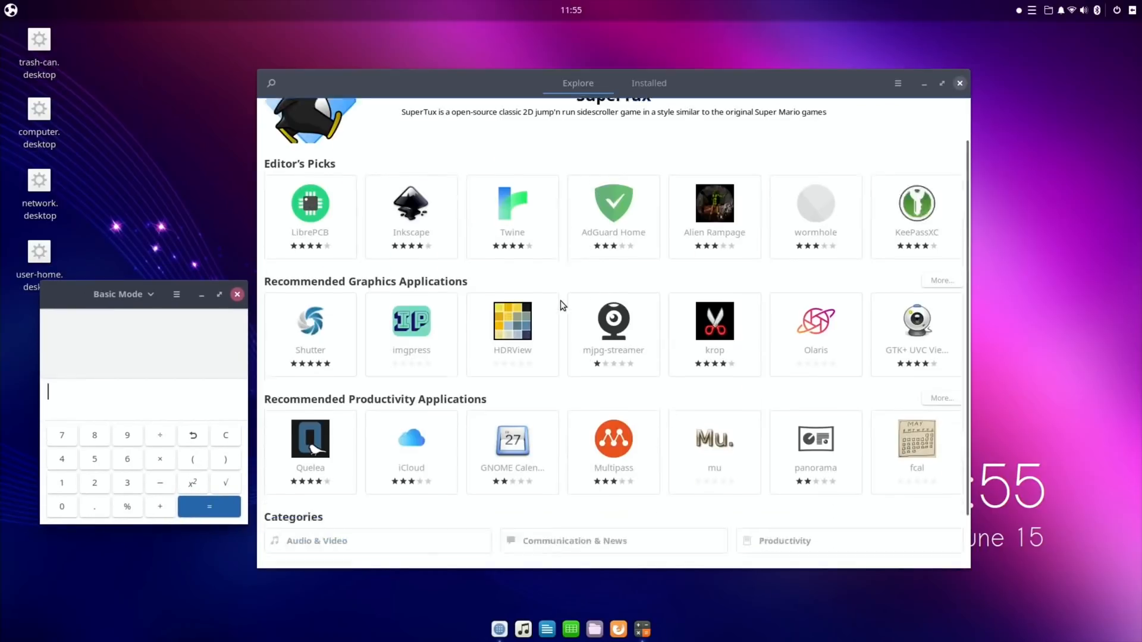
pyautogui.click(9, 10)
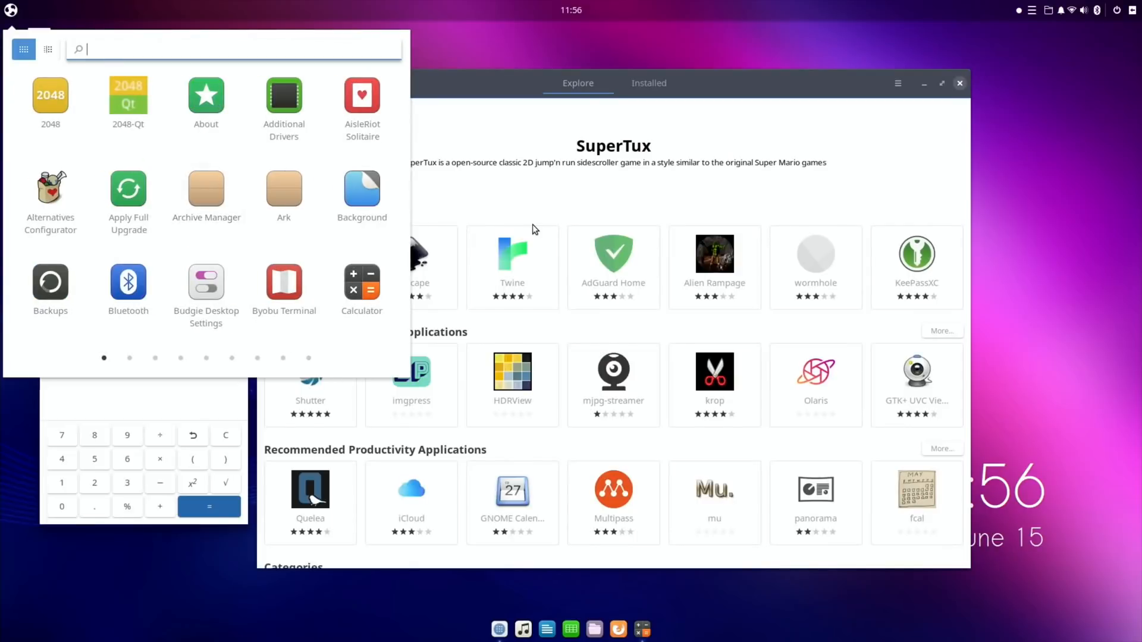
pyautogui.moveTo(770, 180)
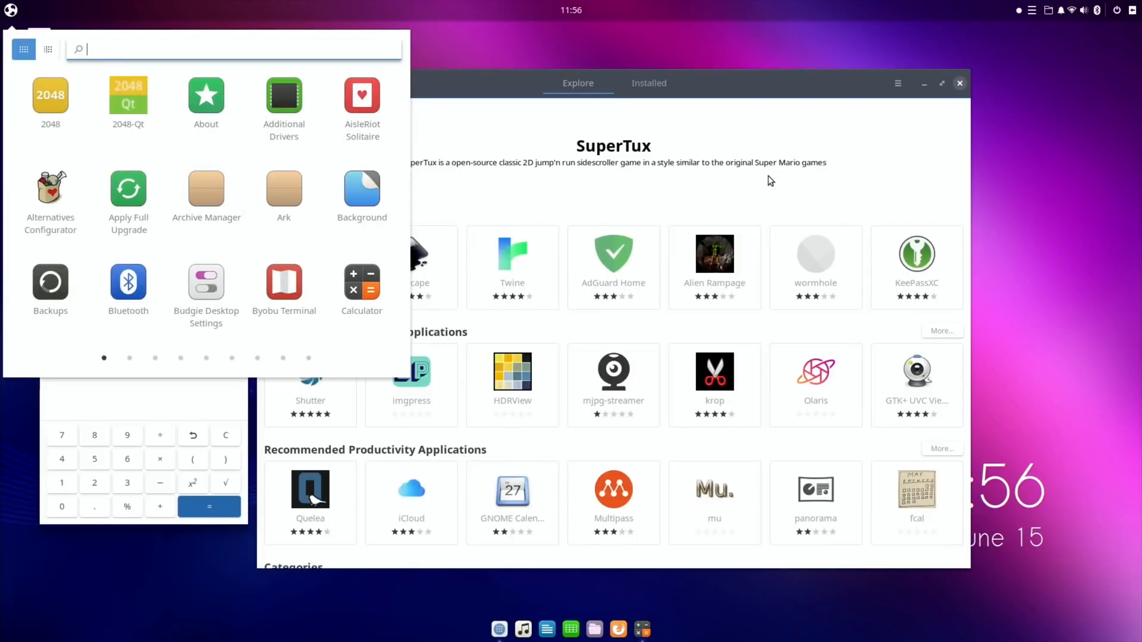